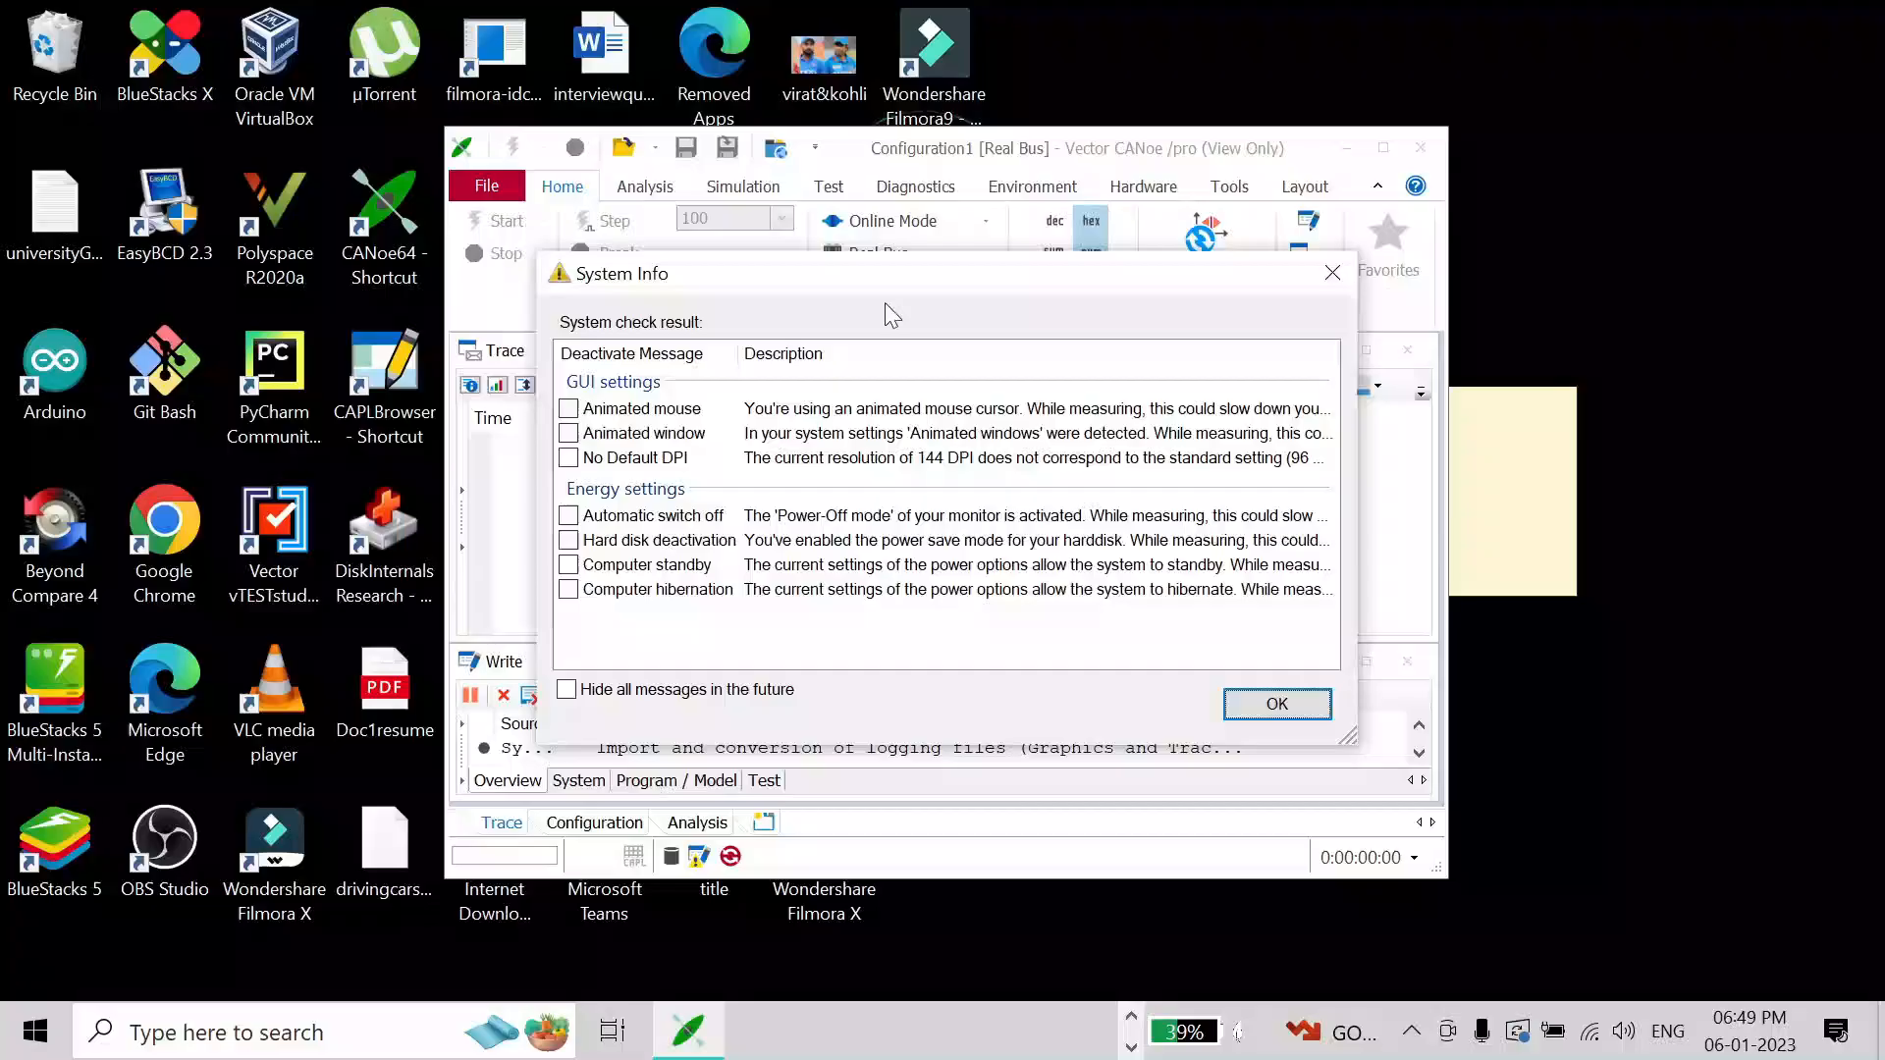
- Dismiss the System Info check results and the missing-license notice to reach the empty configuration
{"action": "left_click", "coordinate": [1277, 705]}
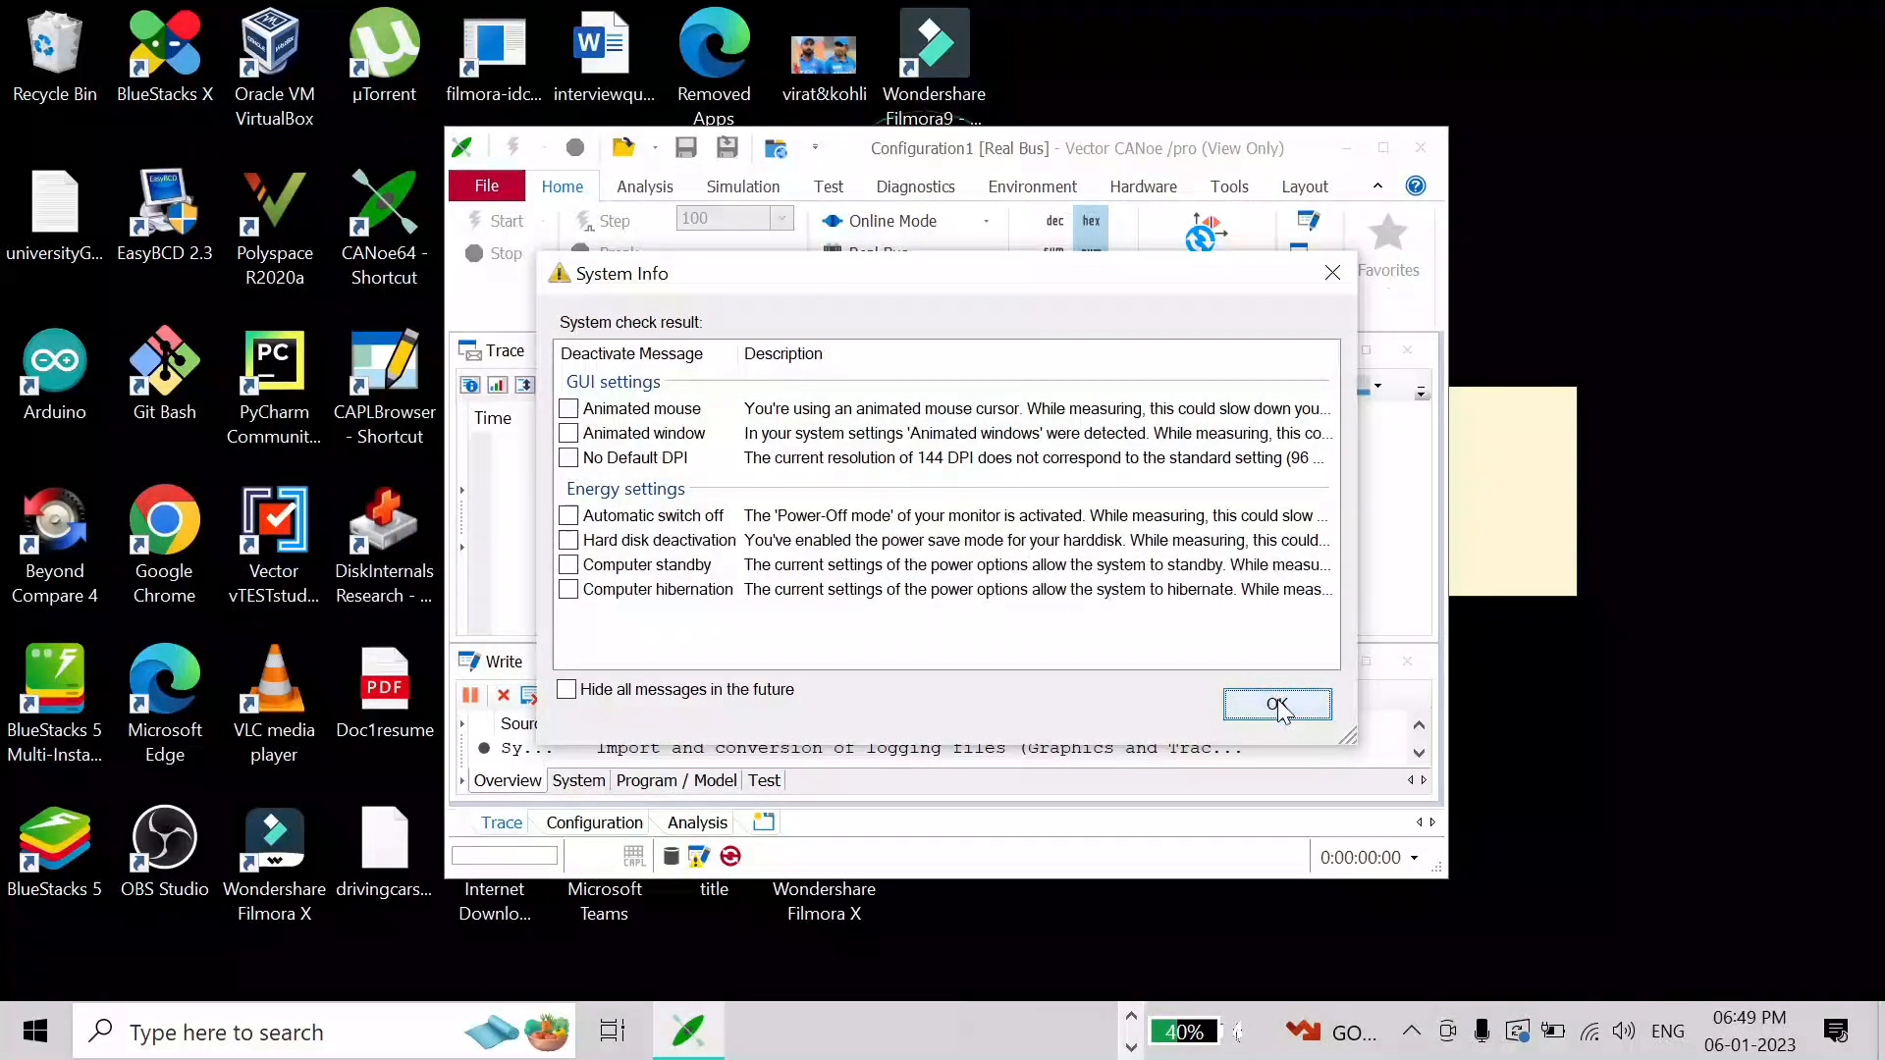
{"action": "left_click", "coordinate": [1277, 705]}
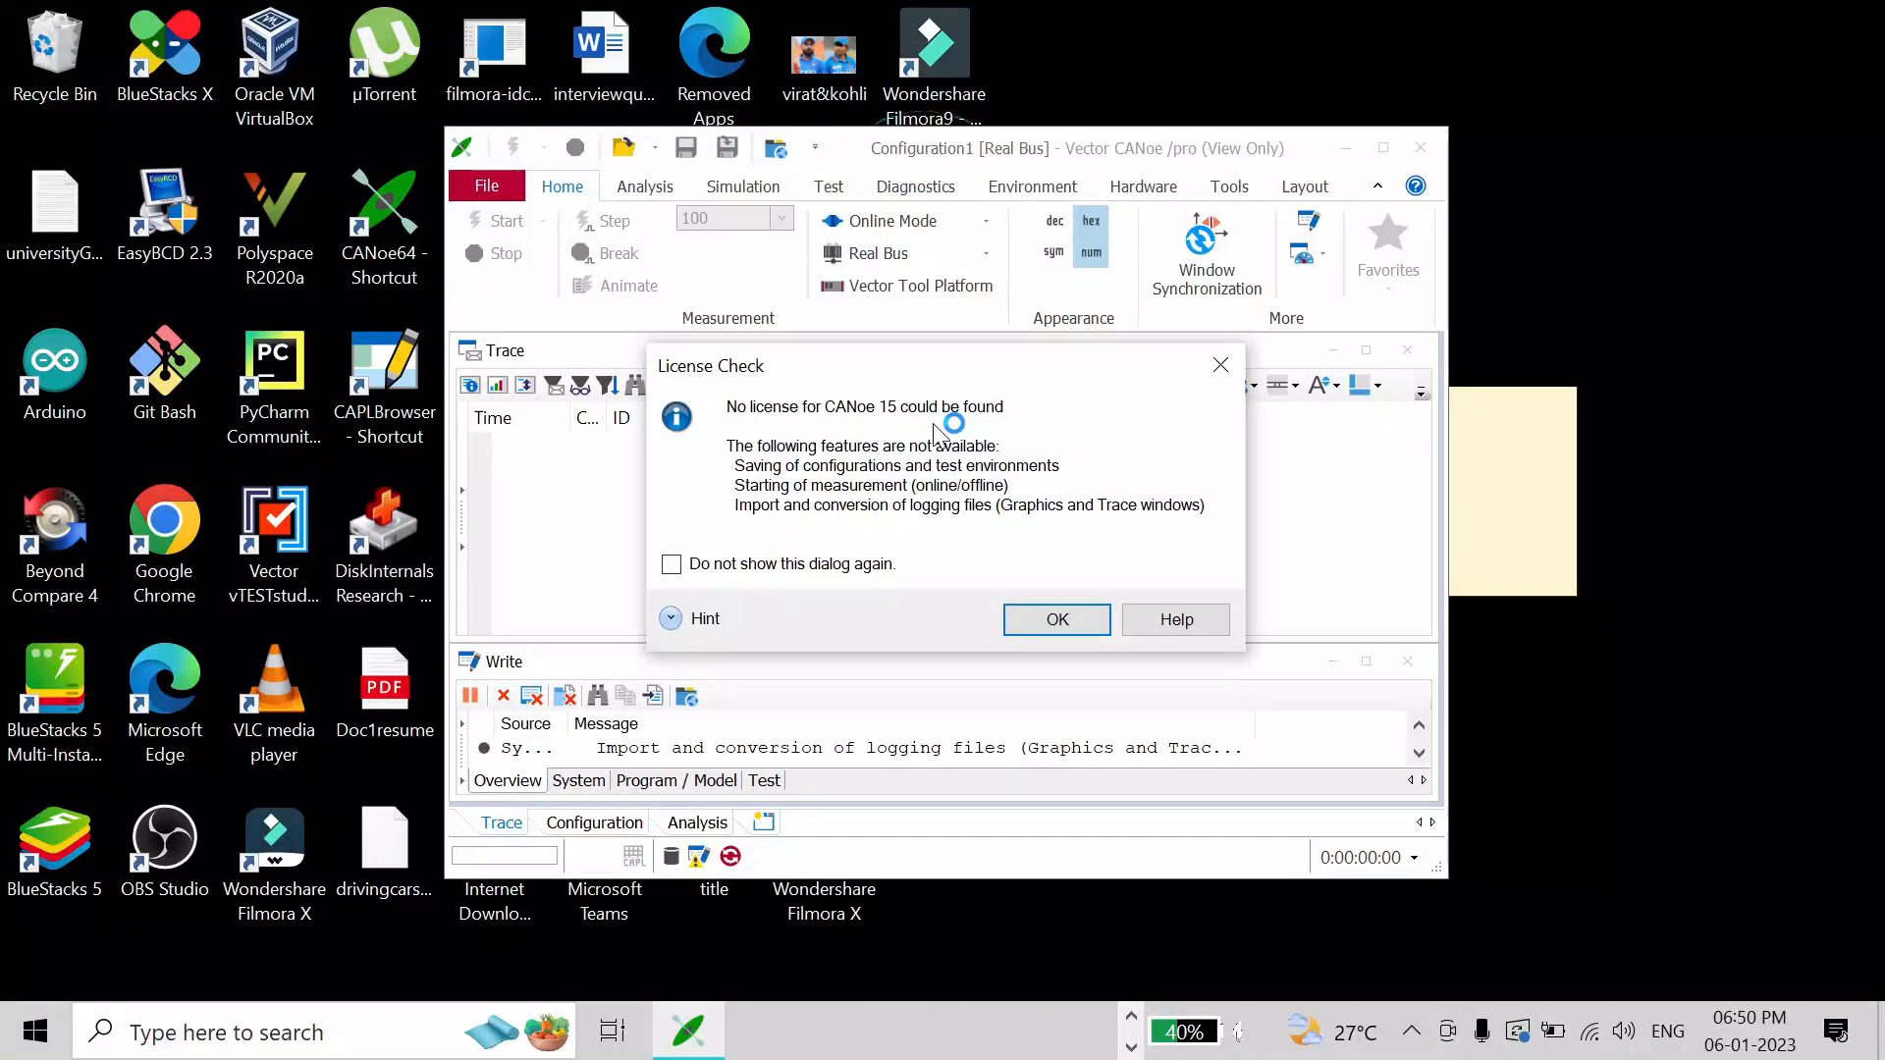
{"action": "left_click", "coordinate": [1056, 618]}
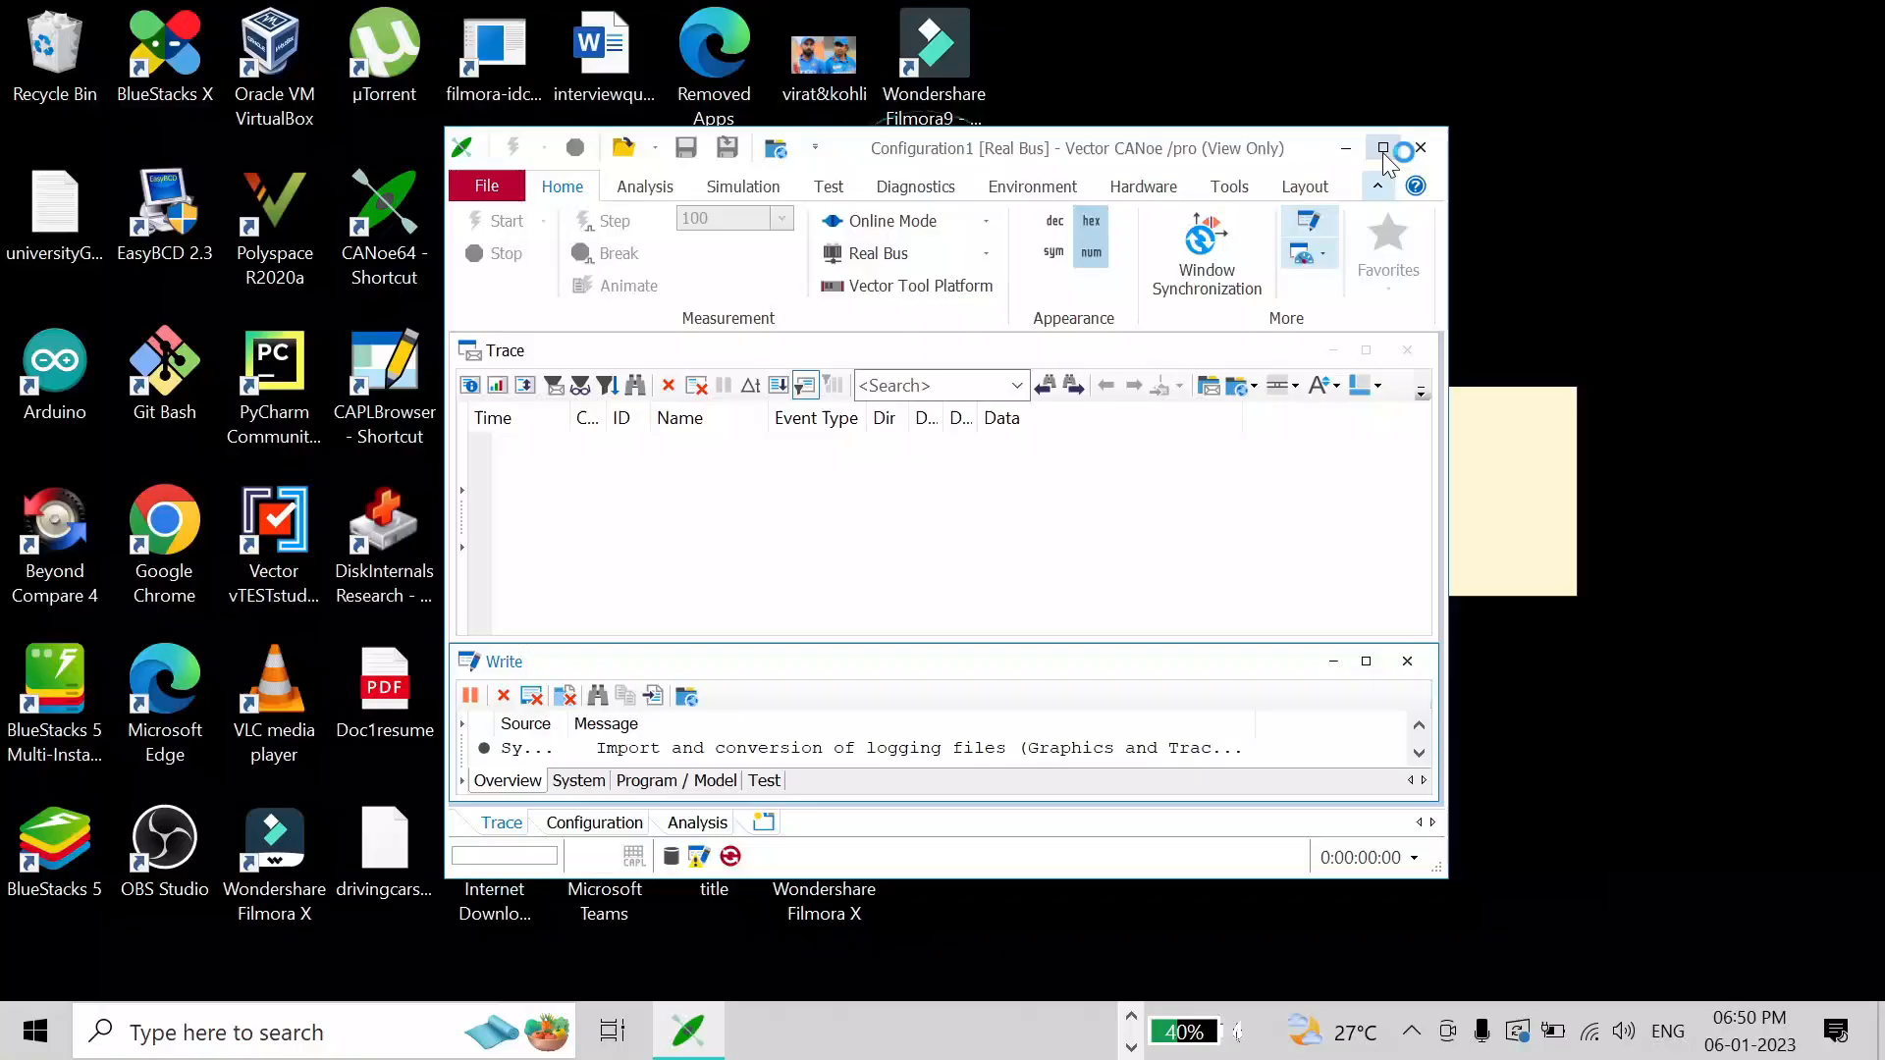
- Maximize CANoe and insert a CAN Interactive Generator block on the CAN 1 network
{"action": "left_click", "coordinate": [1383, 147]}
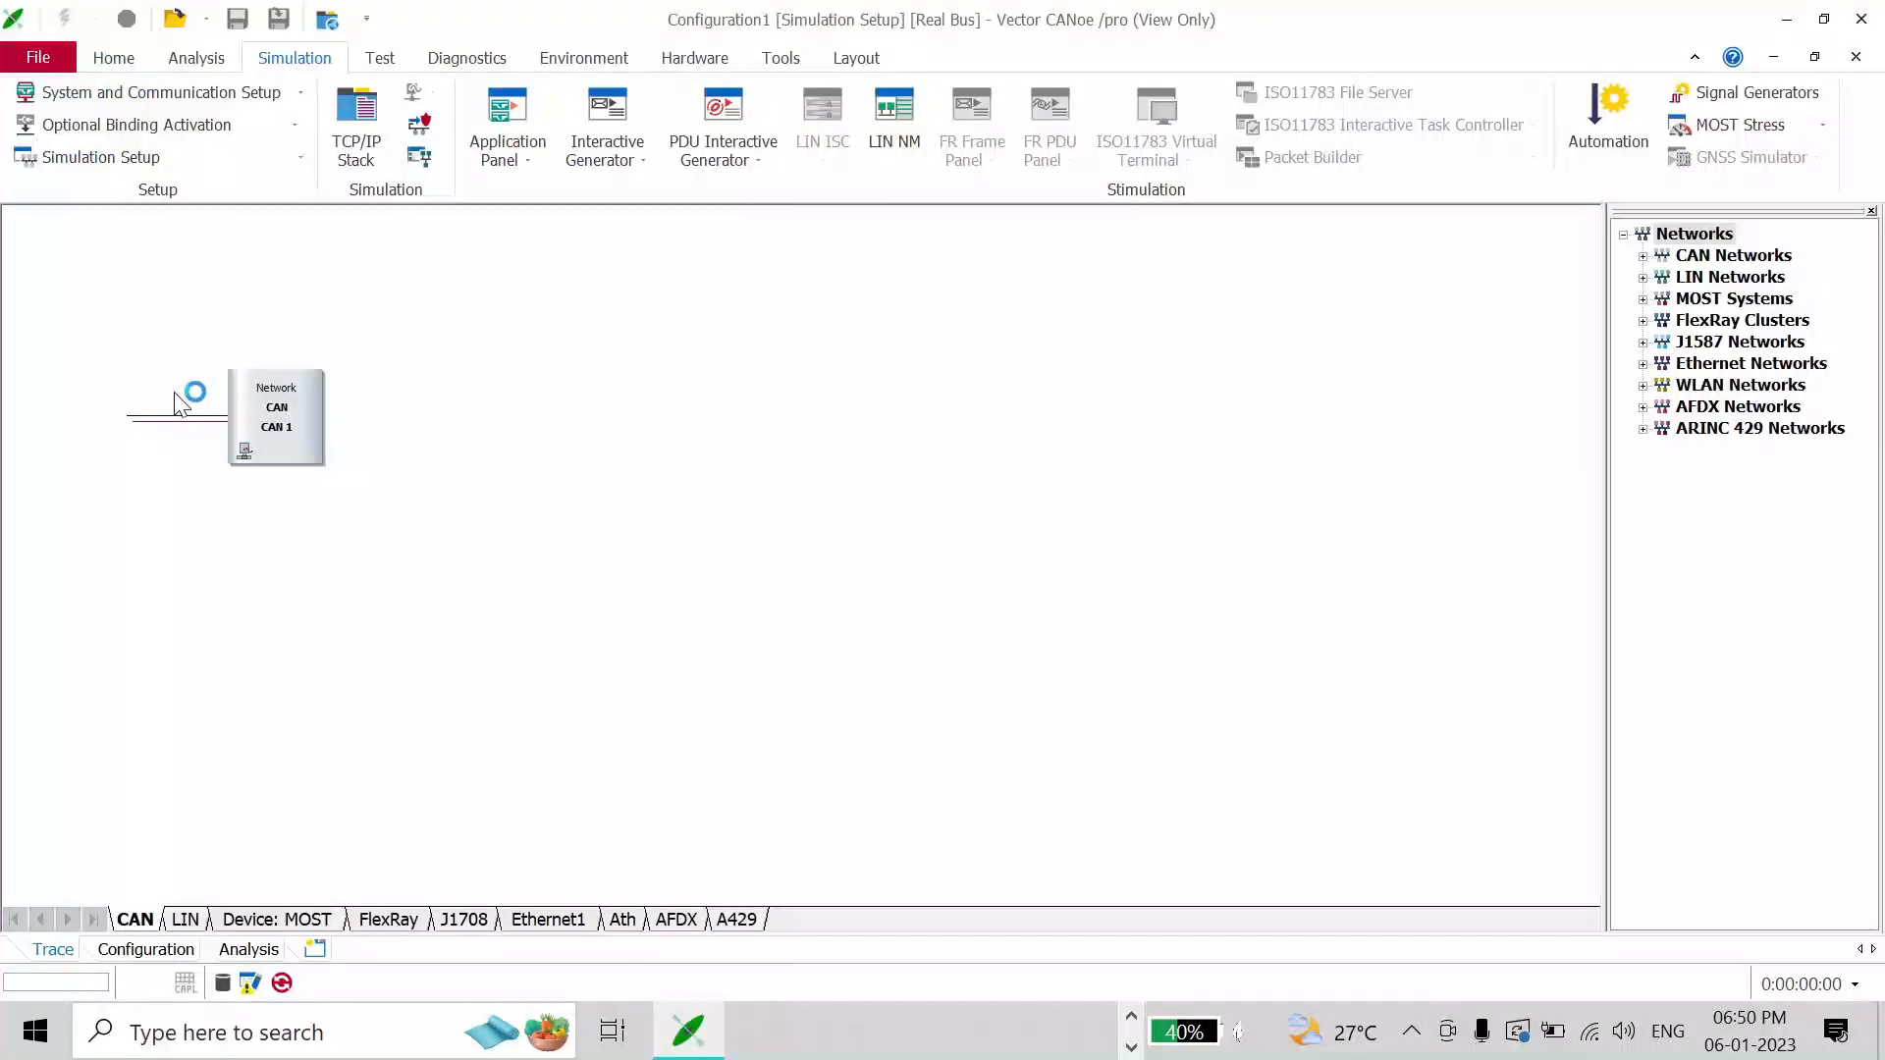
{"action": "mouse_move", "coordinate": [400, 330]}
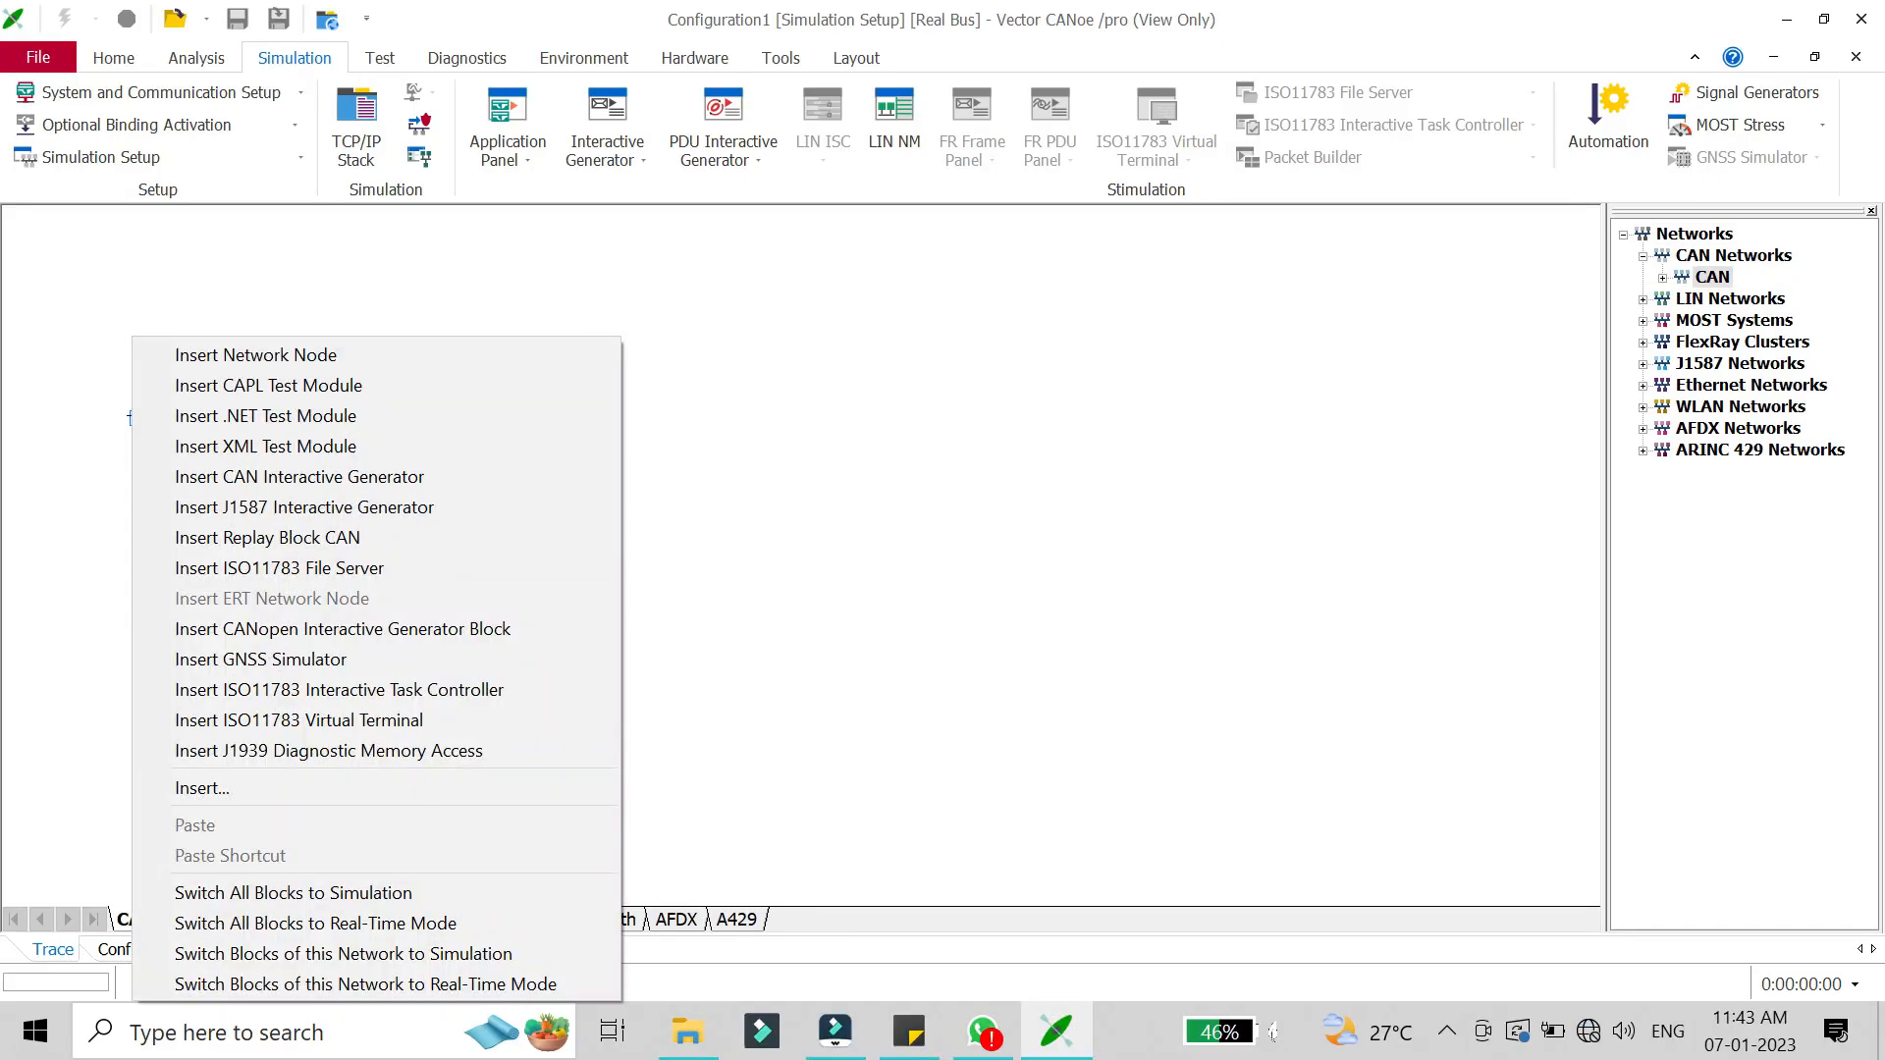
{"action": "mouse_move", "coordinate": [298, 475]}
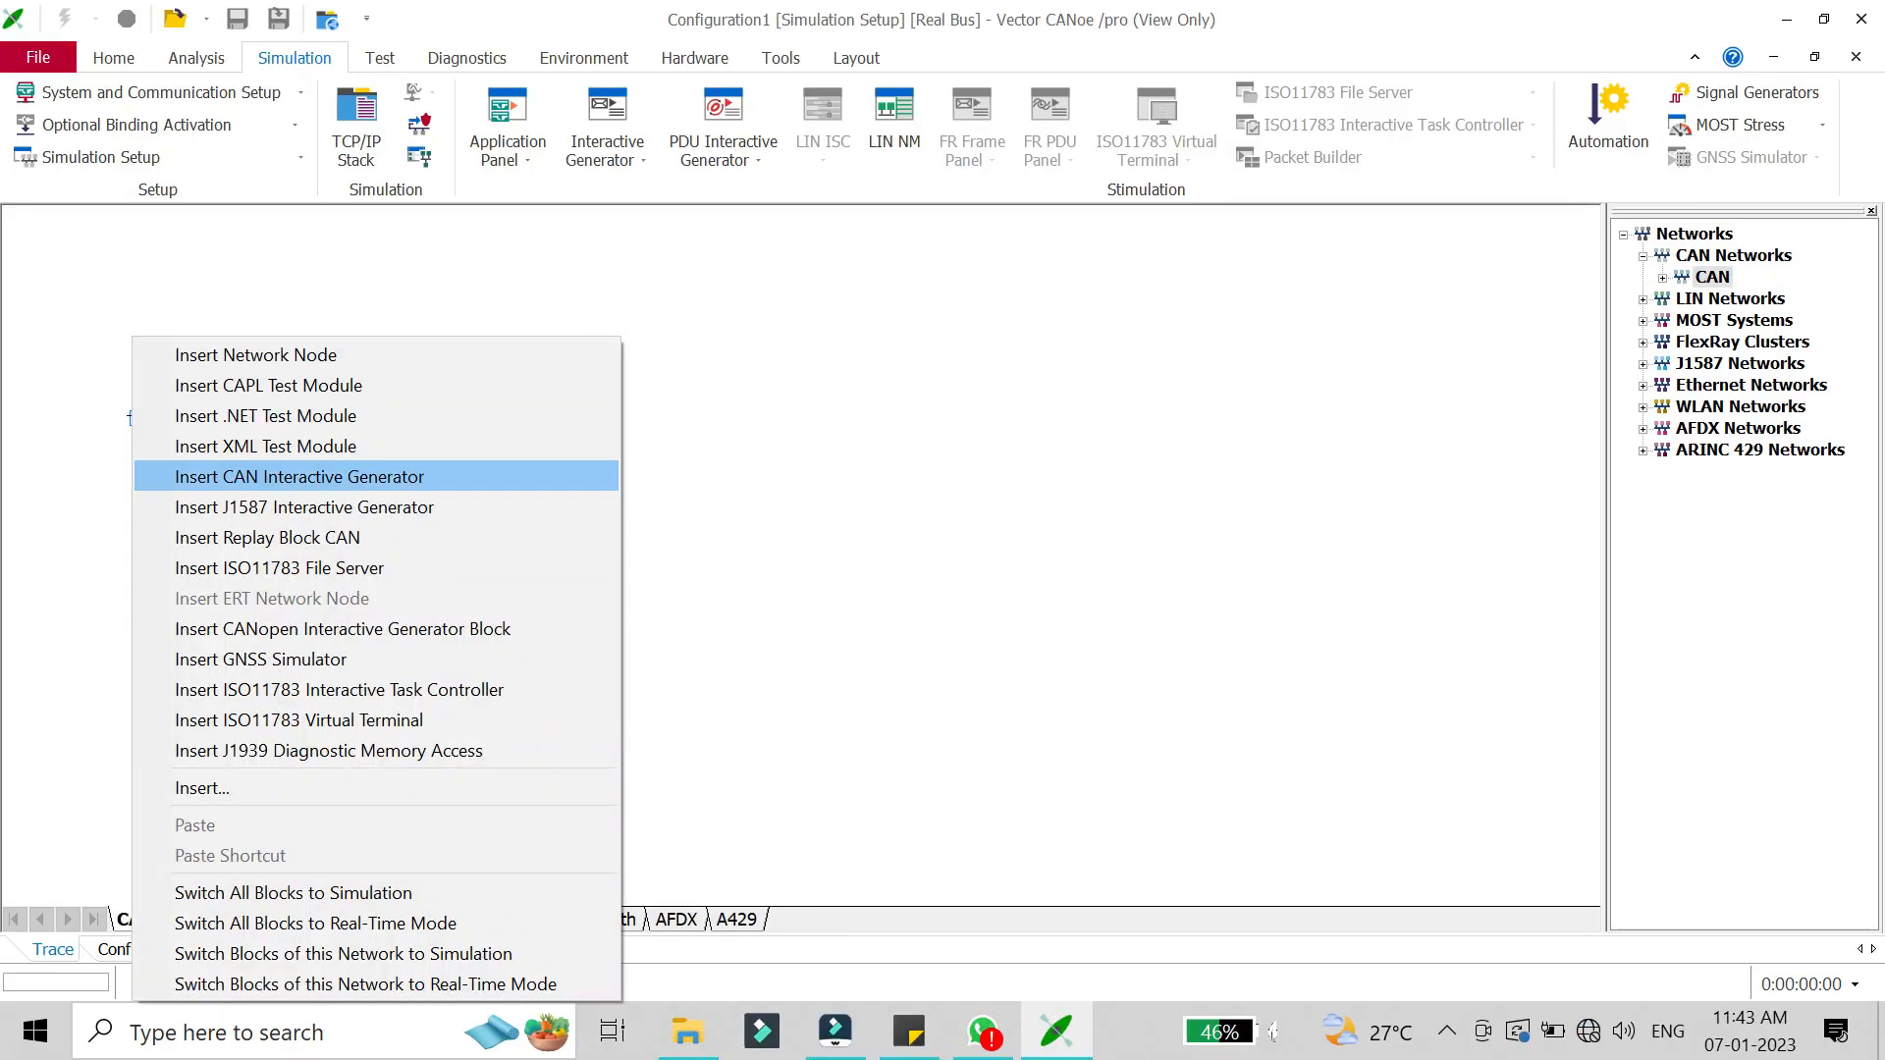
{"action": "left_click", "coordinate": [298, 475]}
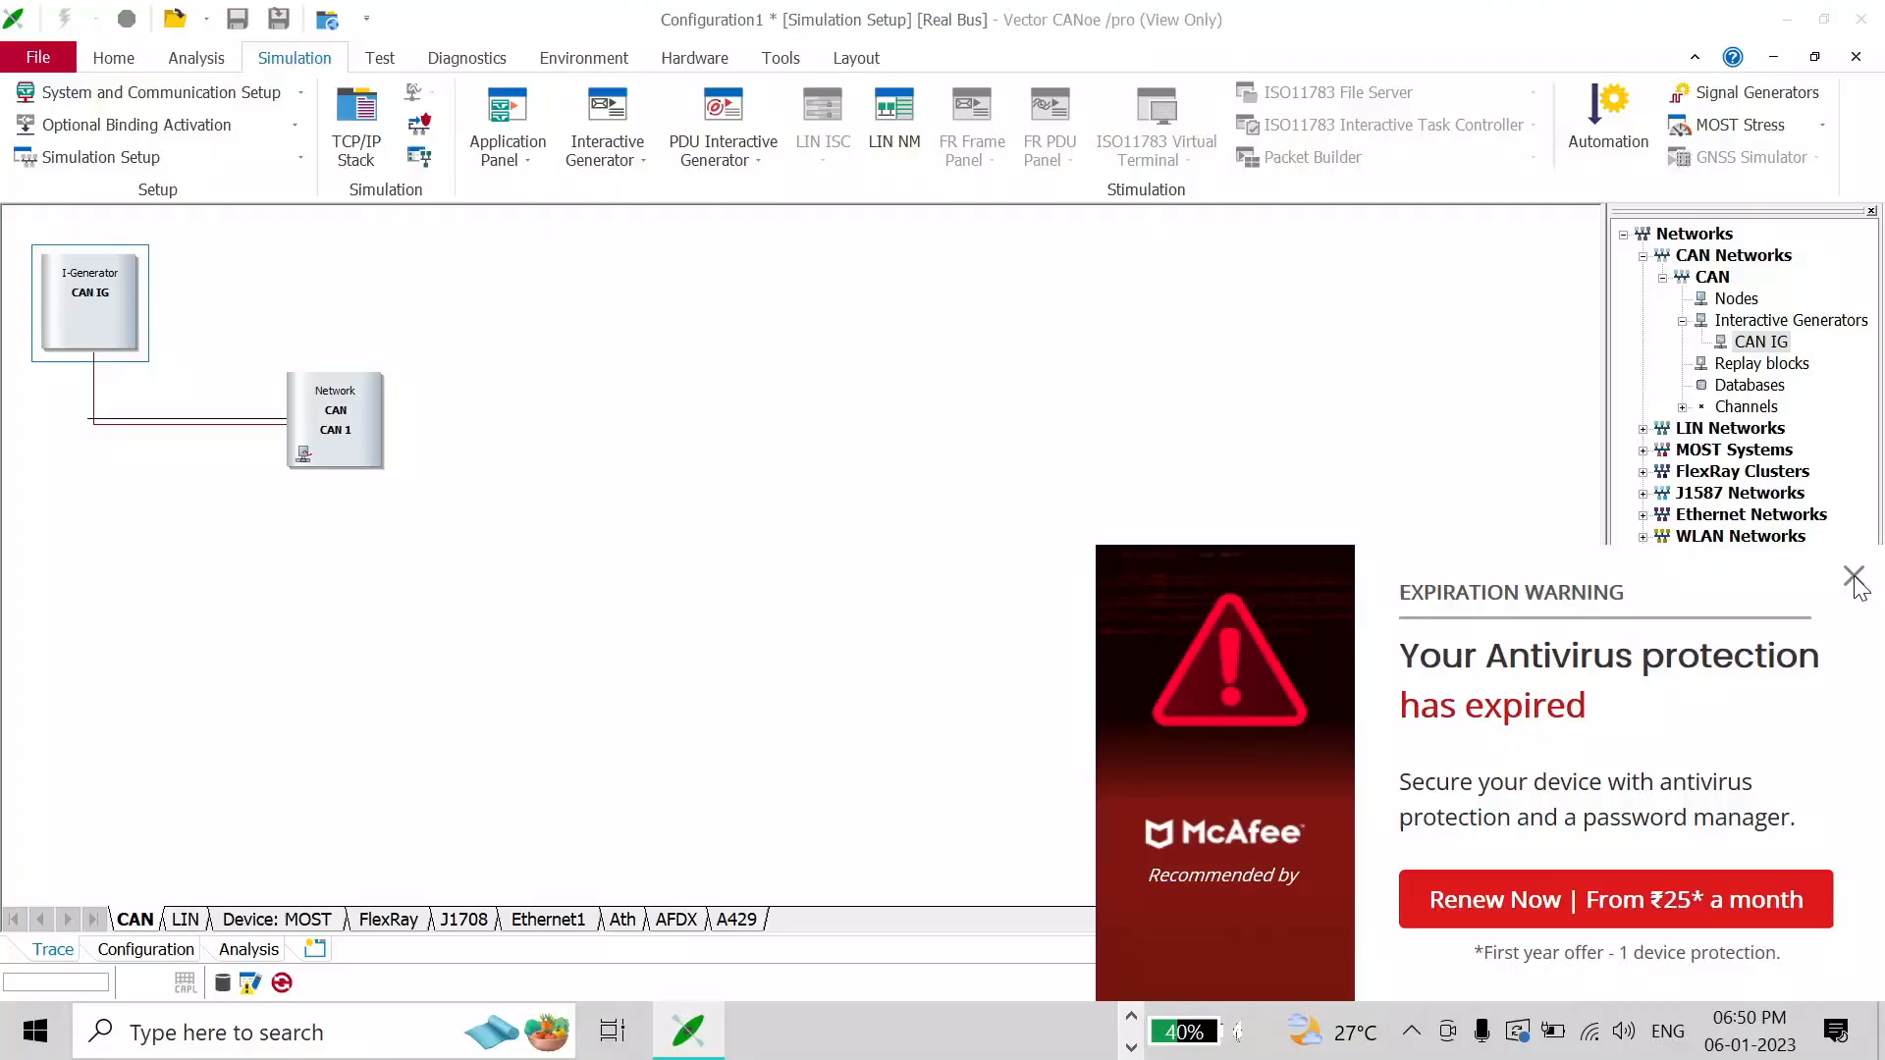
- Remove the CAN IG block and insert a new CAN Interactive Generator under CAN Networks > Interactive Generators
{"action": "right_click", "coordinate": [89, 301]}
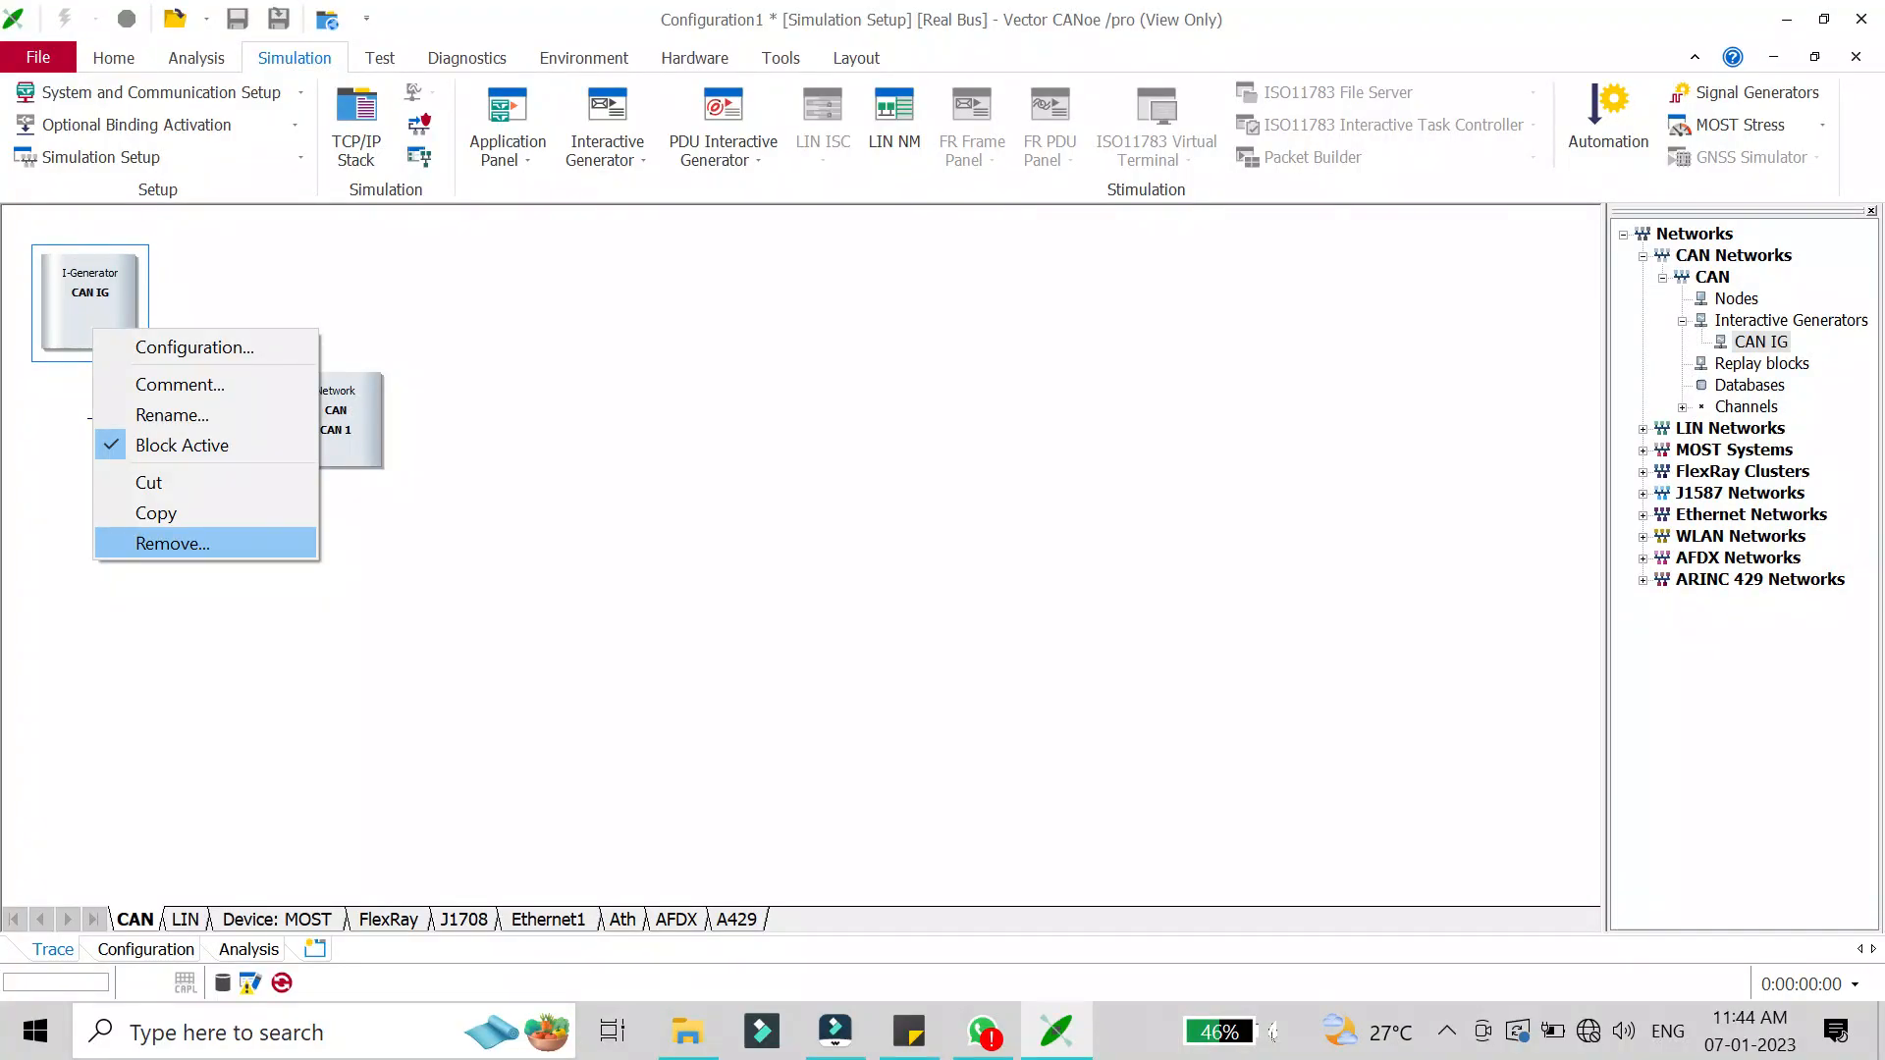
{"action": "left_click", "coordinate": [173, 544]}
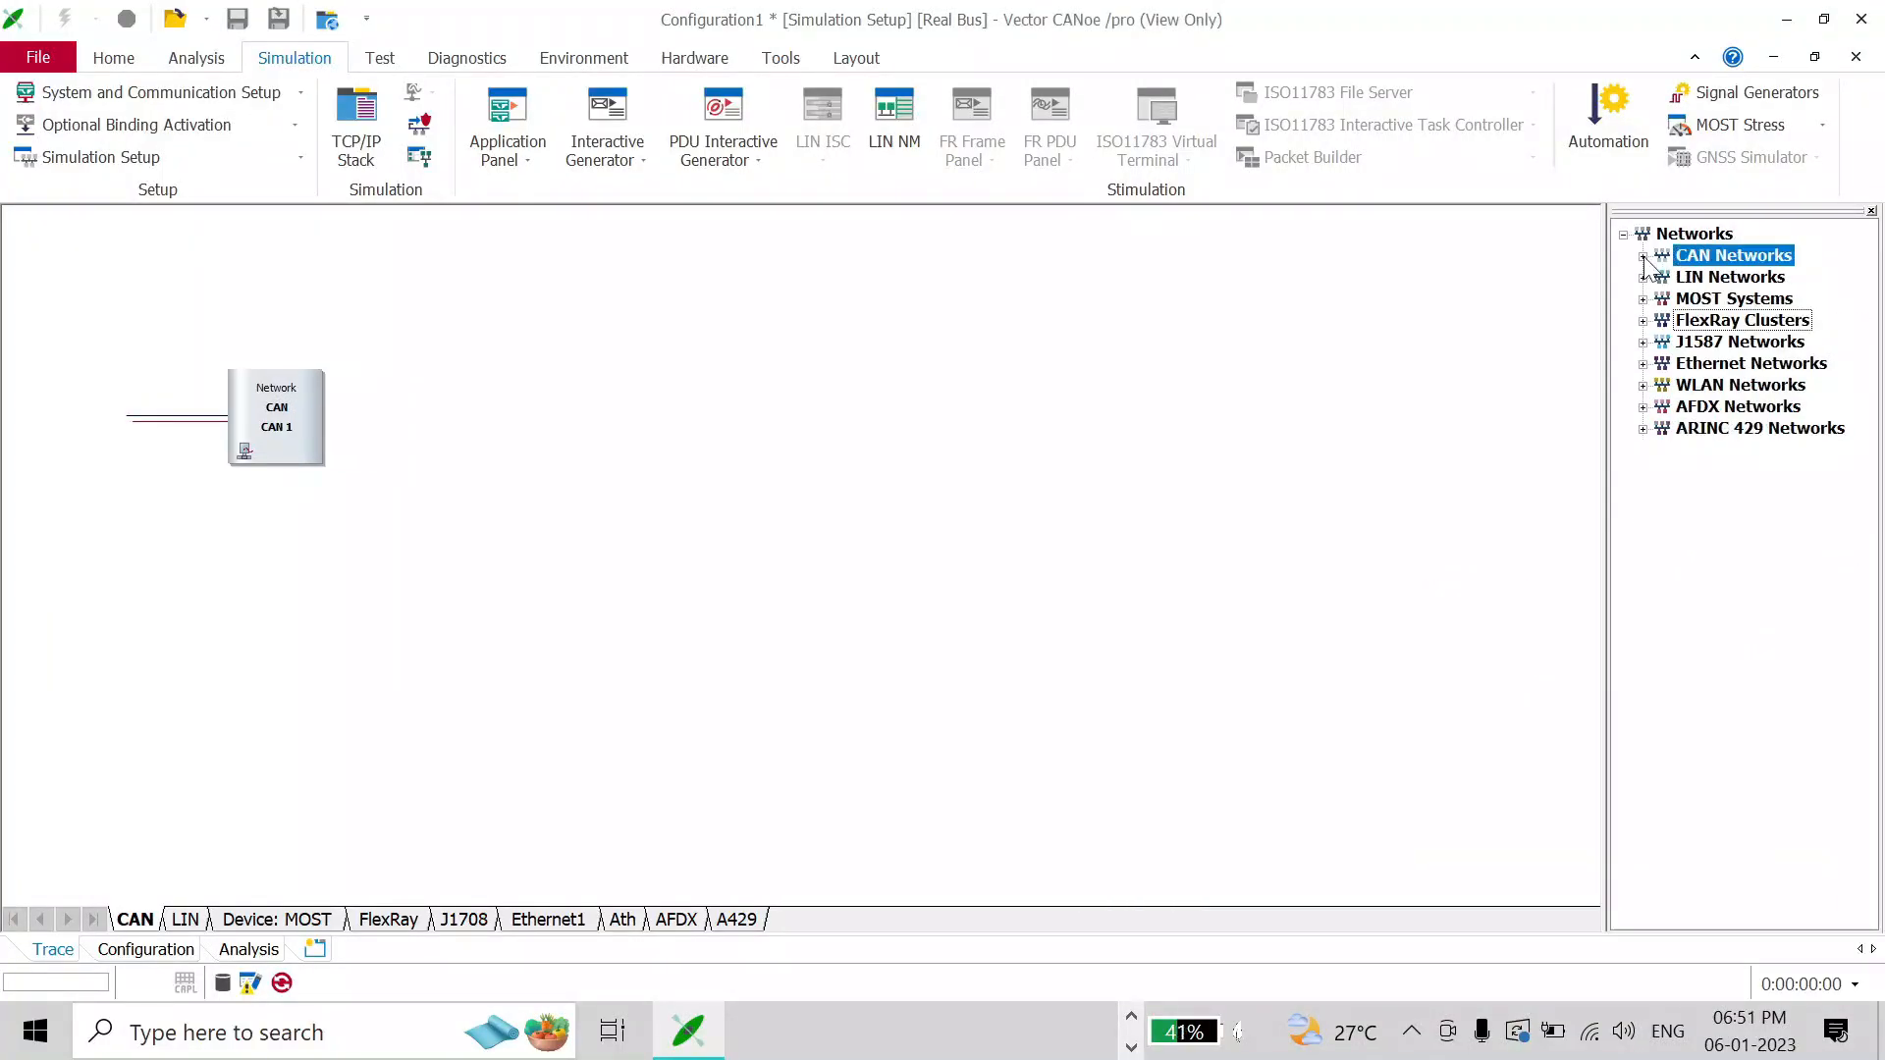
{"action": "left_click", "coordinate": [1645, 256]}
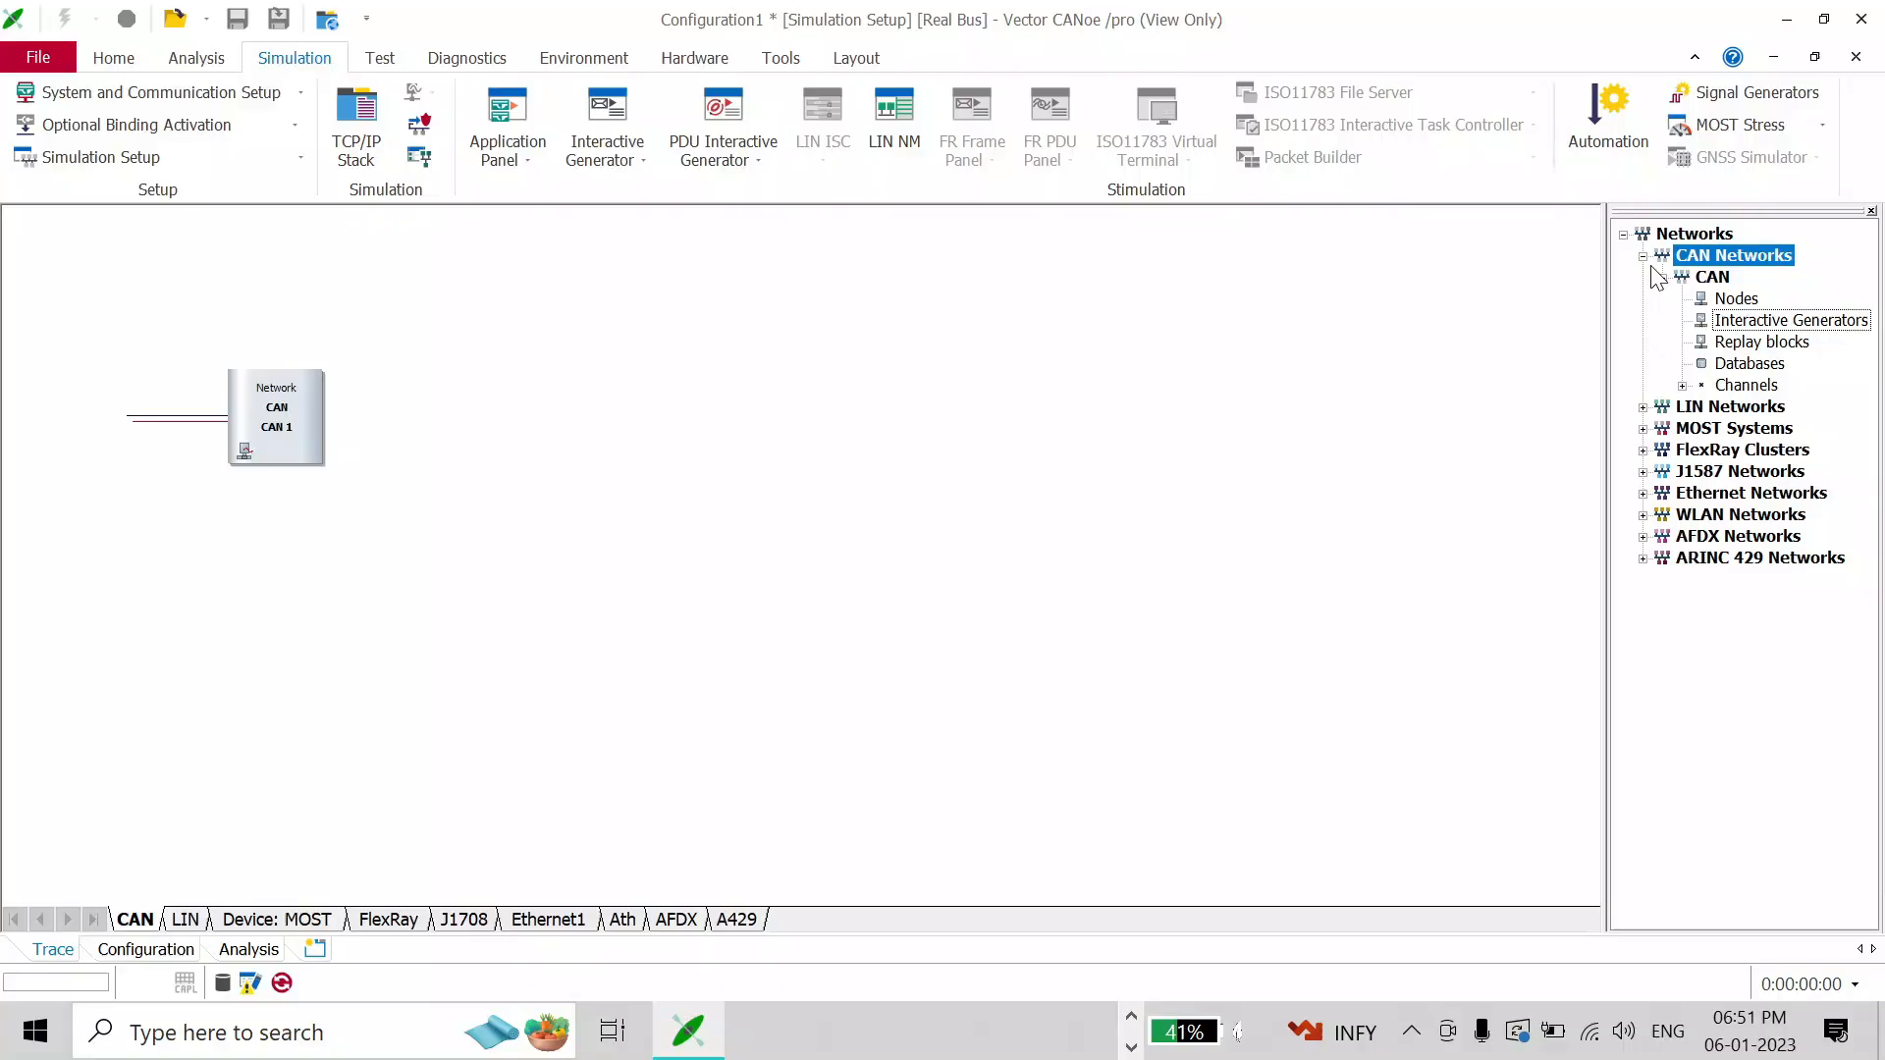
{"action": "right_click", "coordinate": [1791, 320]}
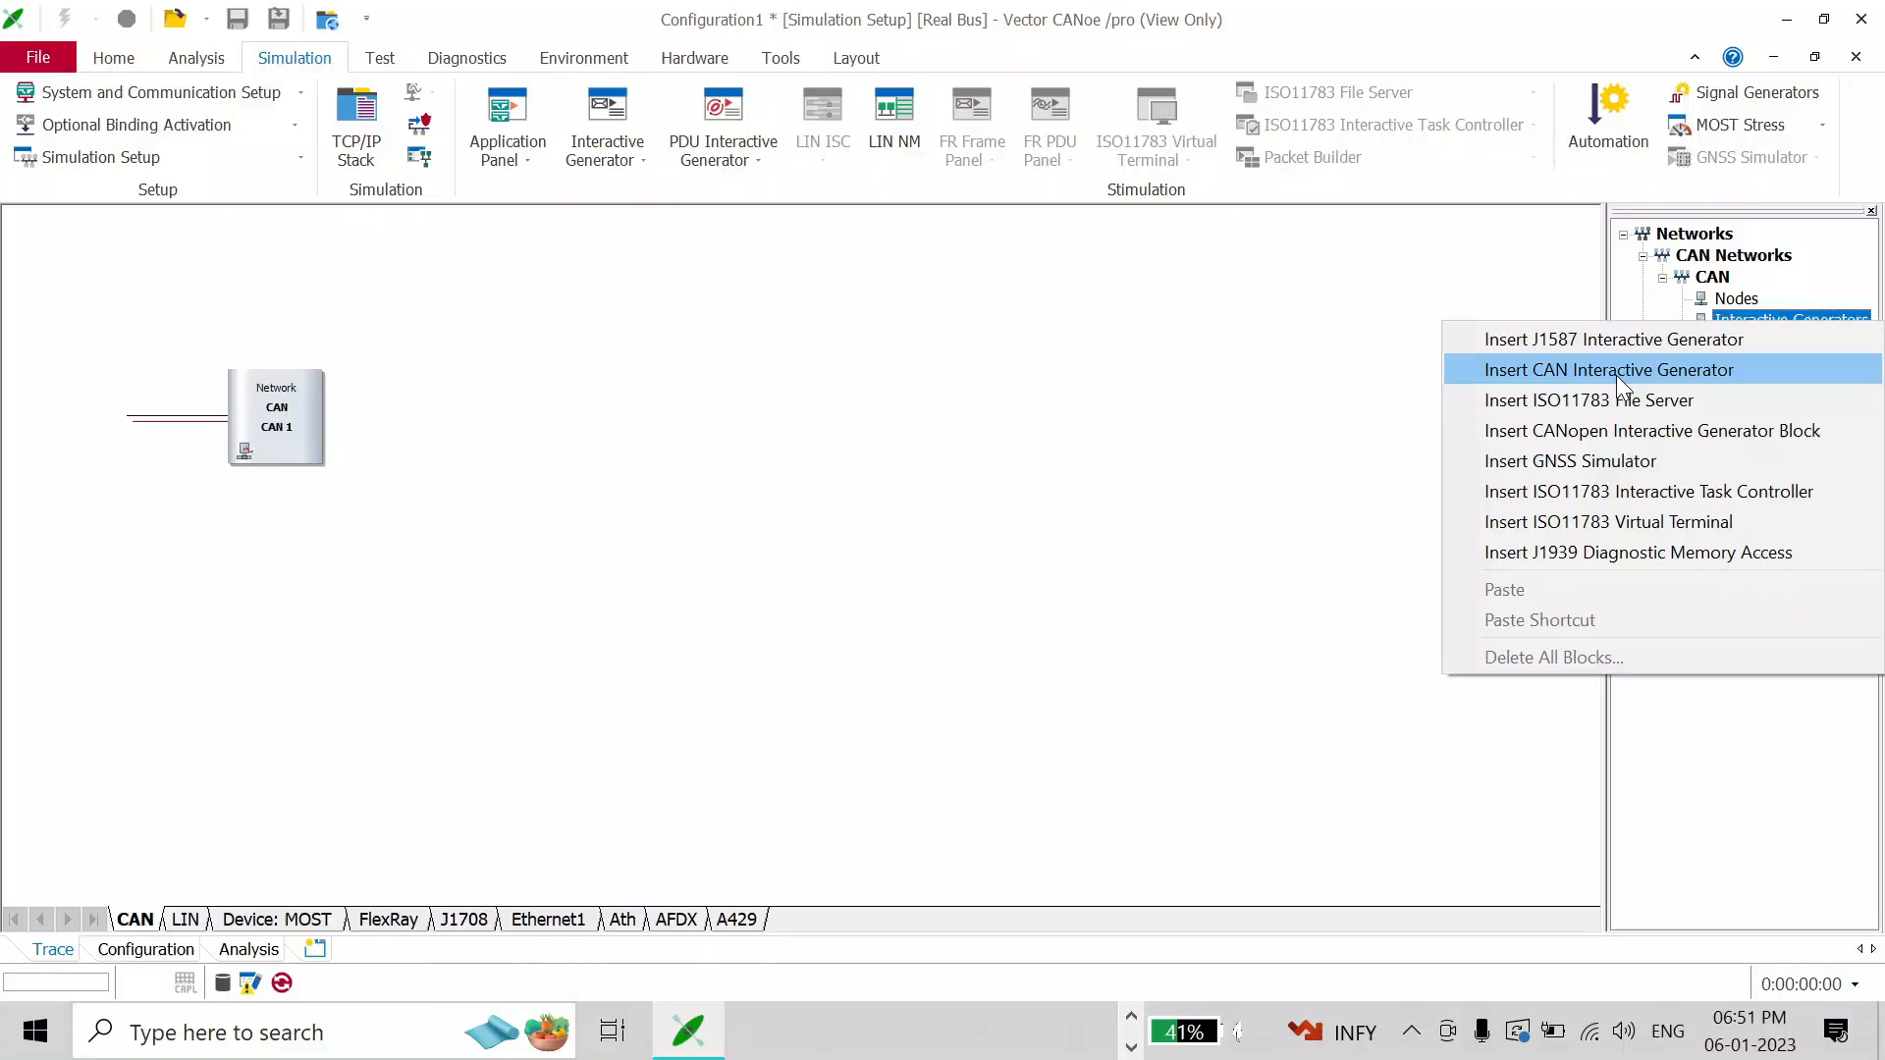
{"action": "left_click", "coordinate": [1609, 369]}
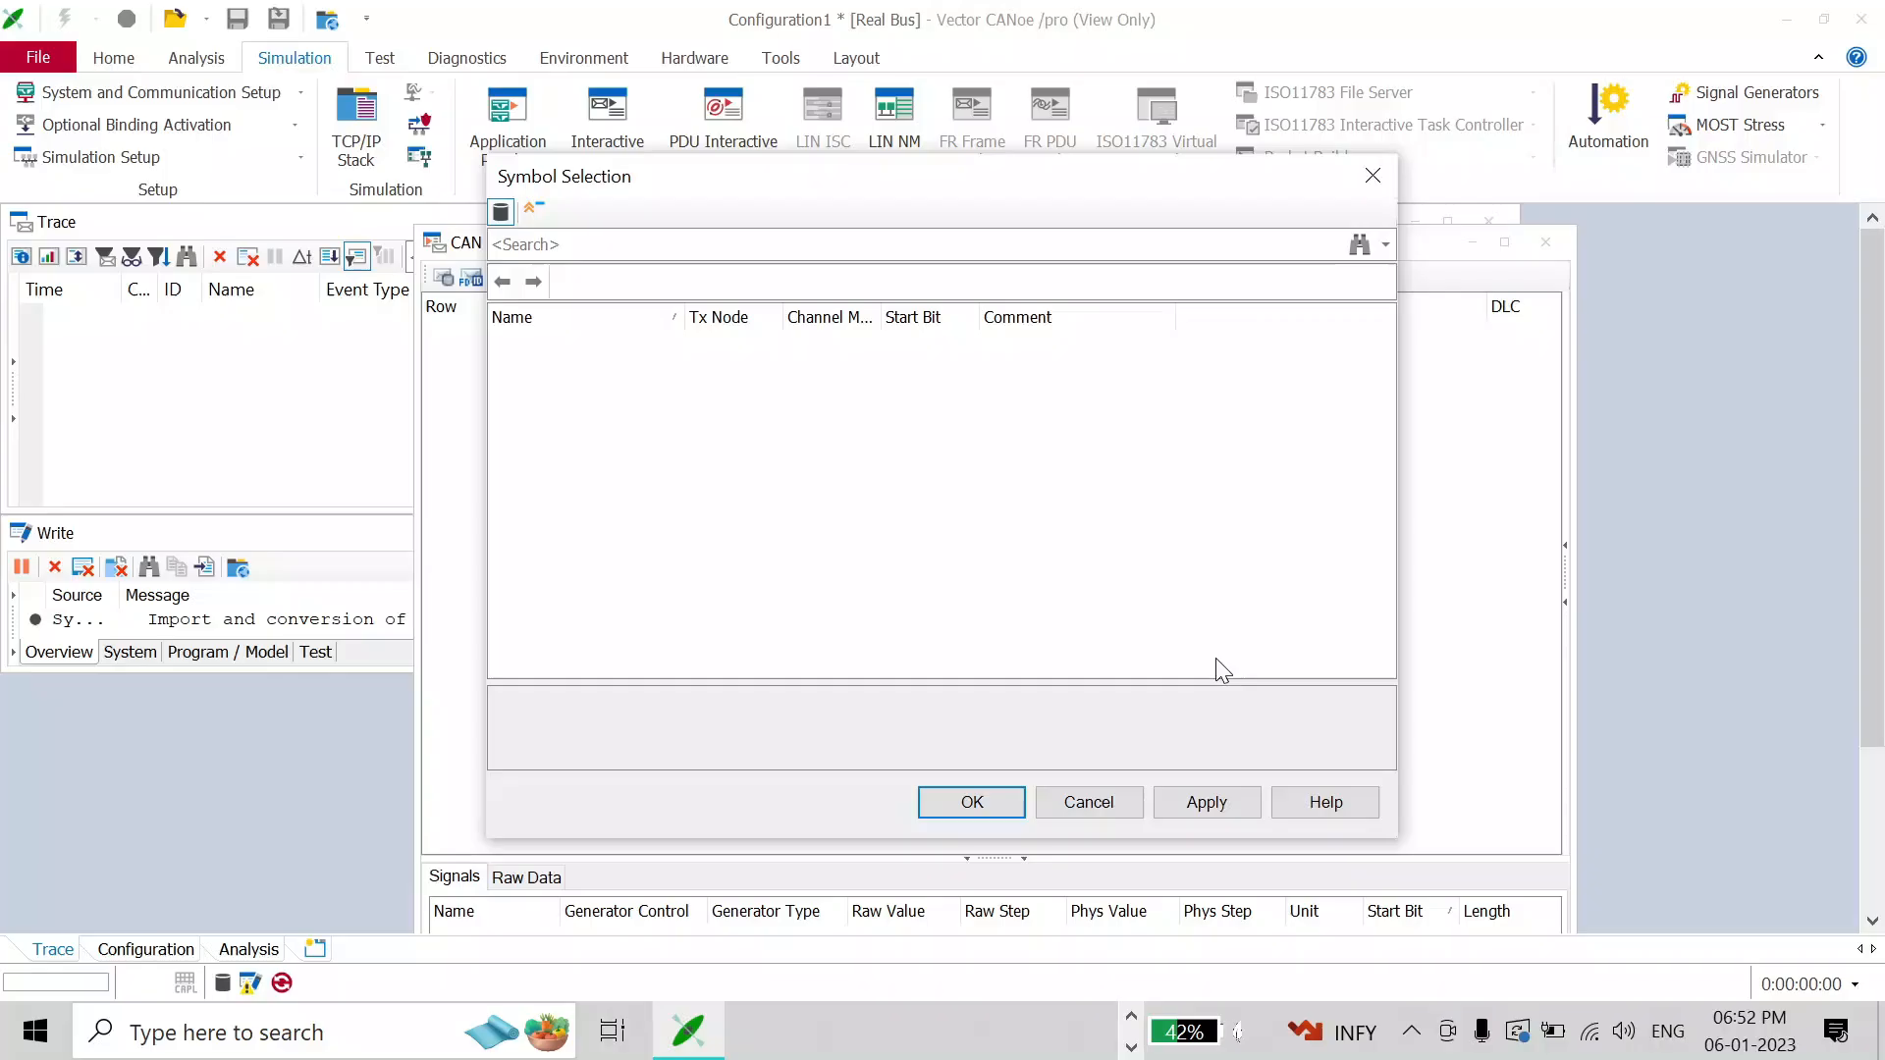
- Close the empty message selection and start adding a database under the CAN network's Databases entry
{"action": "left_click", "coordinate": [1088, 801]}
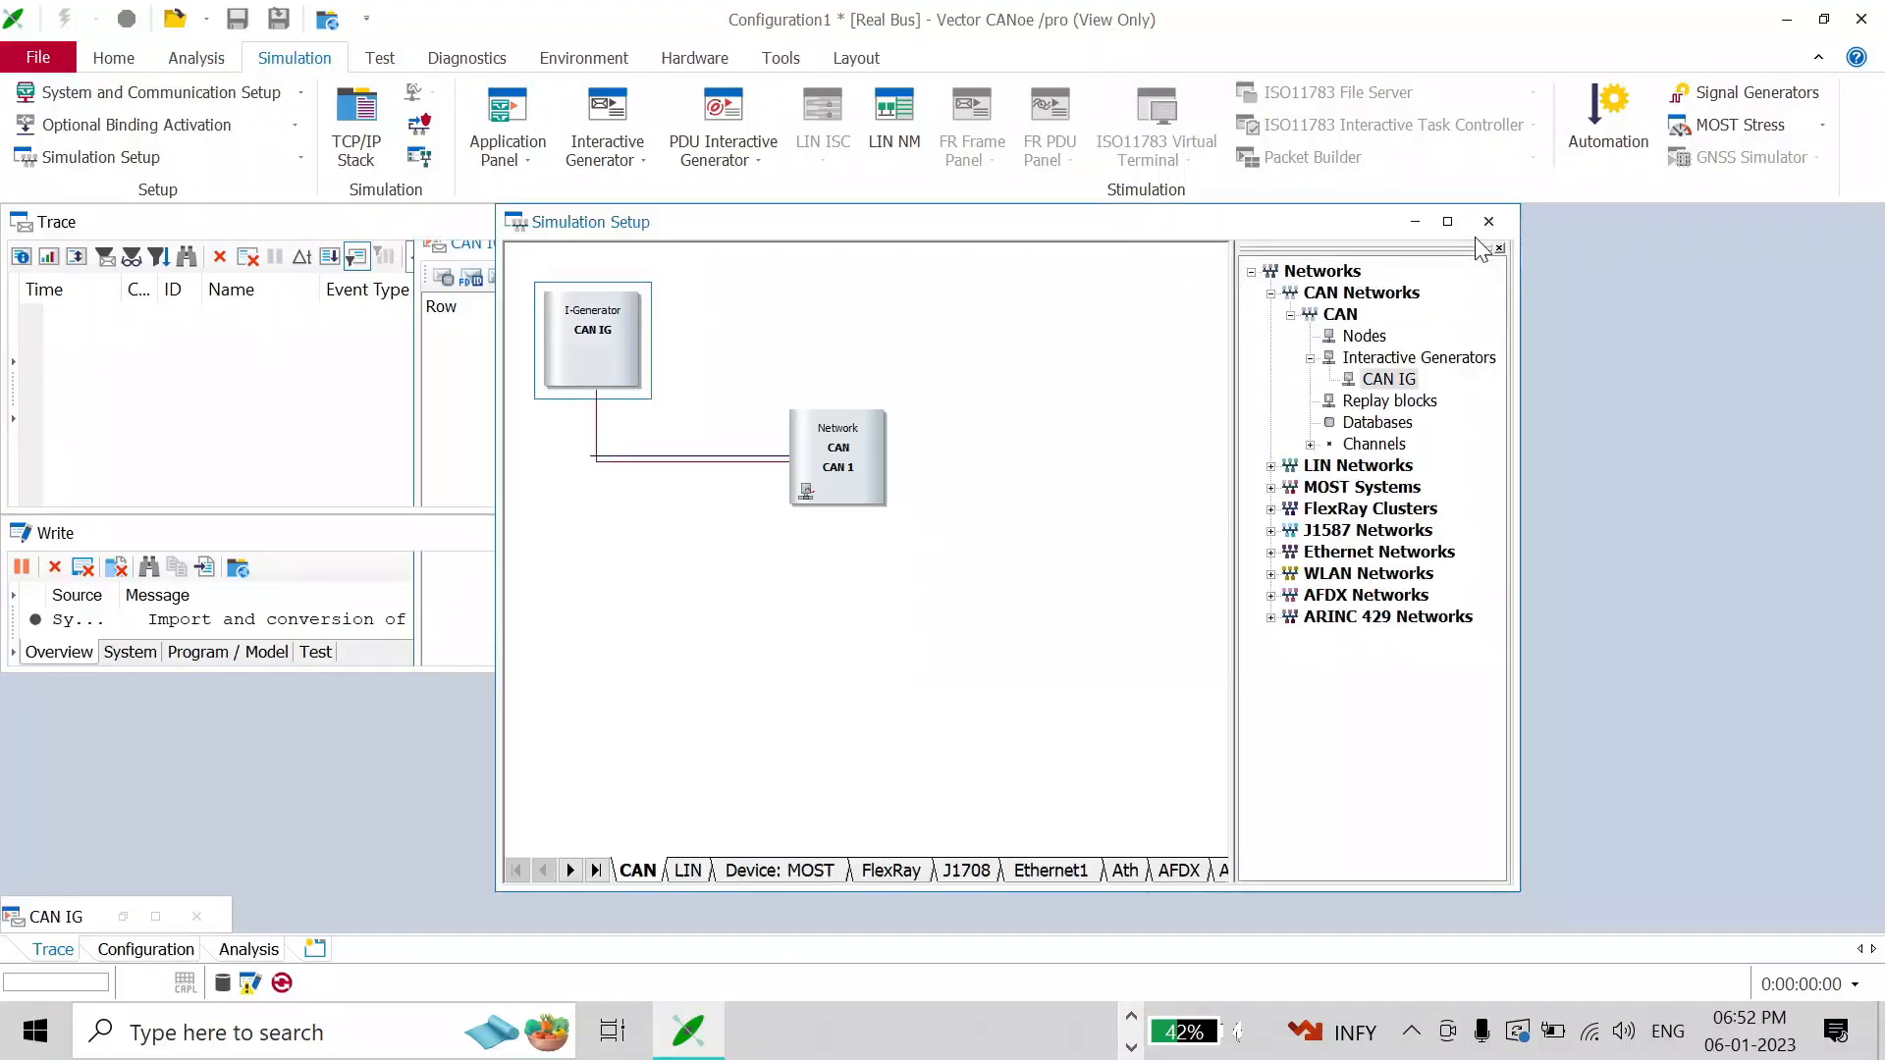
{"action": "mouse_move", "coordinate": [591, 340]}
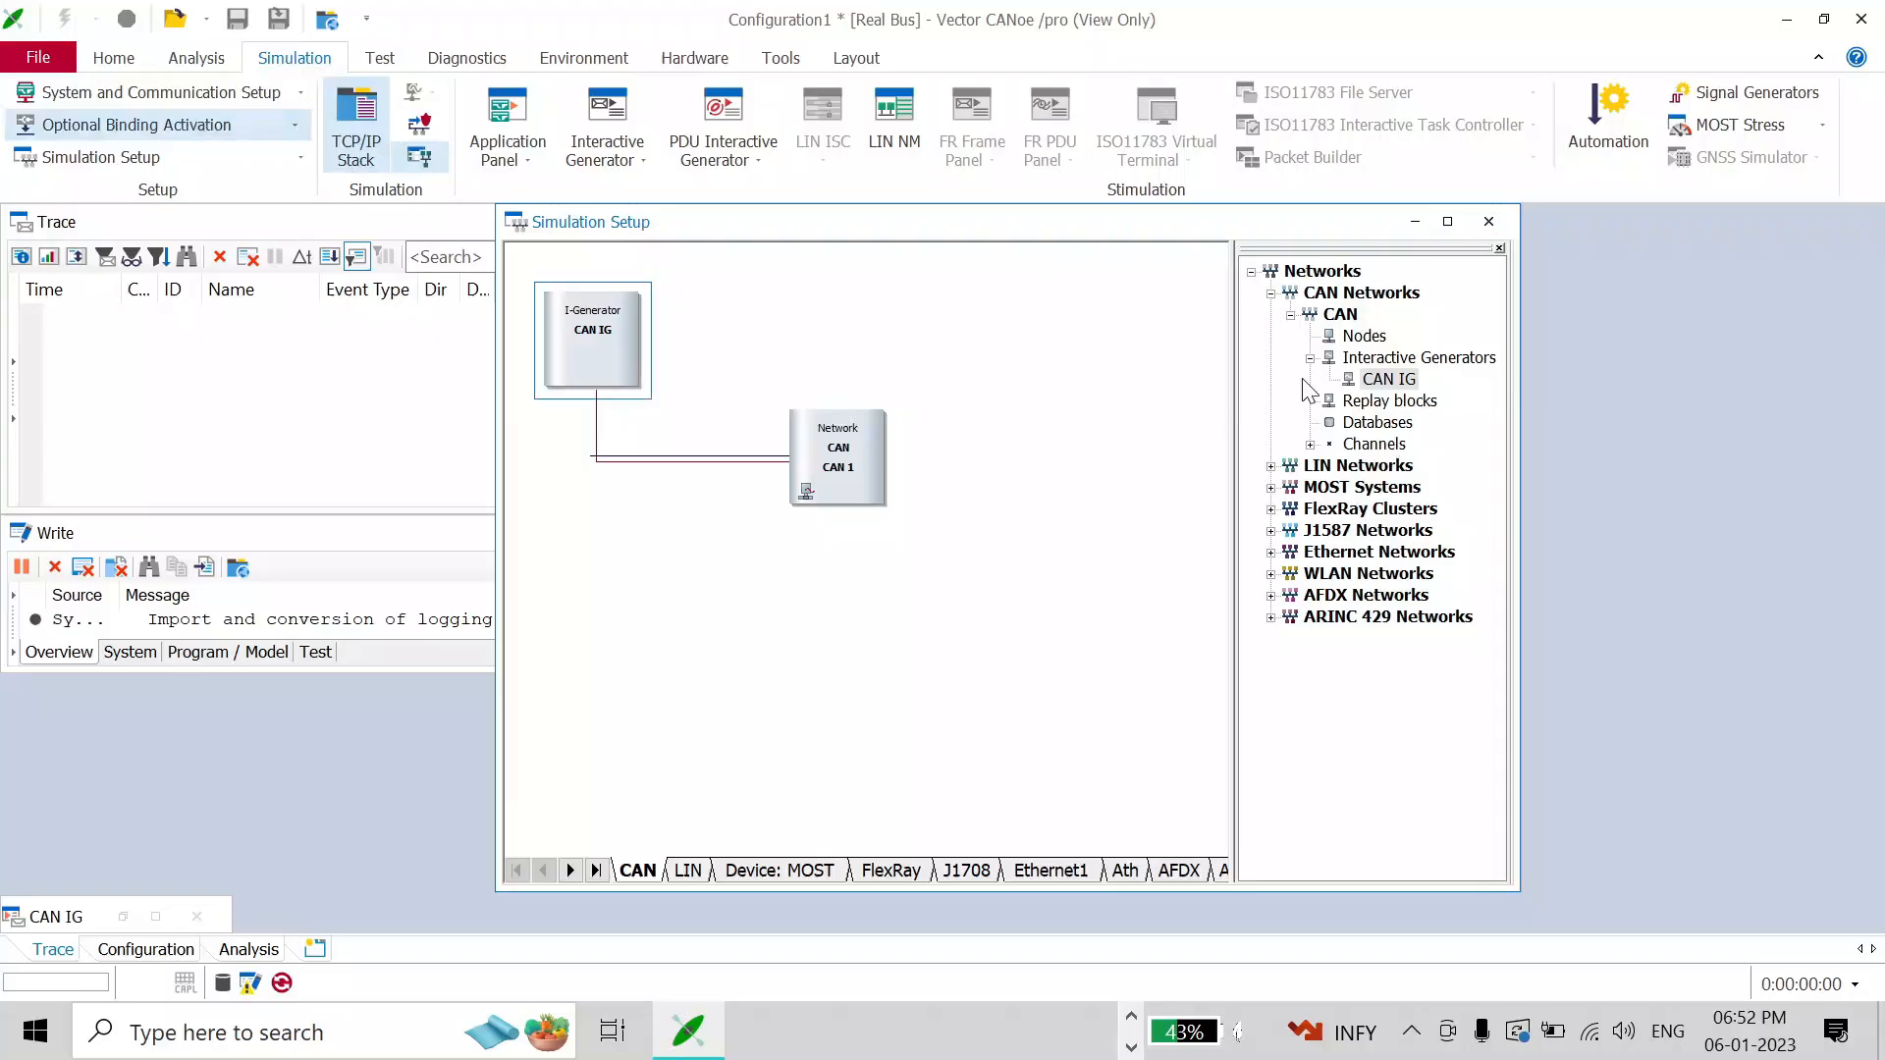
{"action": "left_click", "coordinate": [1379, 422]}
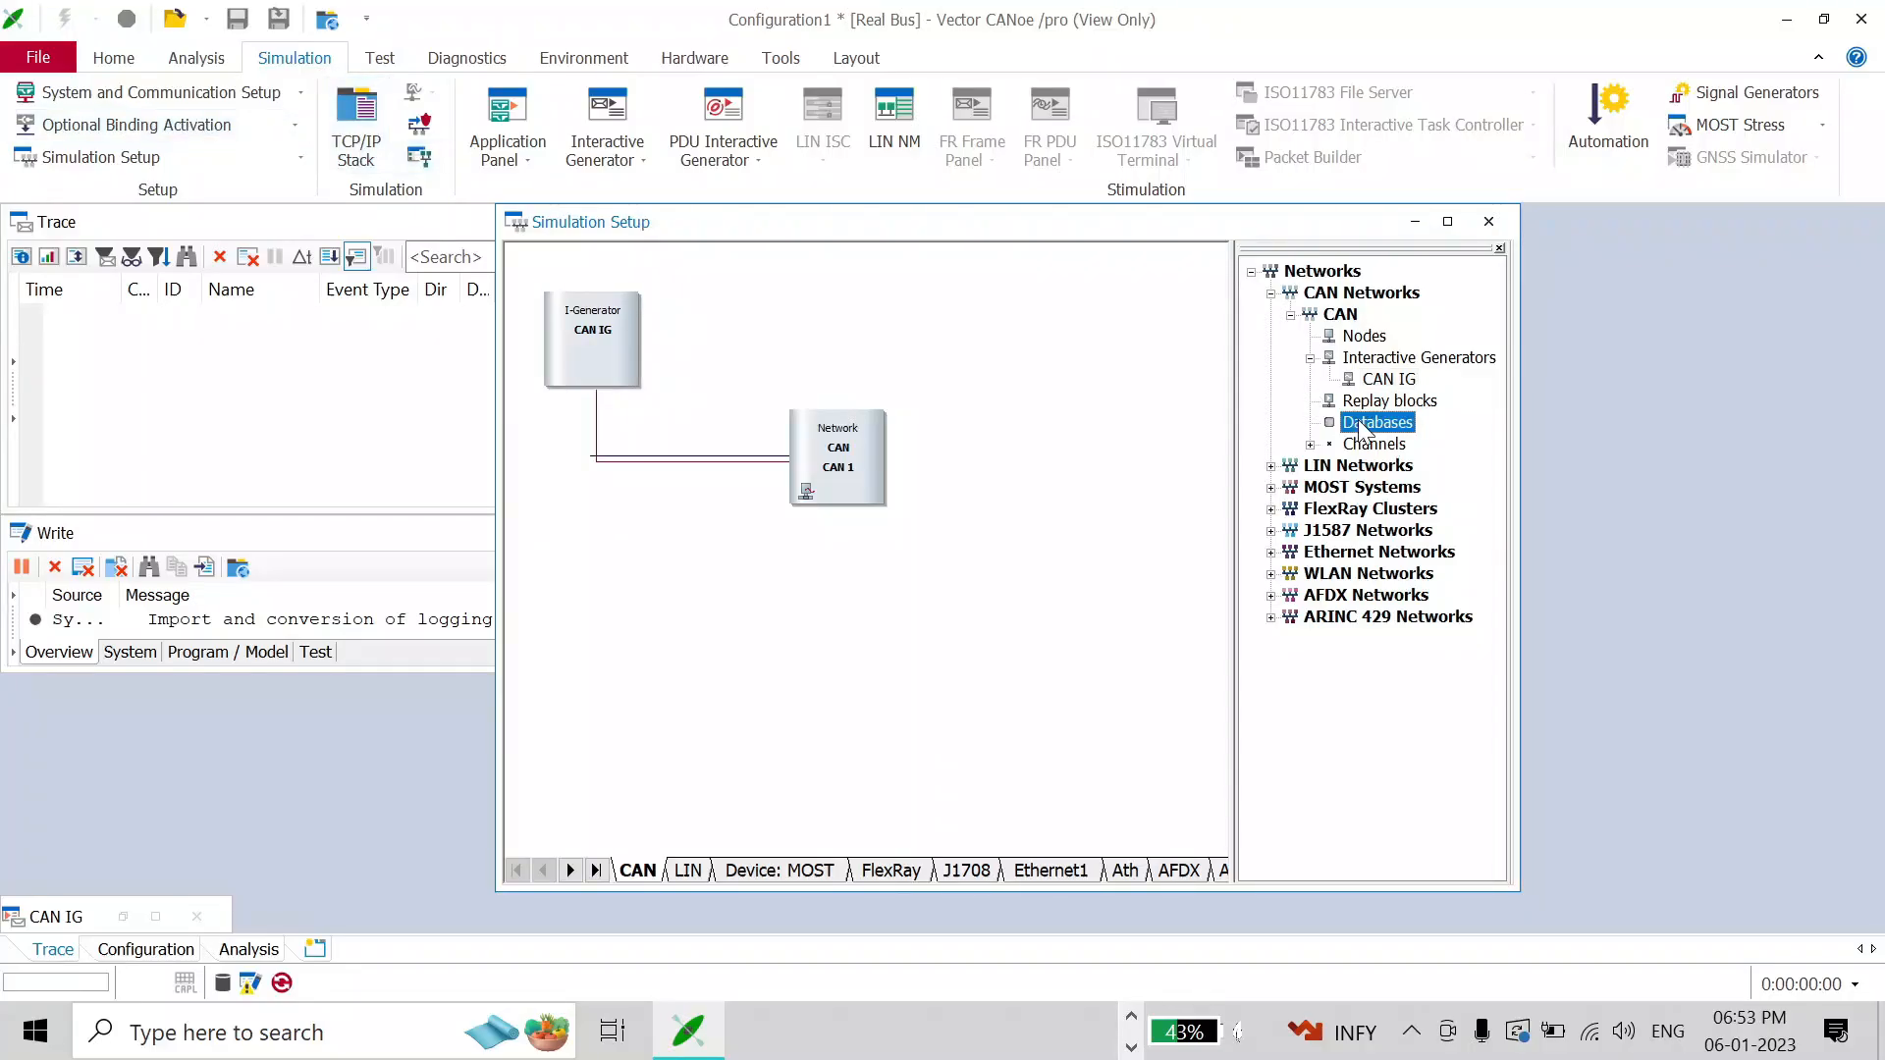
{"action": "mouse_move", "coordinate": [1508, 457]}
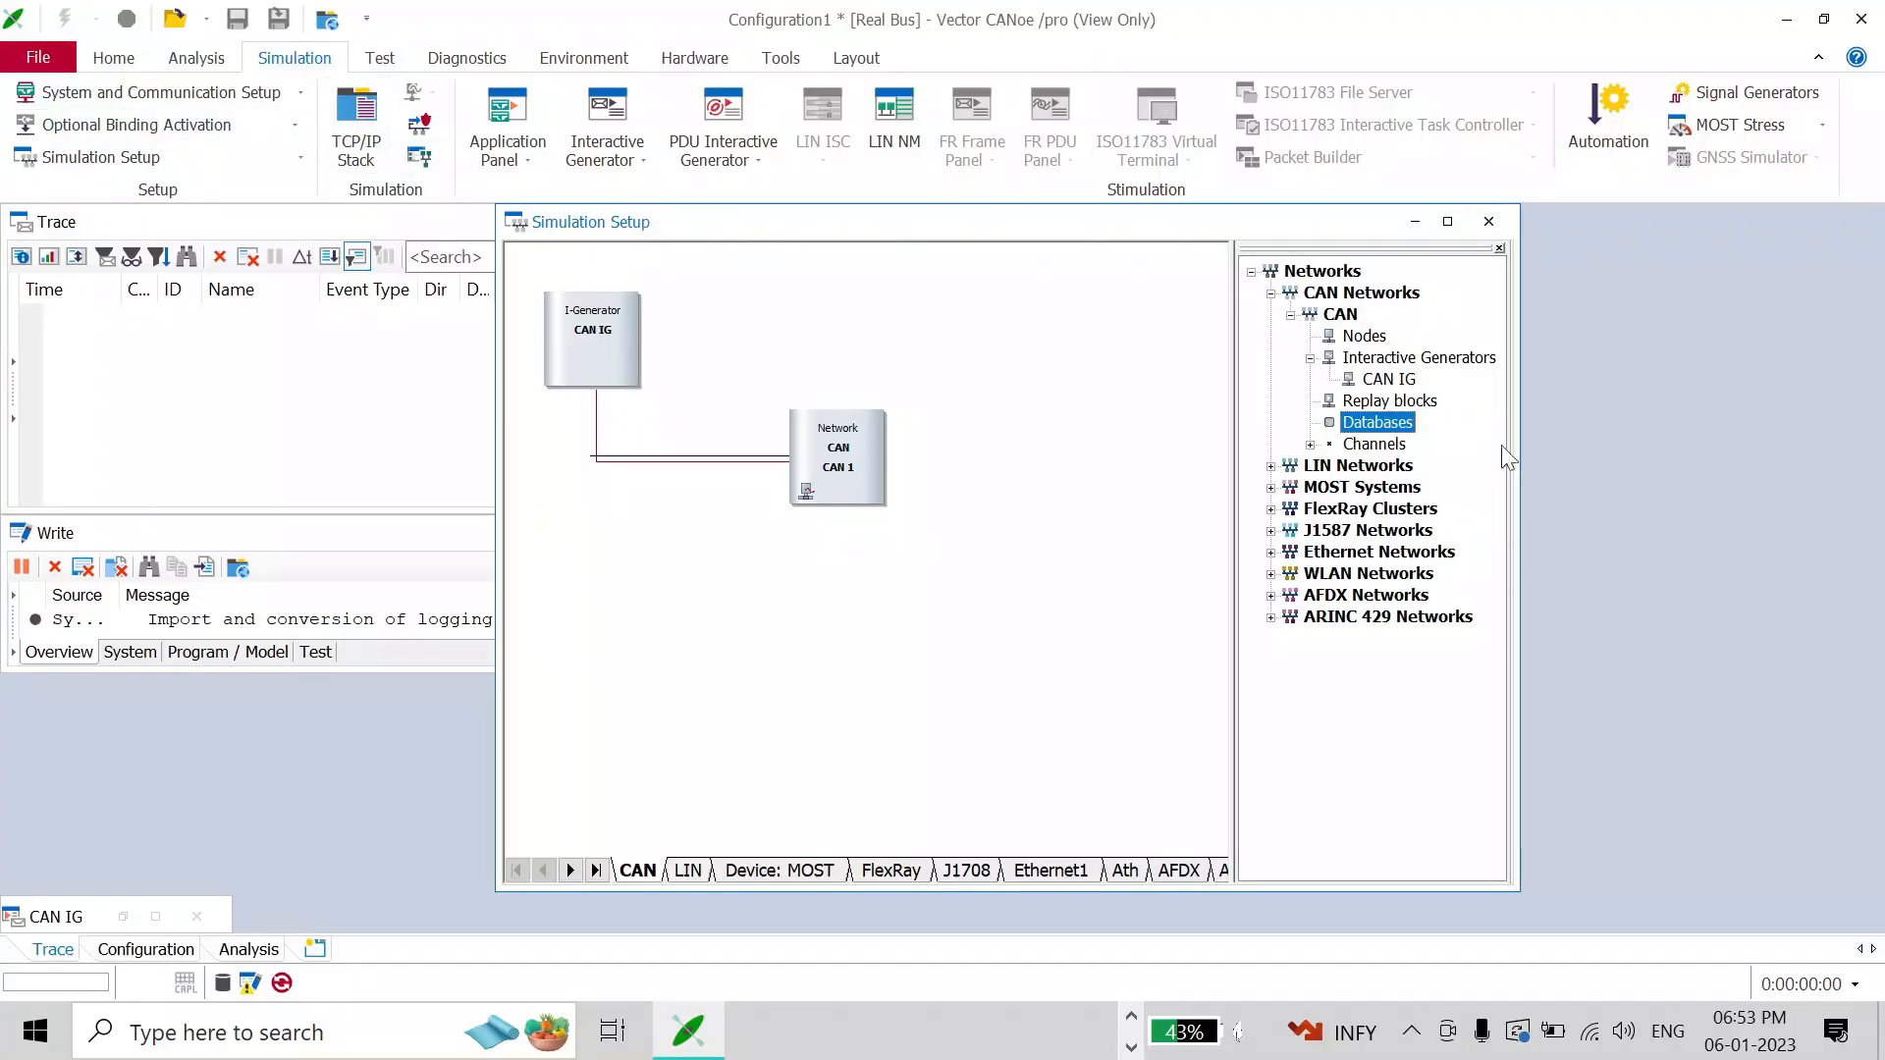
{"action": "right_click", "coordinate": [1378, 422]}
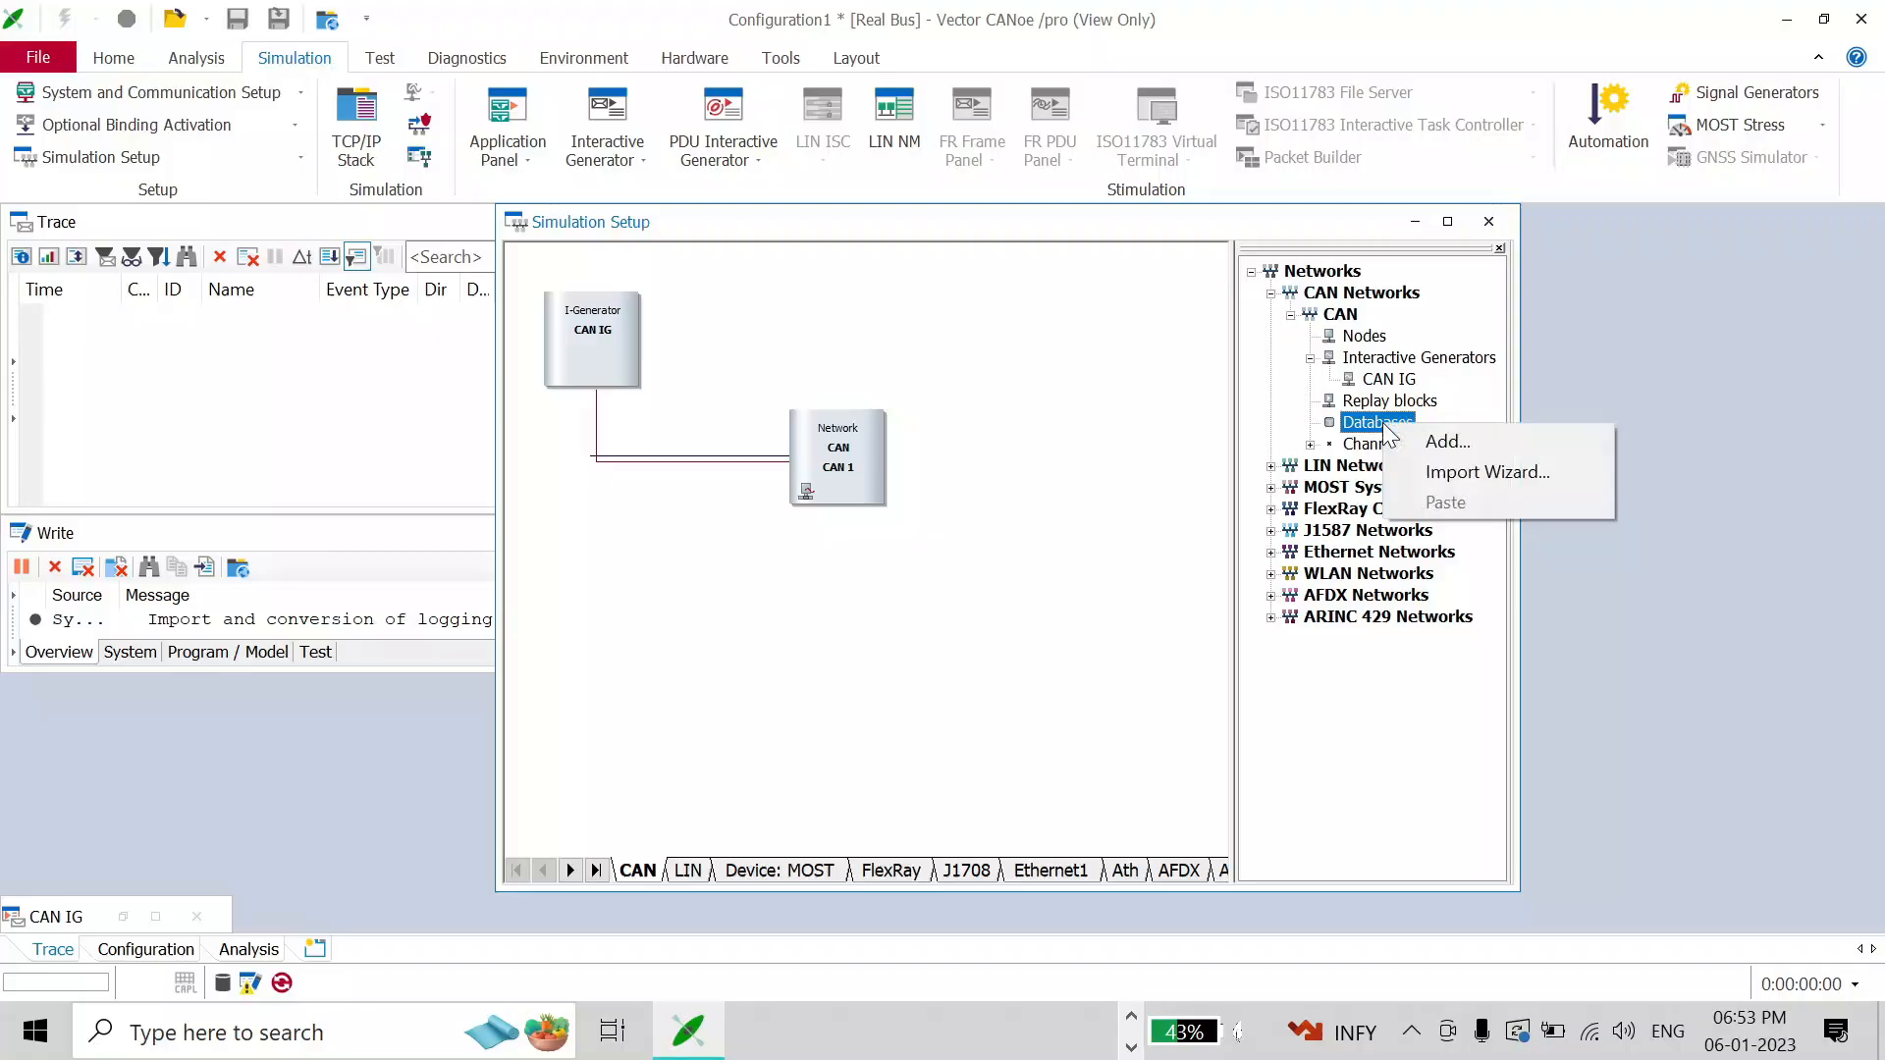
{"action": "left_click", "coordinate": [1372, 443]}
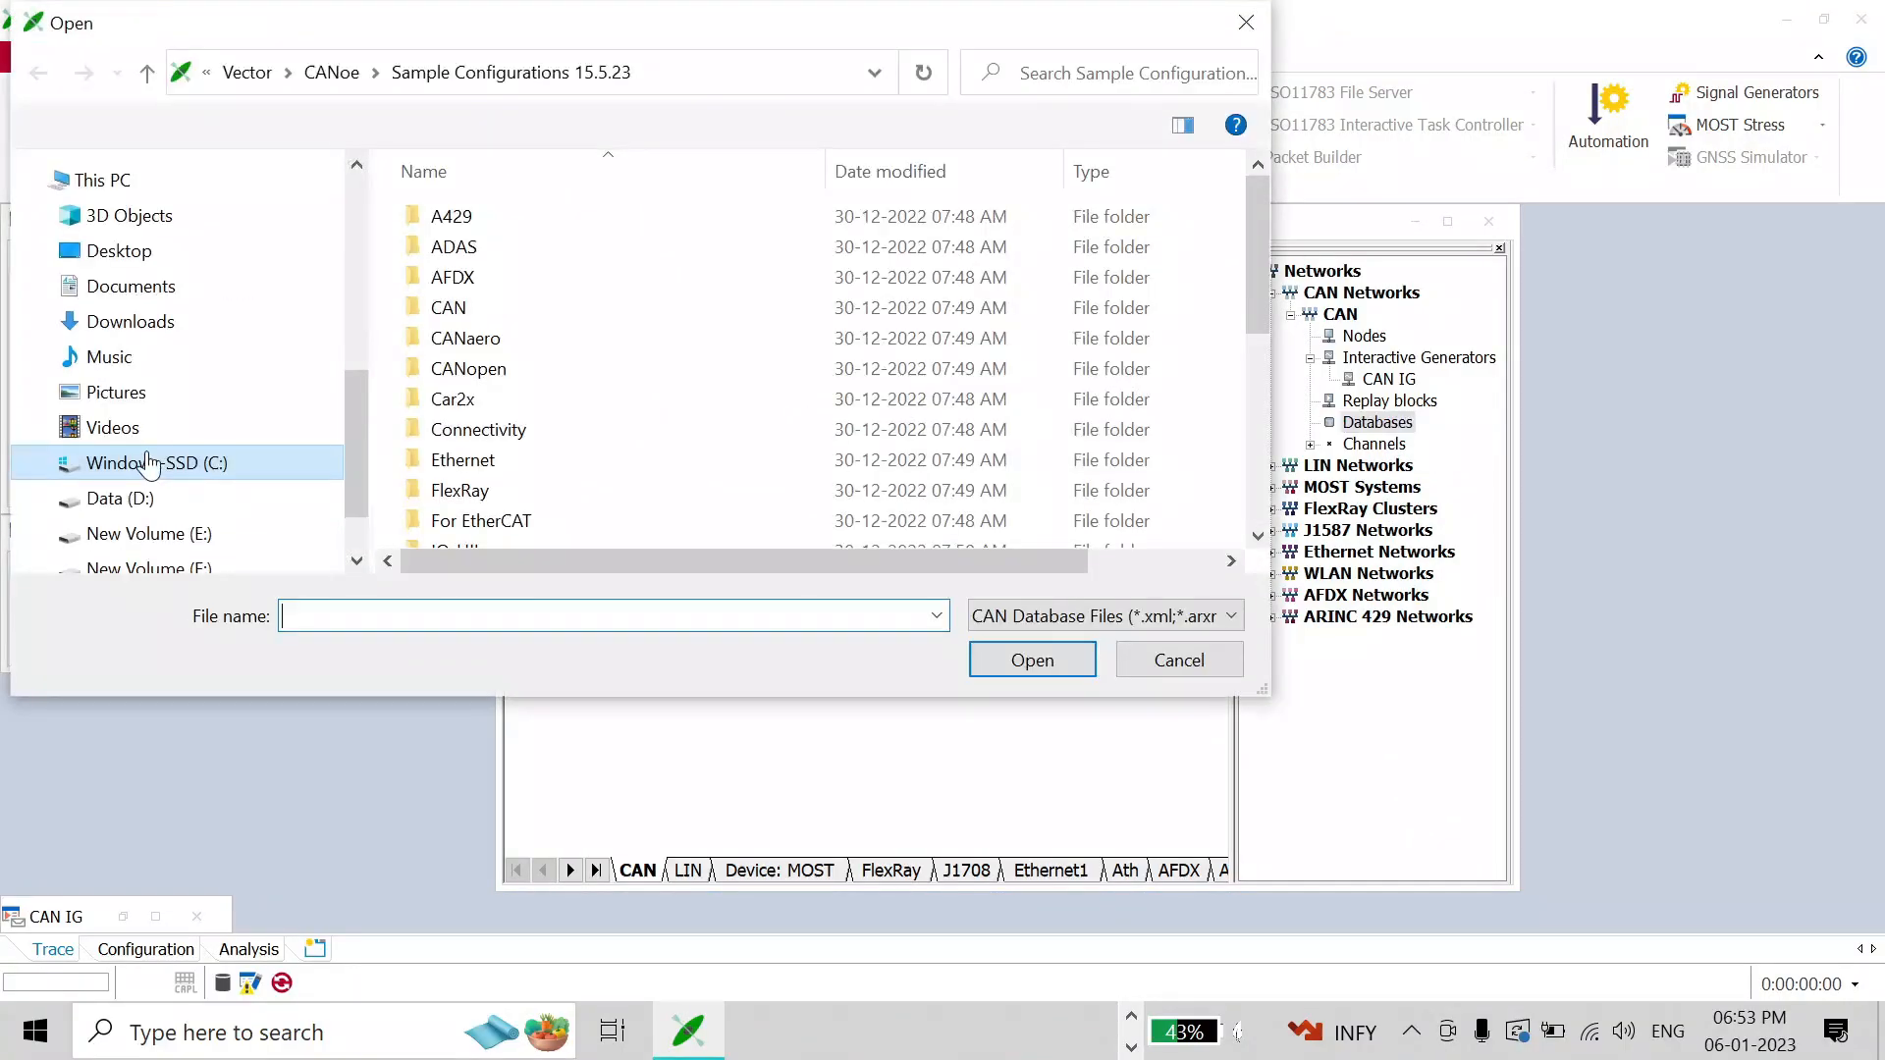
- Load temp_dbc from D:\WORK_WORK_WORK\testing so it appears as CANBus_1 under Databases
{"action": "left_click", "coordinate": [117, 497]}
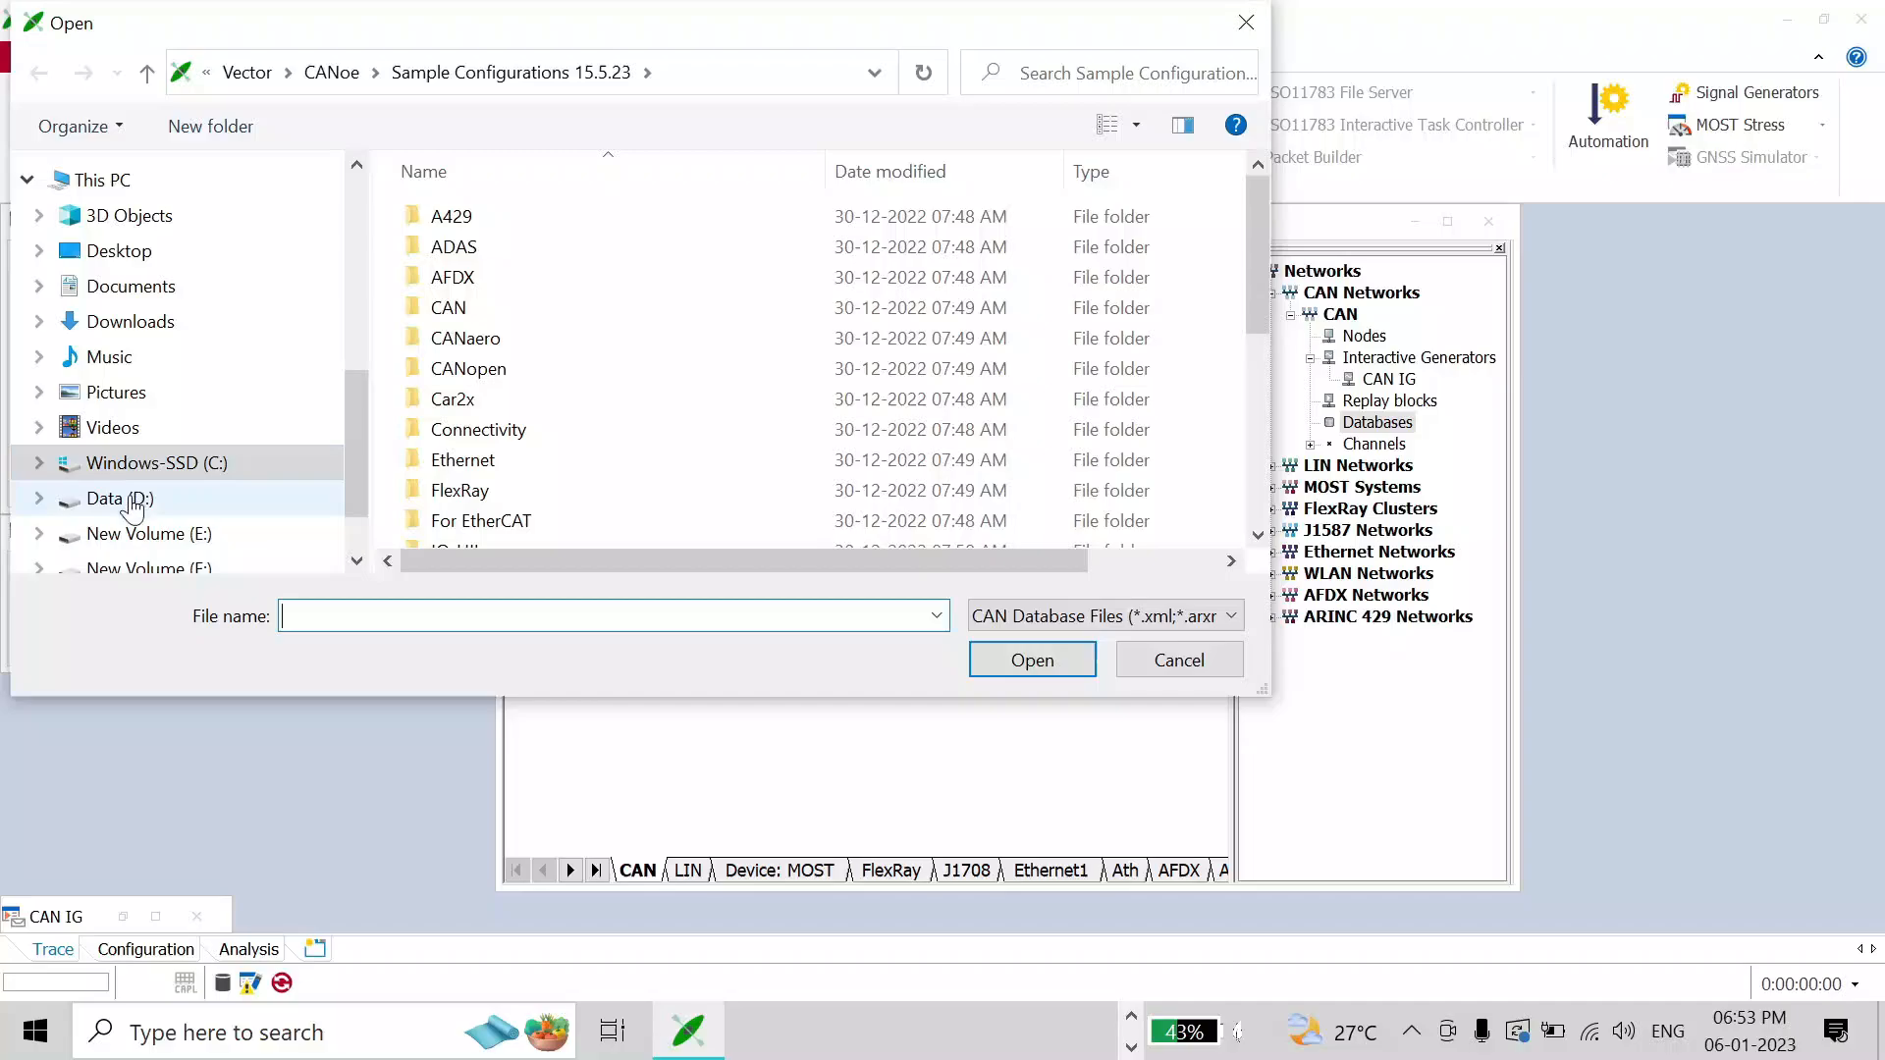
{"action": "left_click", "coordinate": [119, 497]}
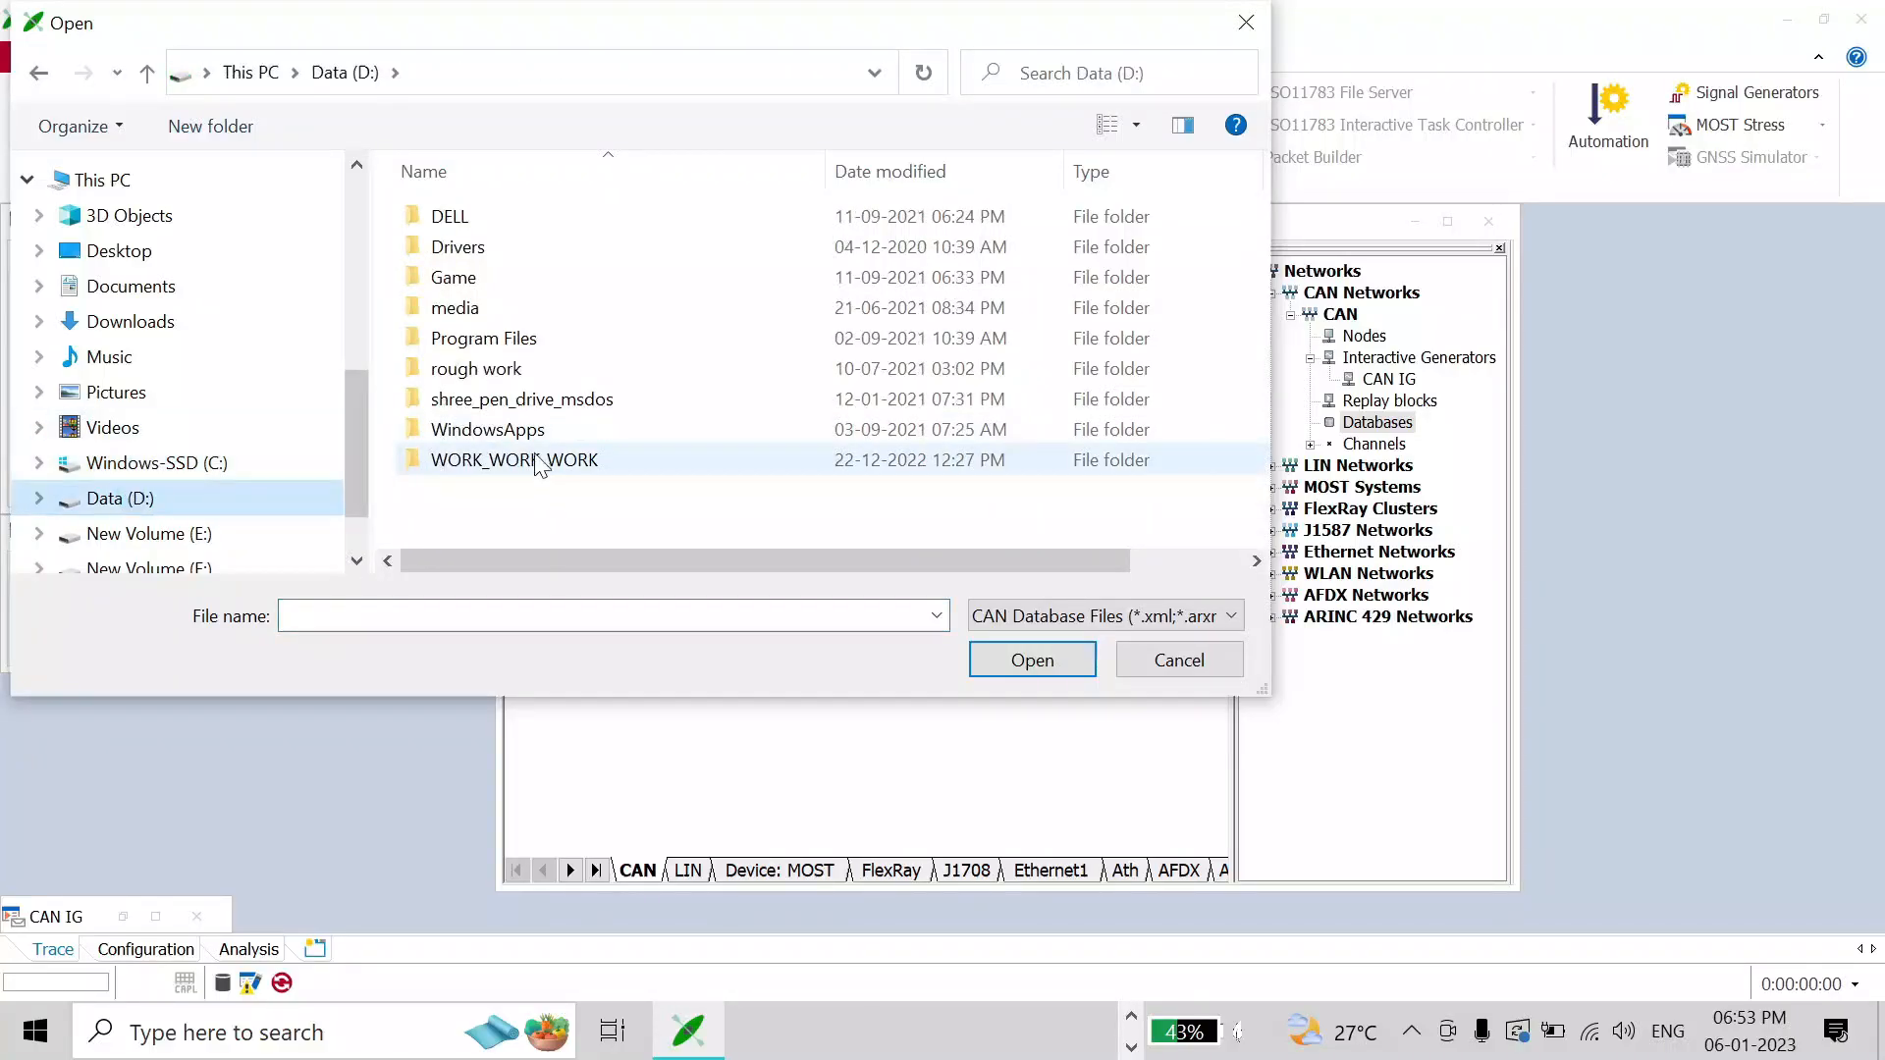
{"action": "double_click", "coordinate": [513, 459]}
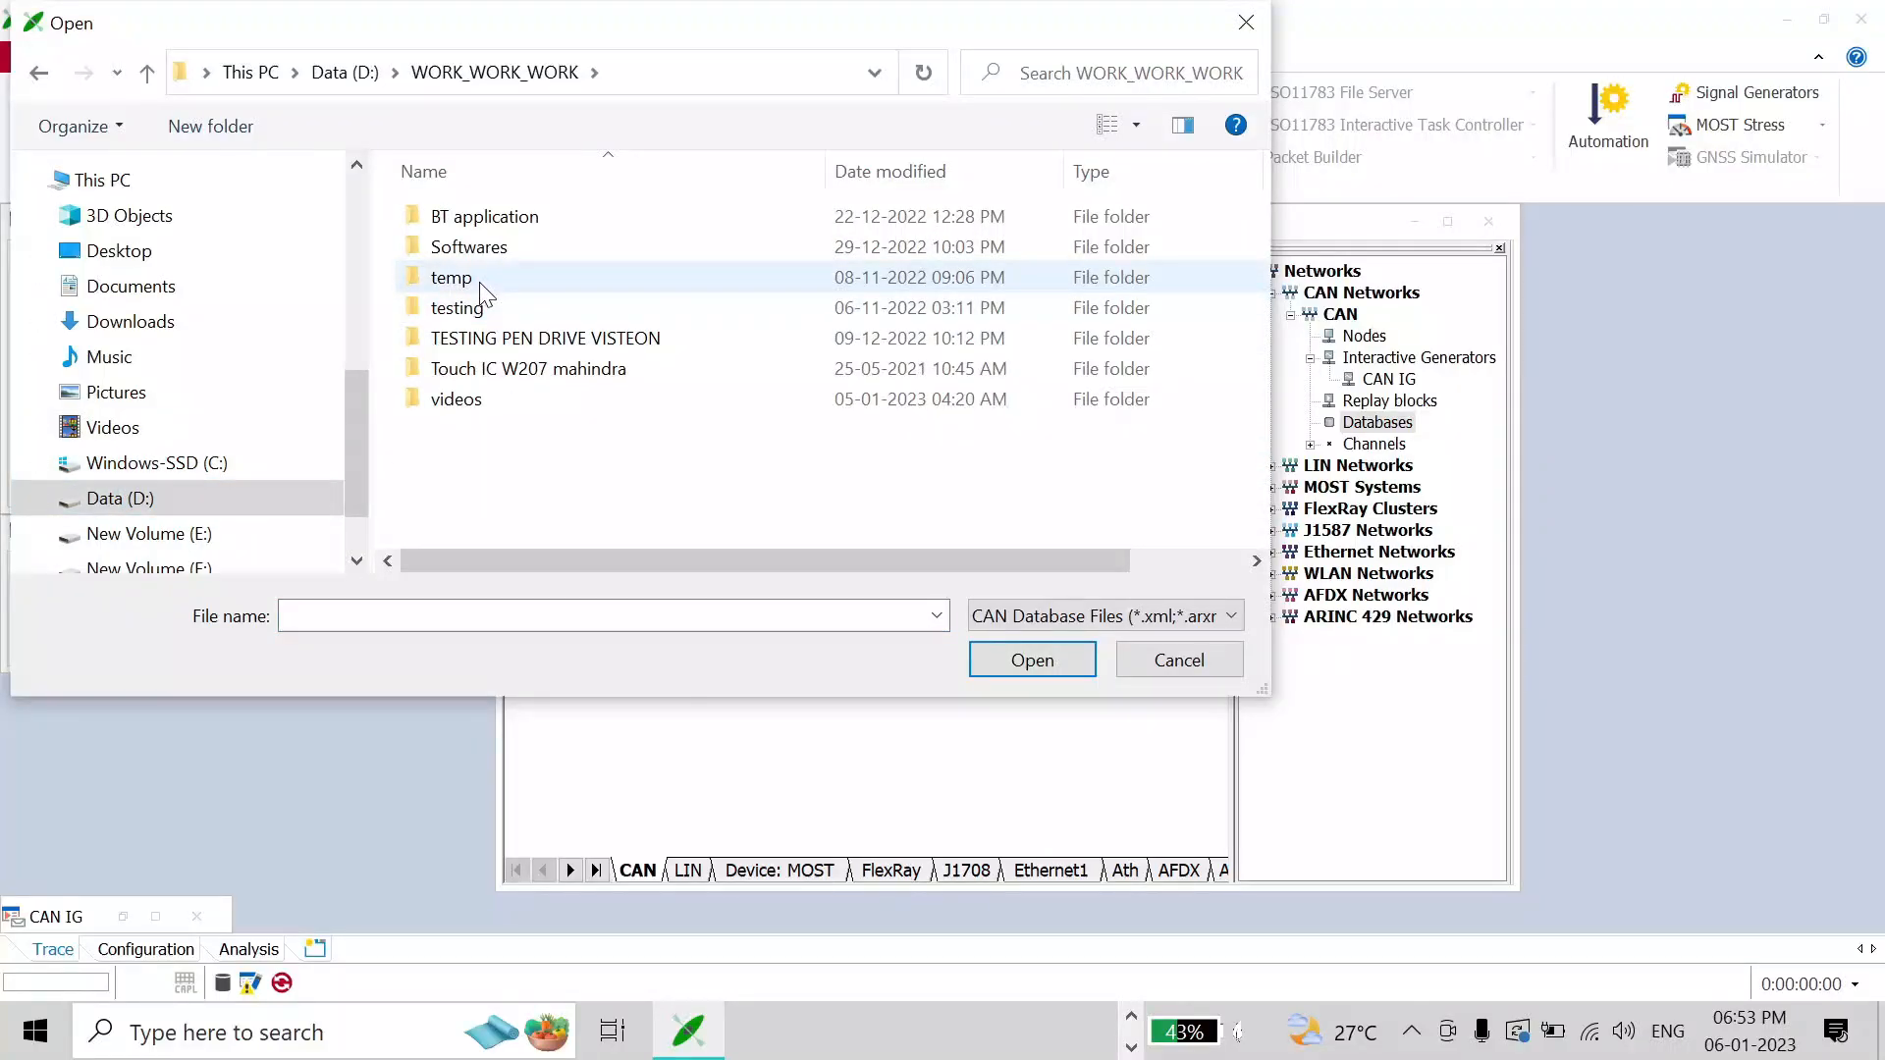
{"action": "double_click", "coordinate": [458, 308]}
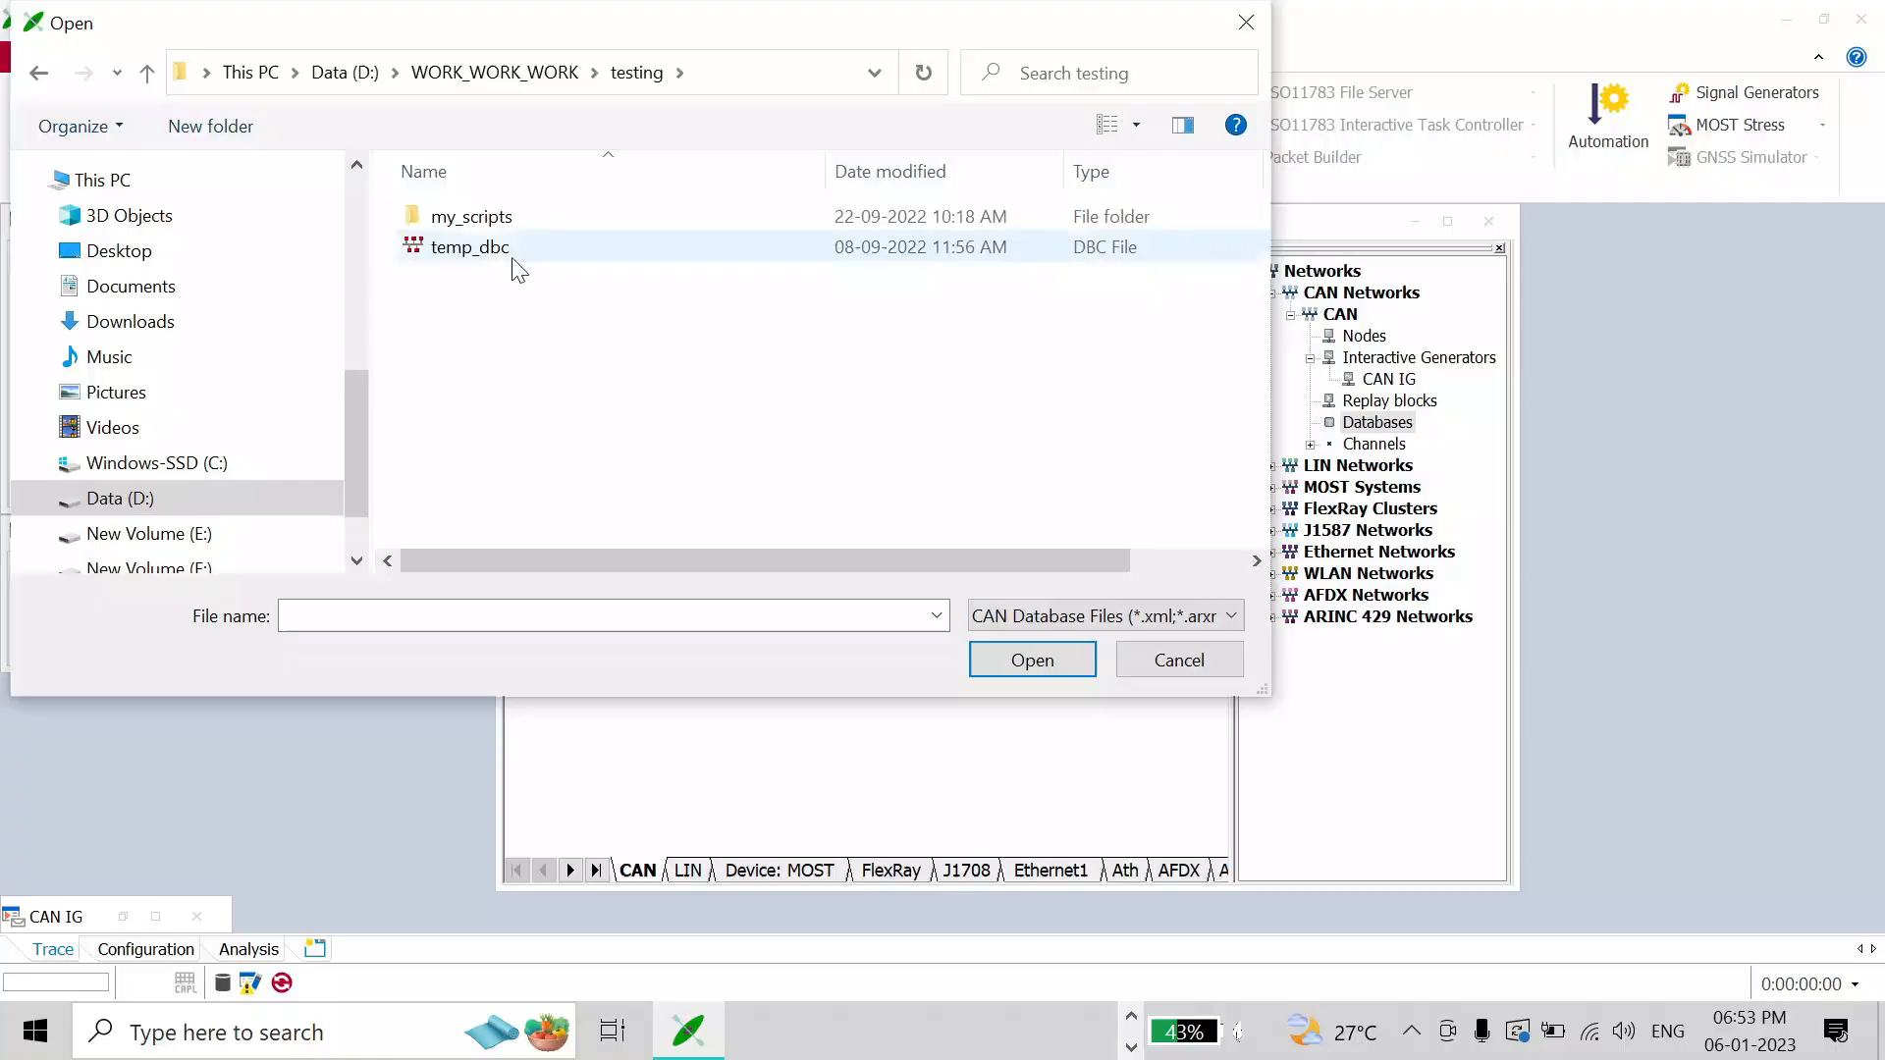
{"action": "left_click", "coordinate": [470, 247]}
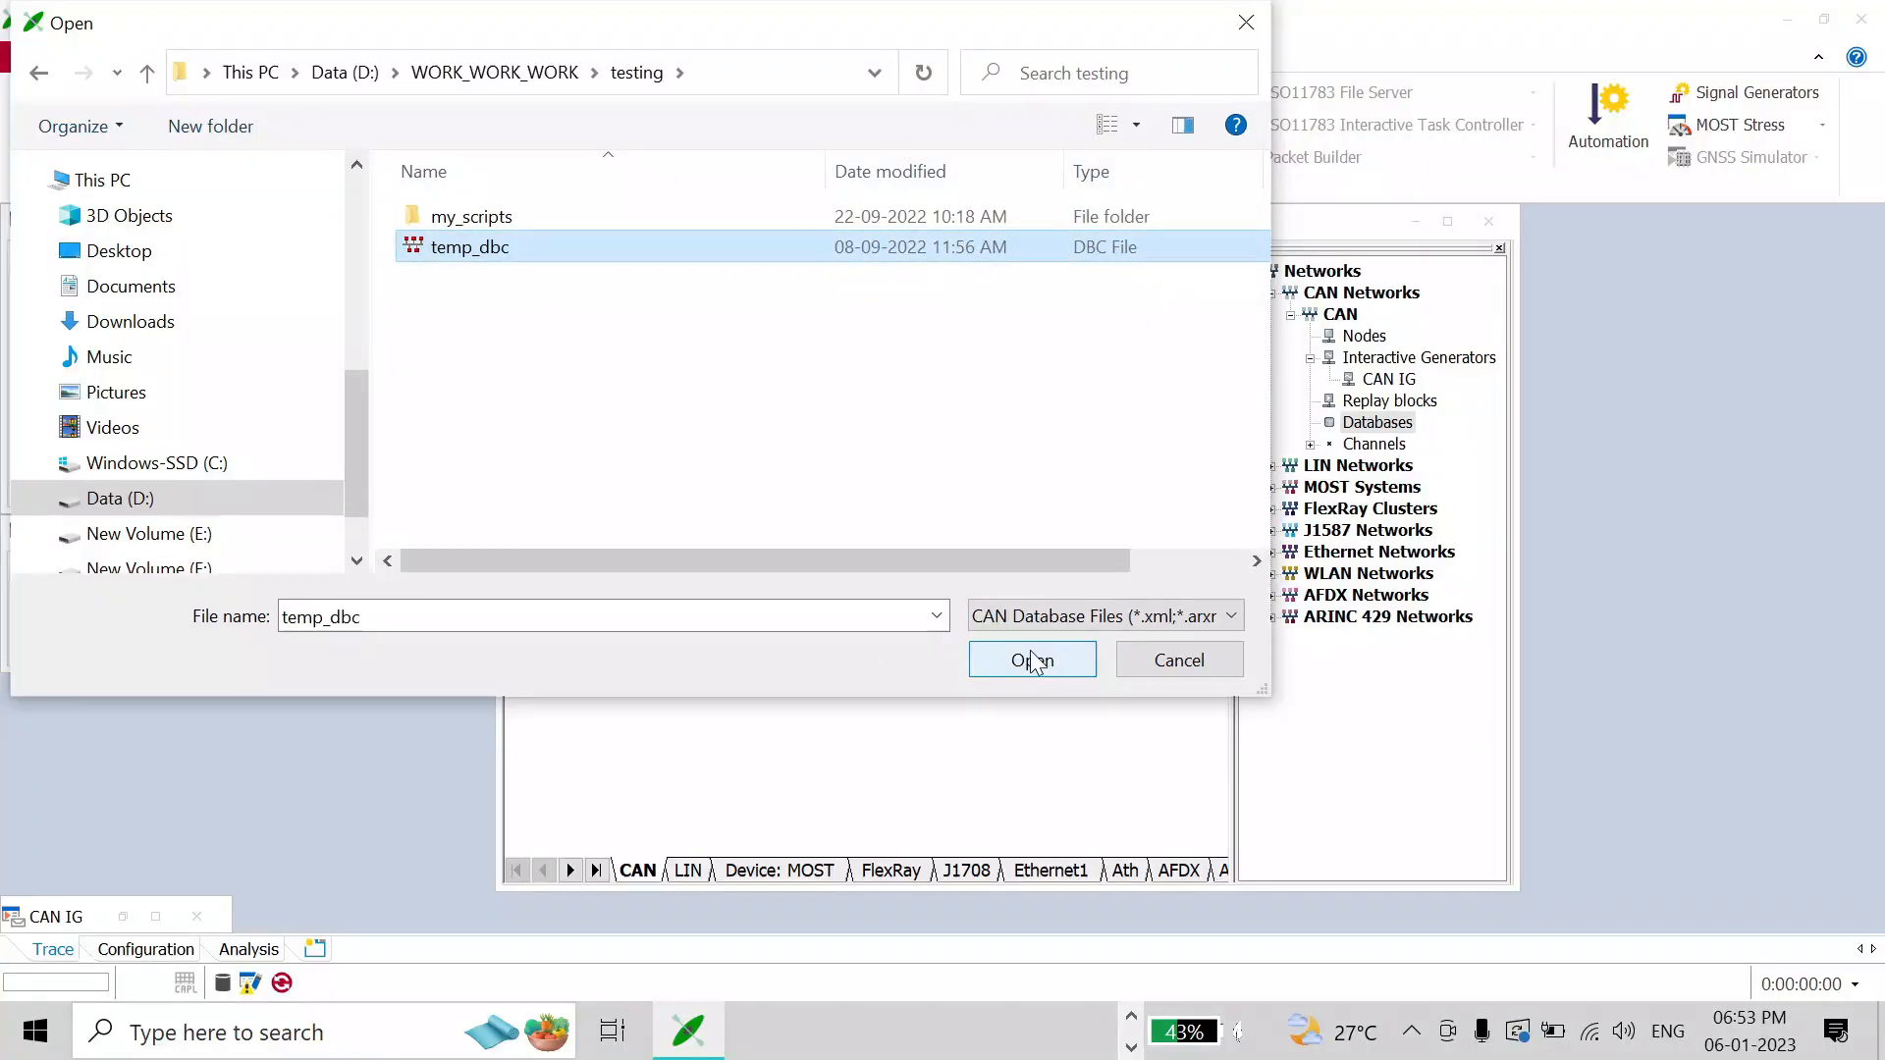
{"action": "left_click", "coordinate": [1031, 660]}
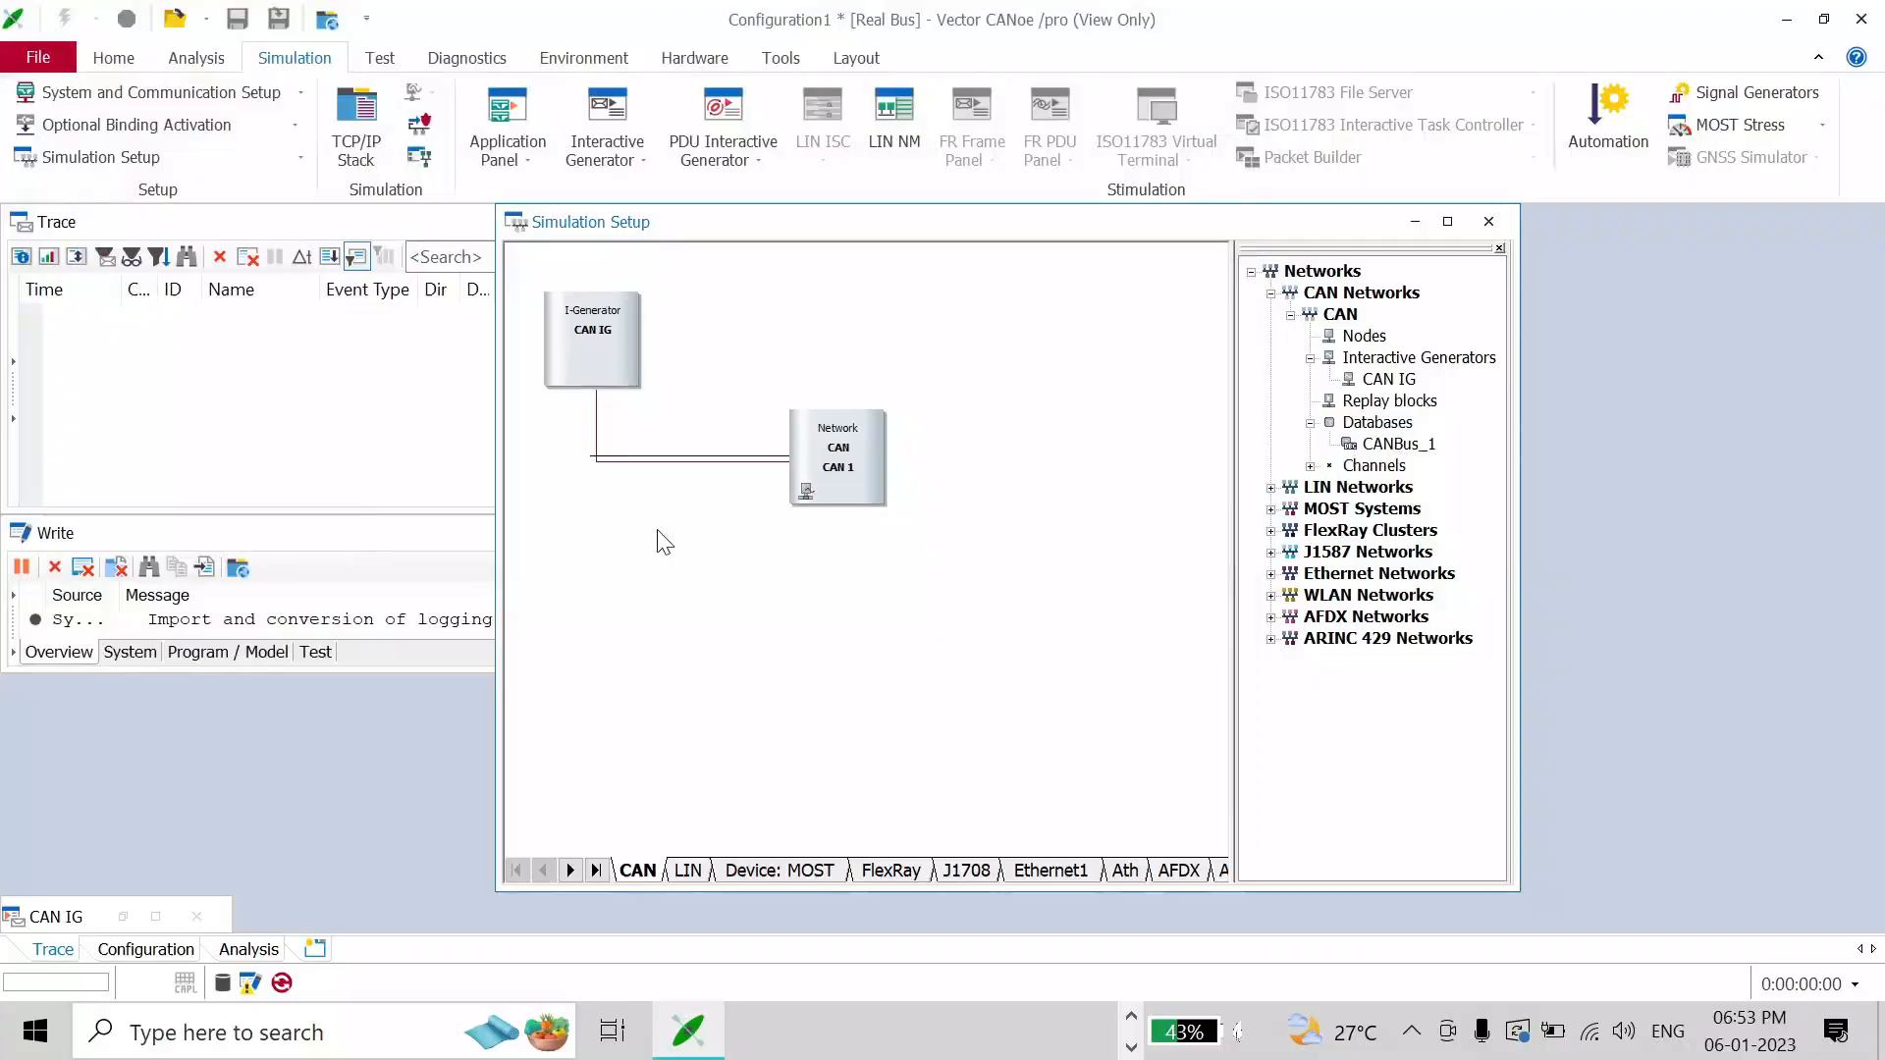
{"action": "mouse_move", "coordinate": [591, 342]}
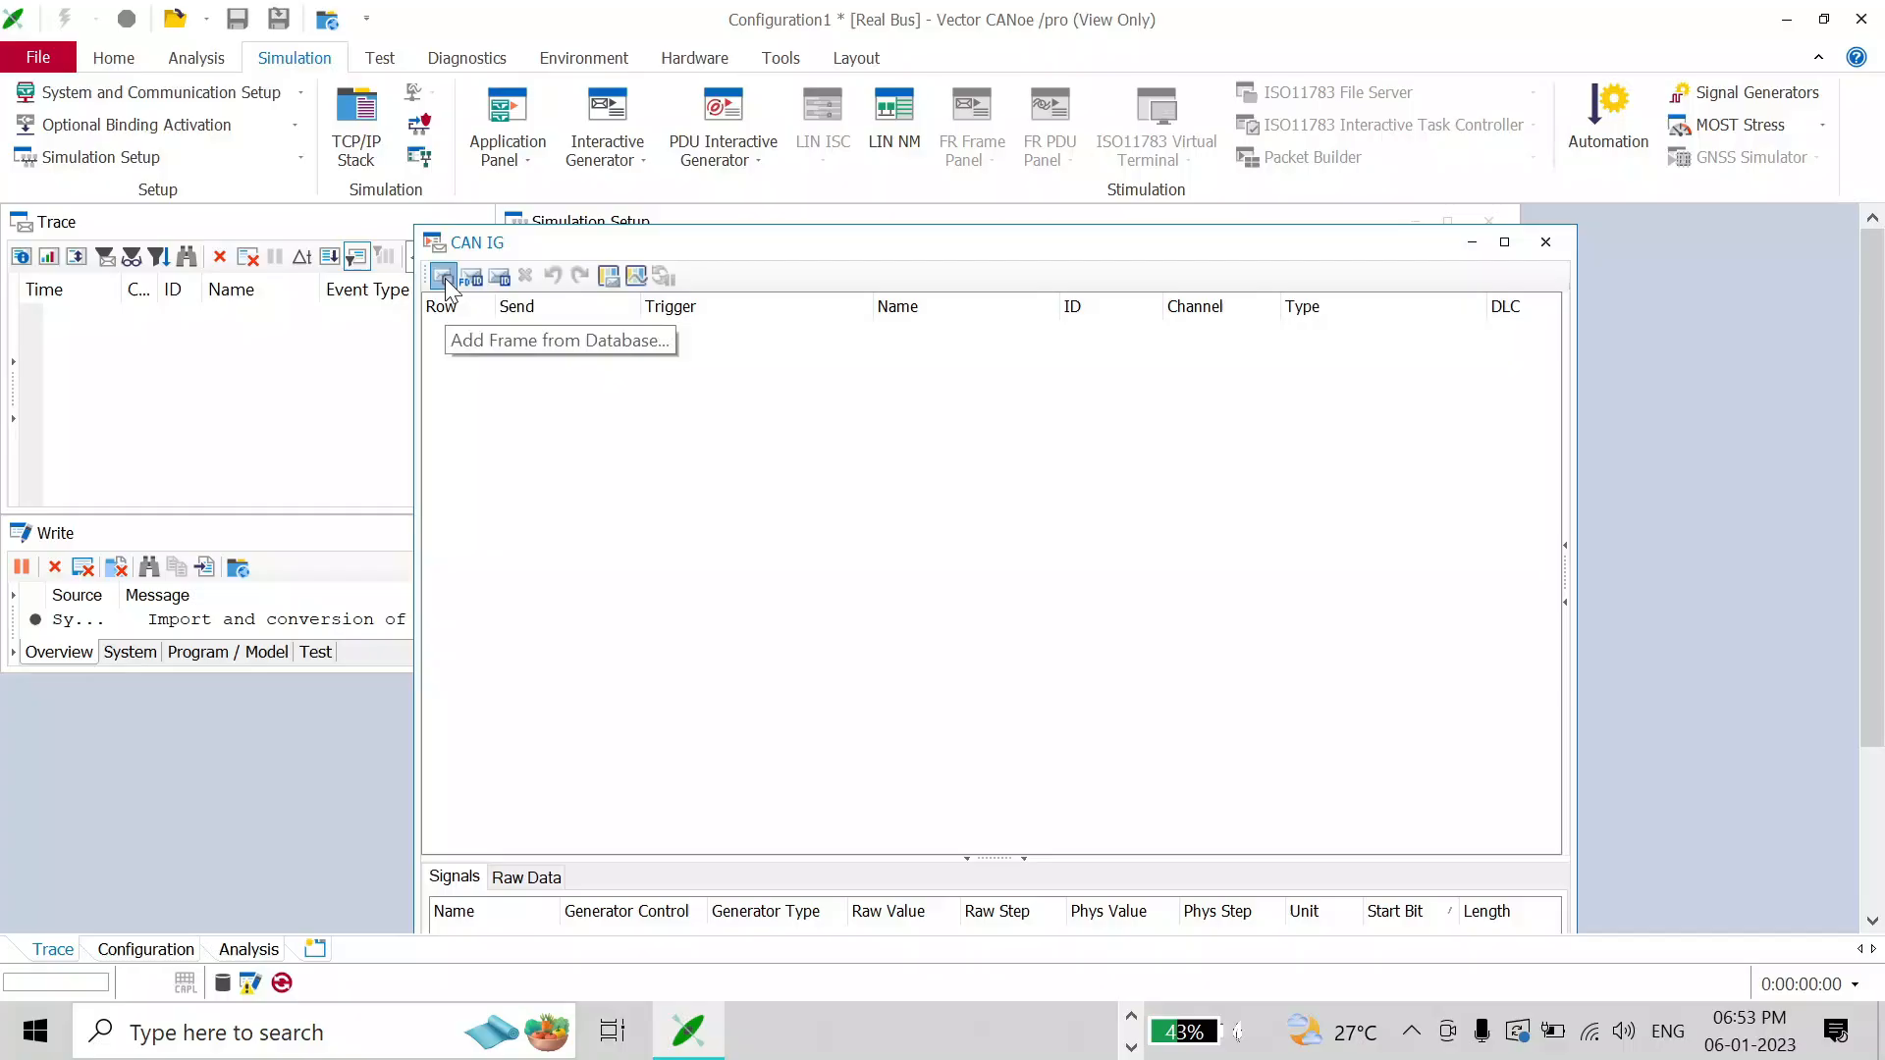
- Add frame ABSESP_DM1 (ID 5AB) from CANBus_1 > Frames as row 1 of the CAN IG
{"action": "left_click", "coordinate": [442, 277]}
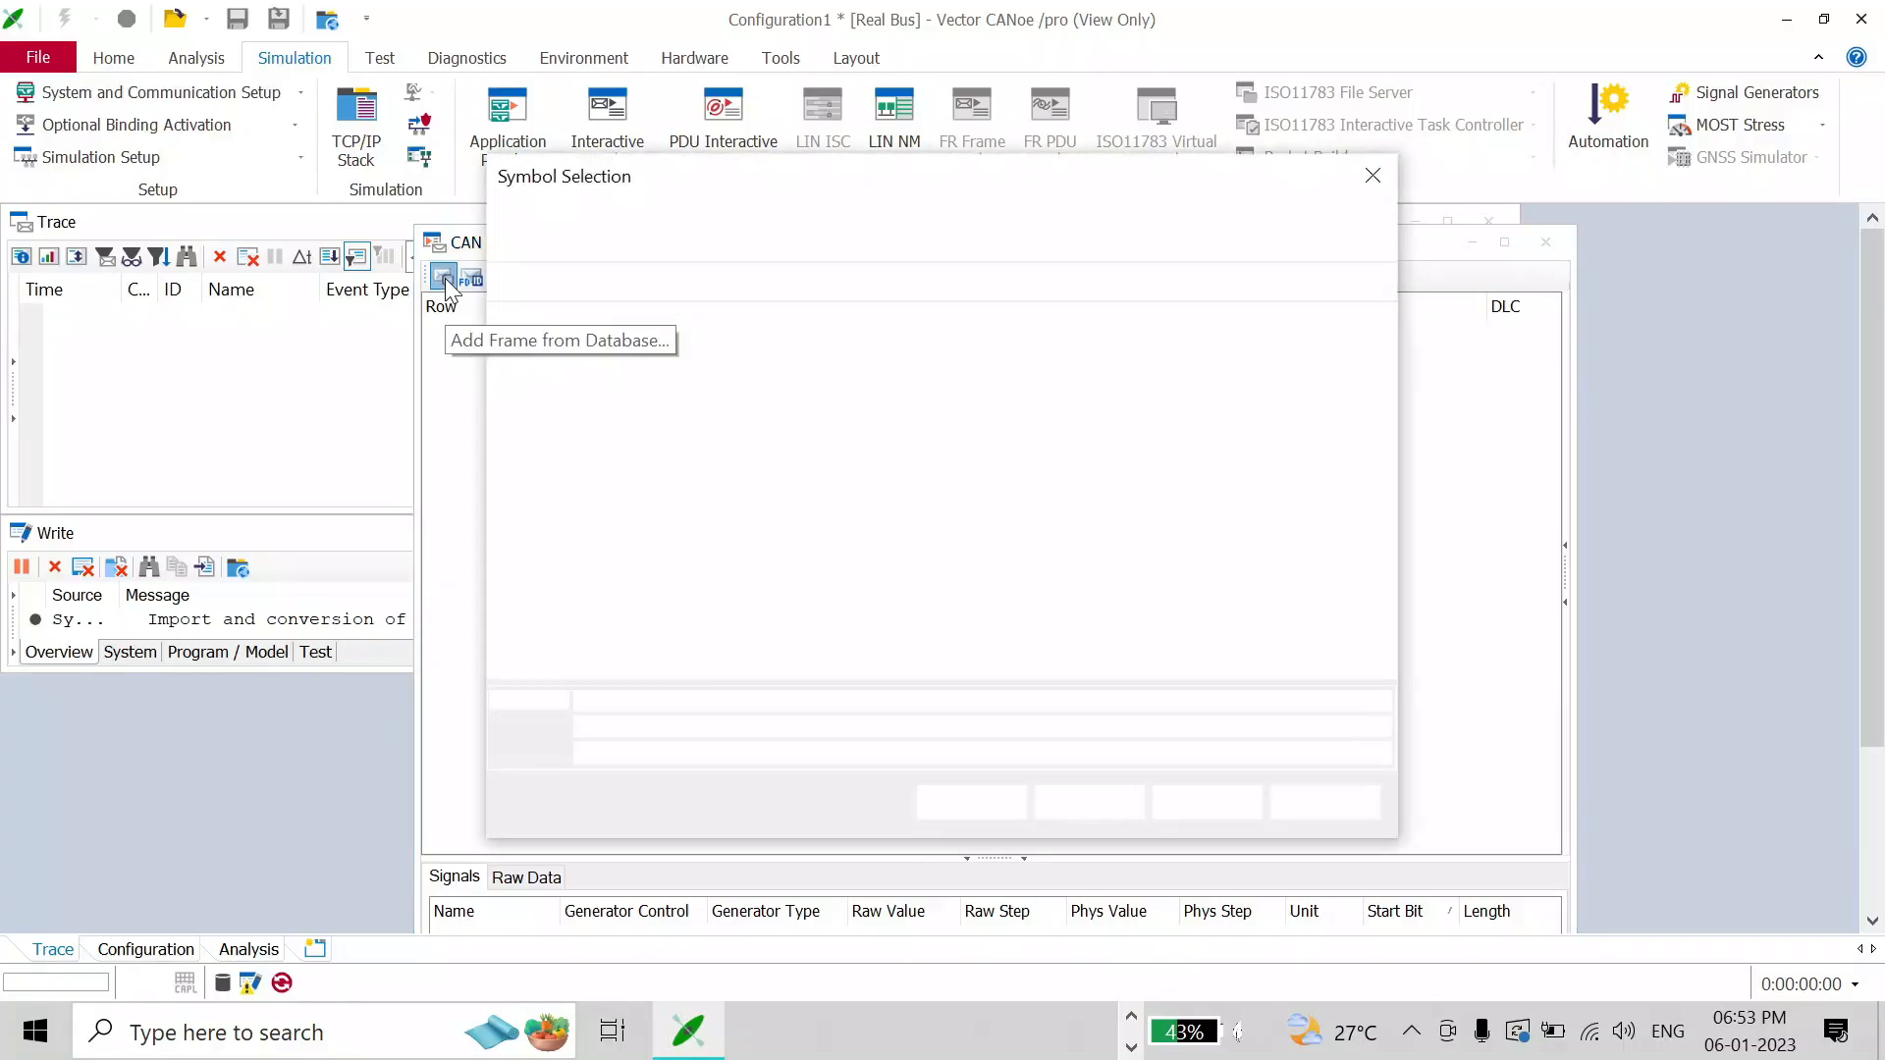
{"action": "left_click", "coordinate": [444, 278]}
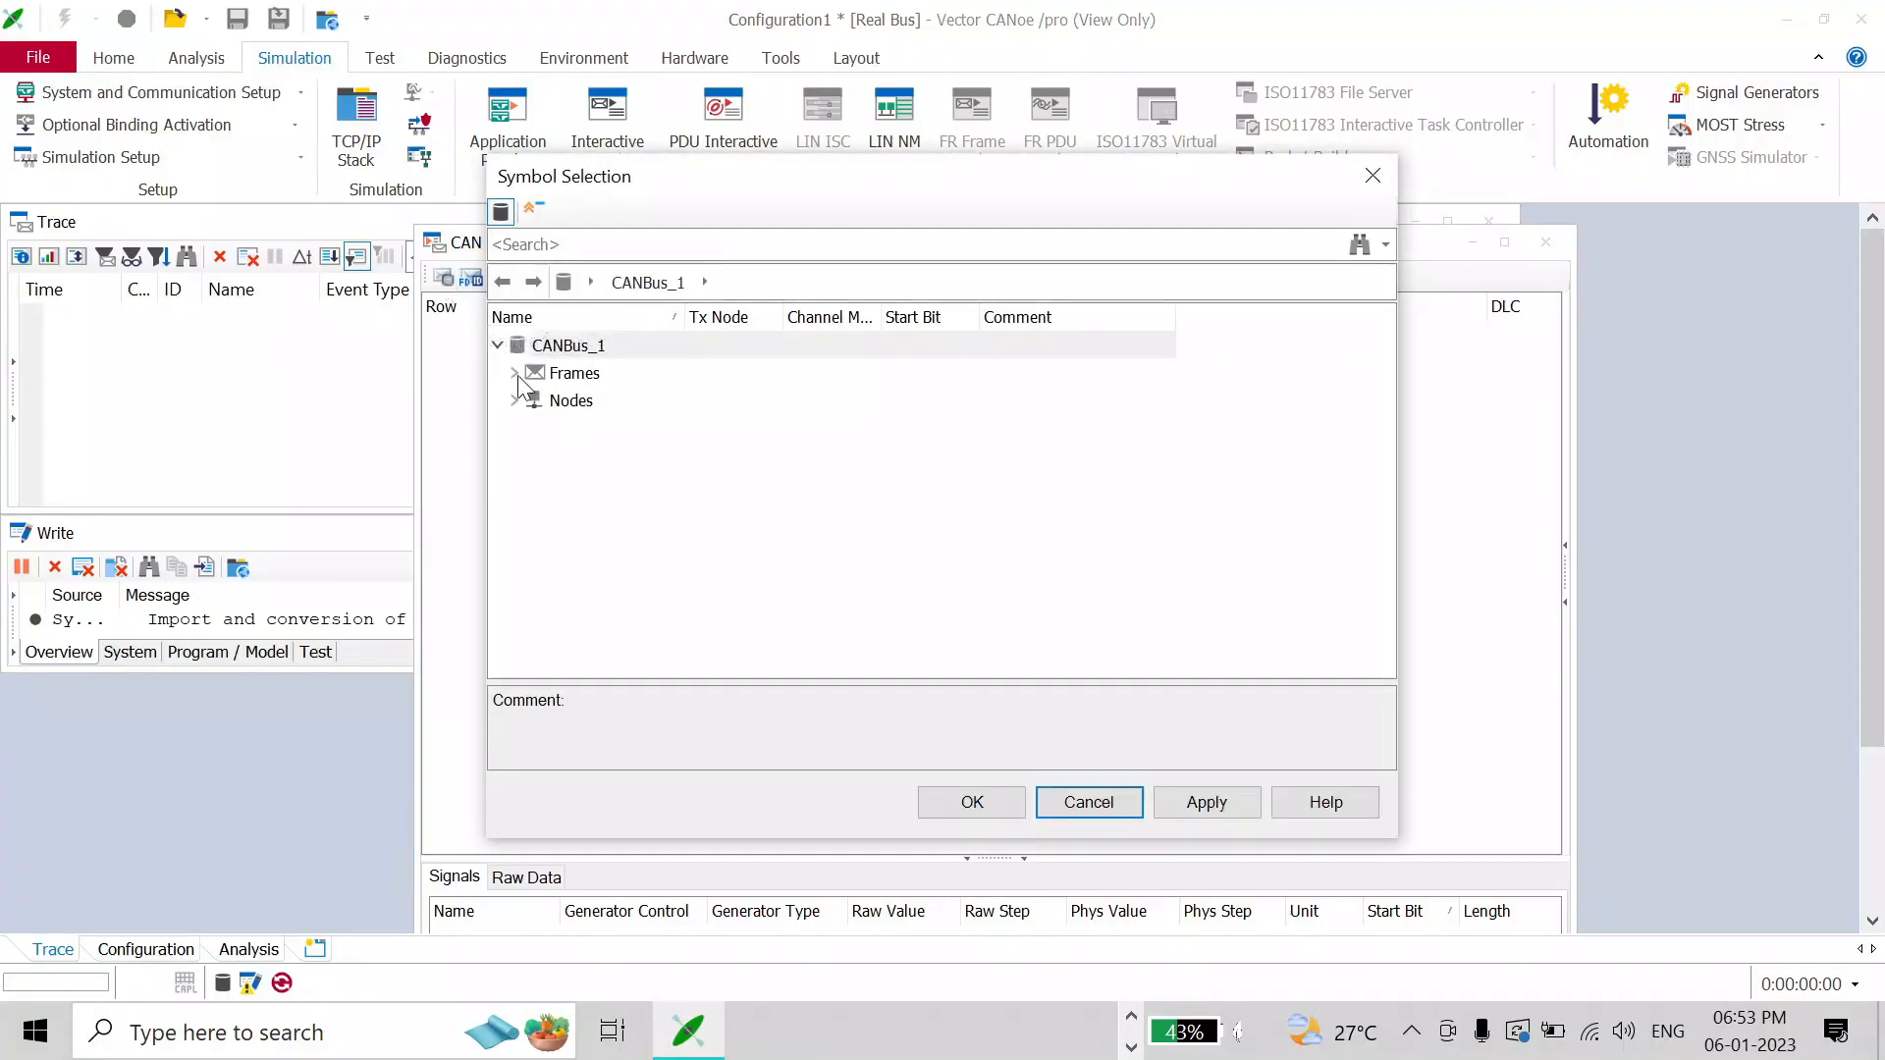
{"action": "left_click", "coordinate": [516, 373]}
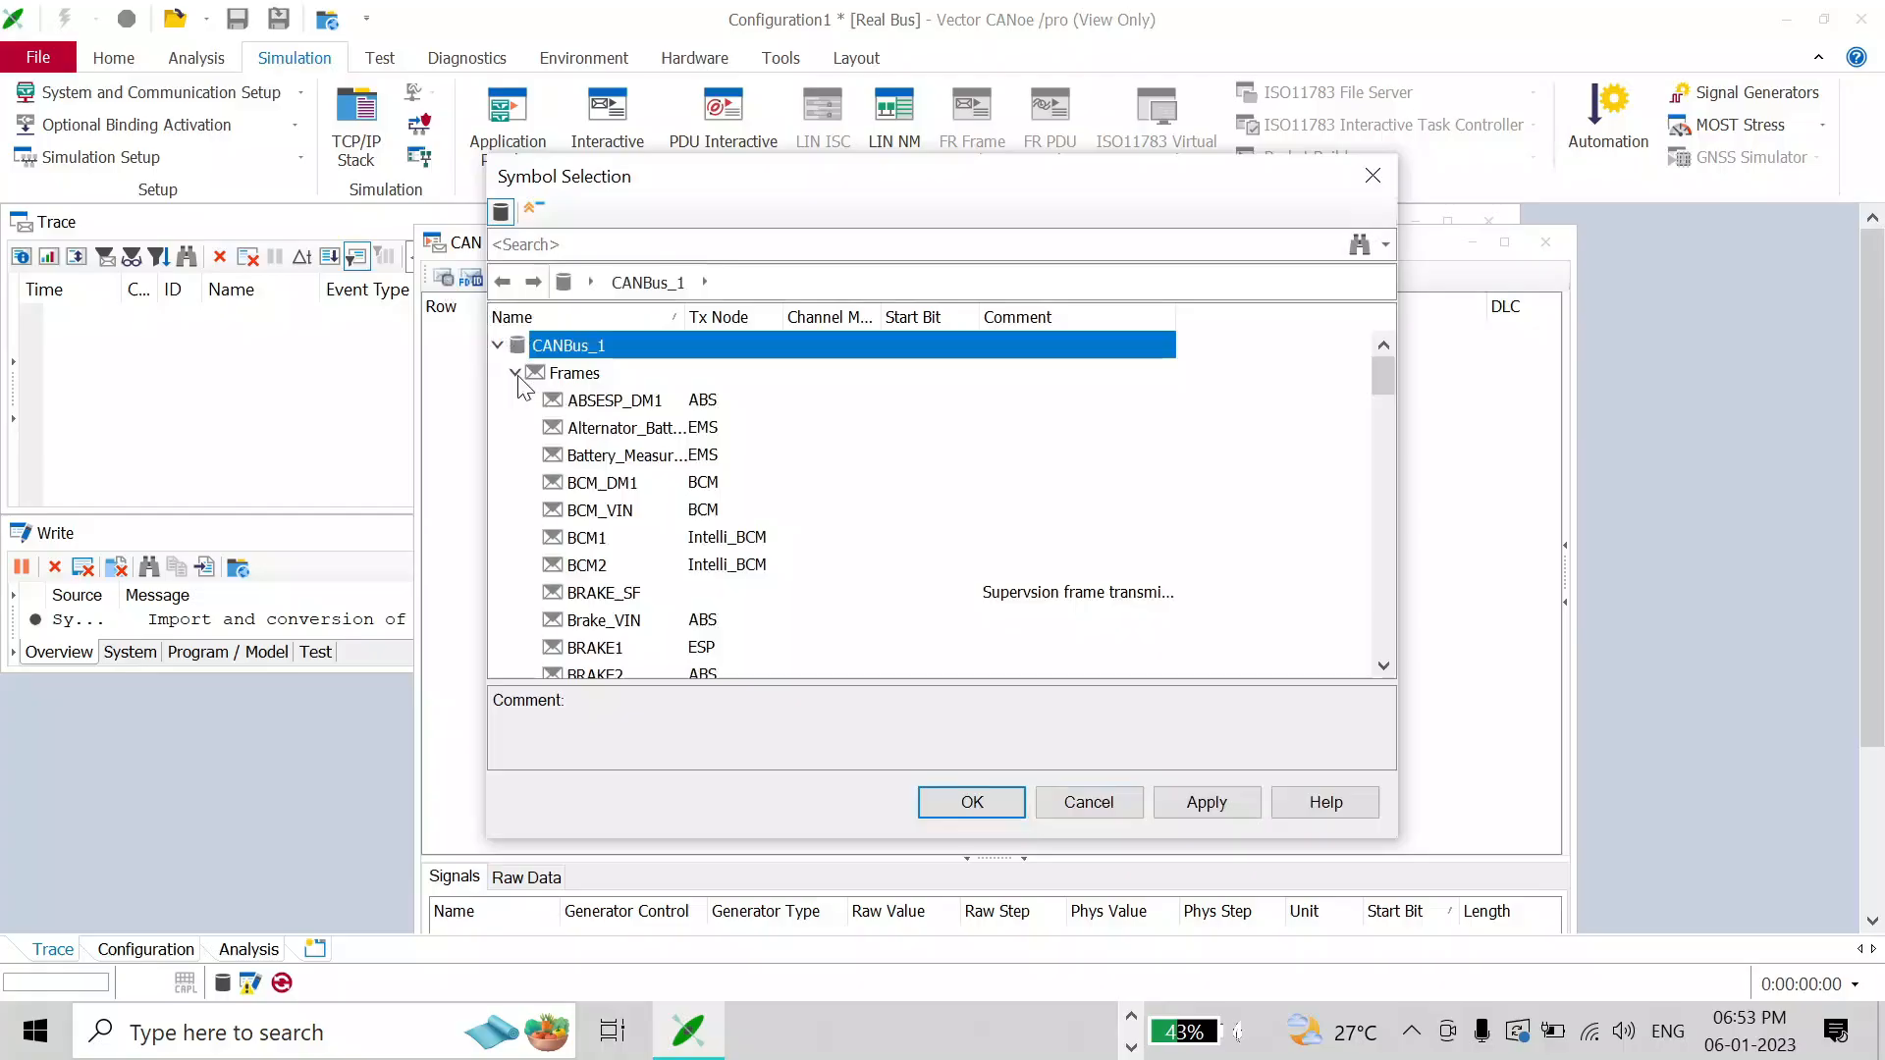
{"action": "left_click", "coordinate": [613, 398]}
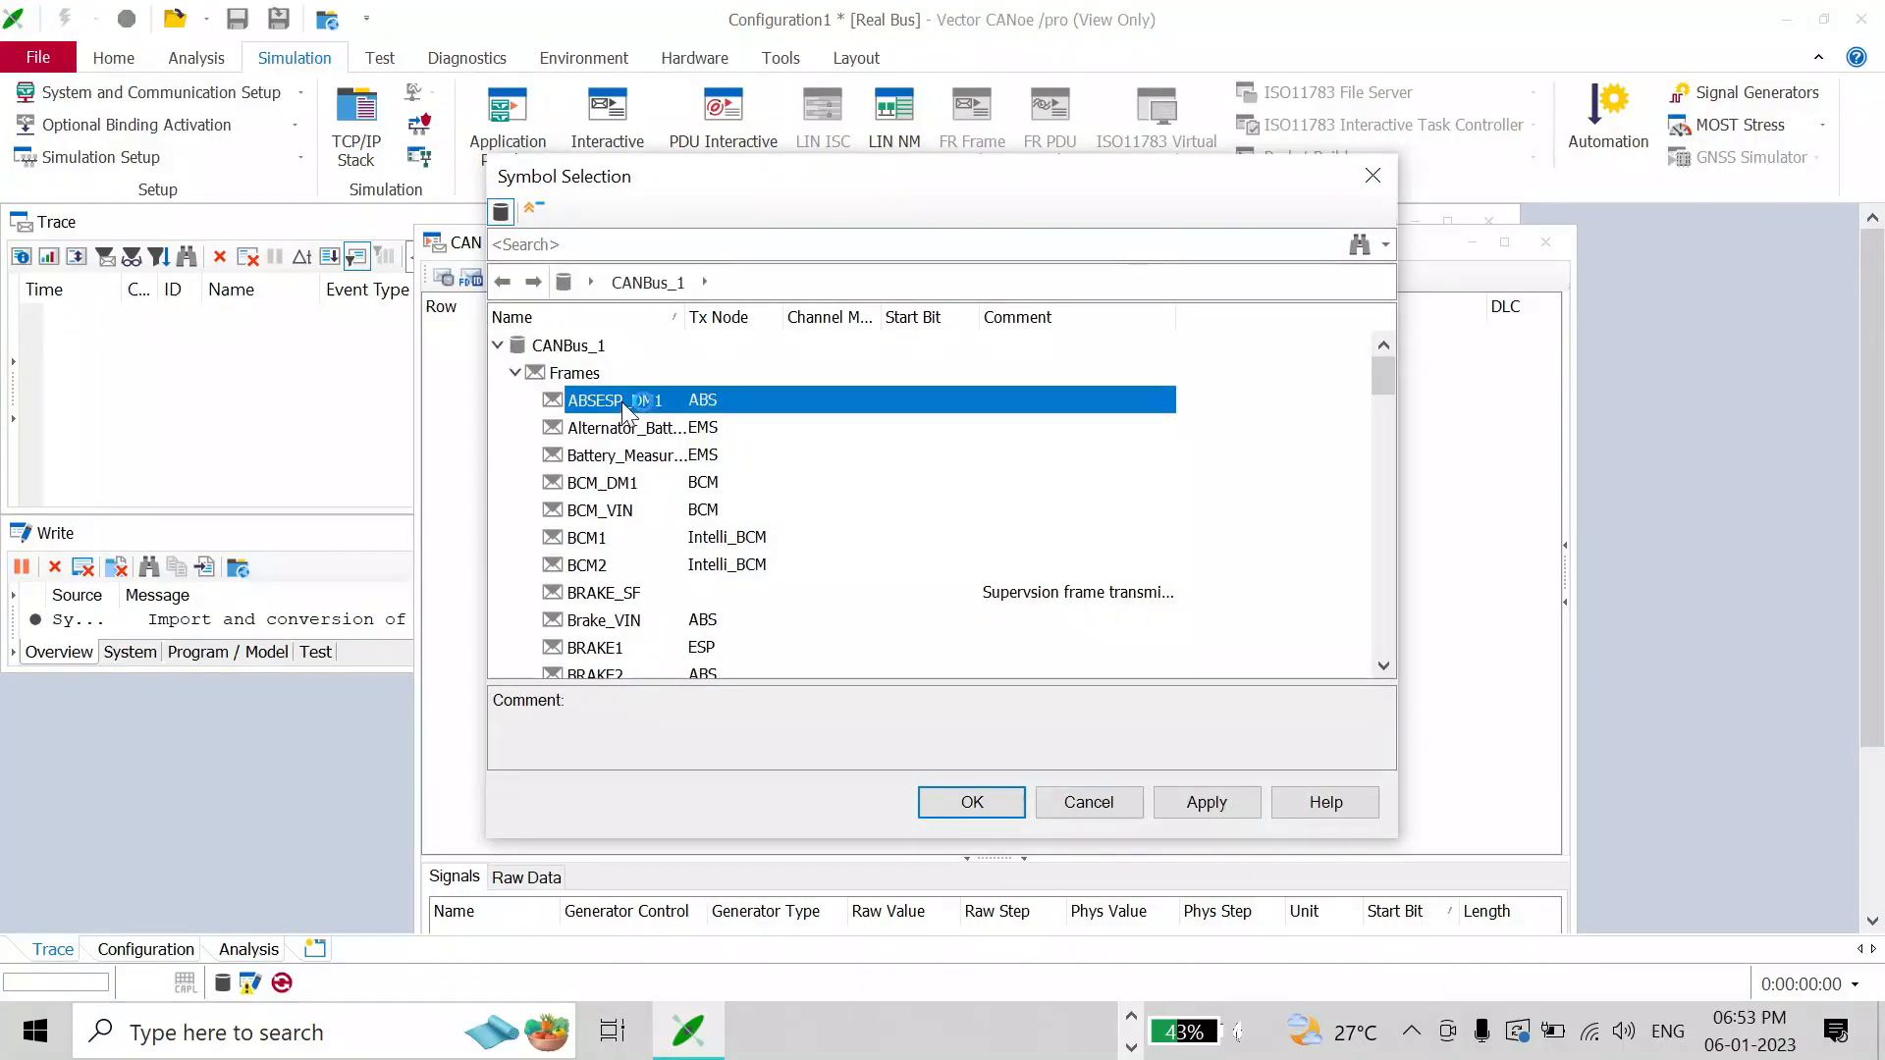
{"action": "left_click", "coordinate": [613, 398]}
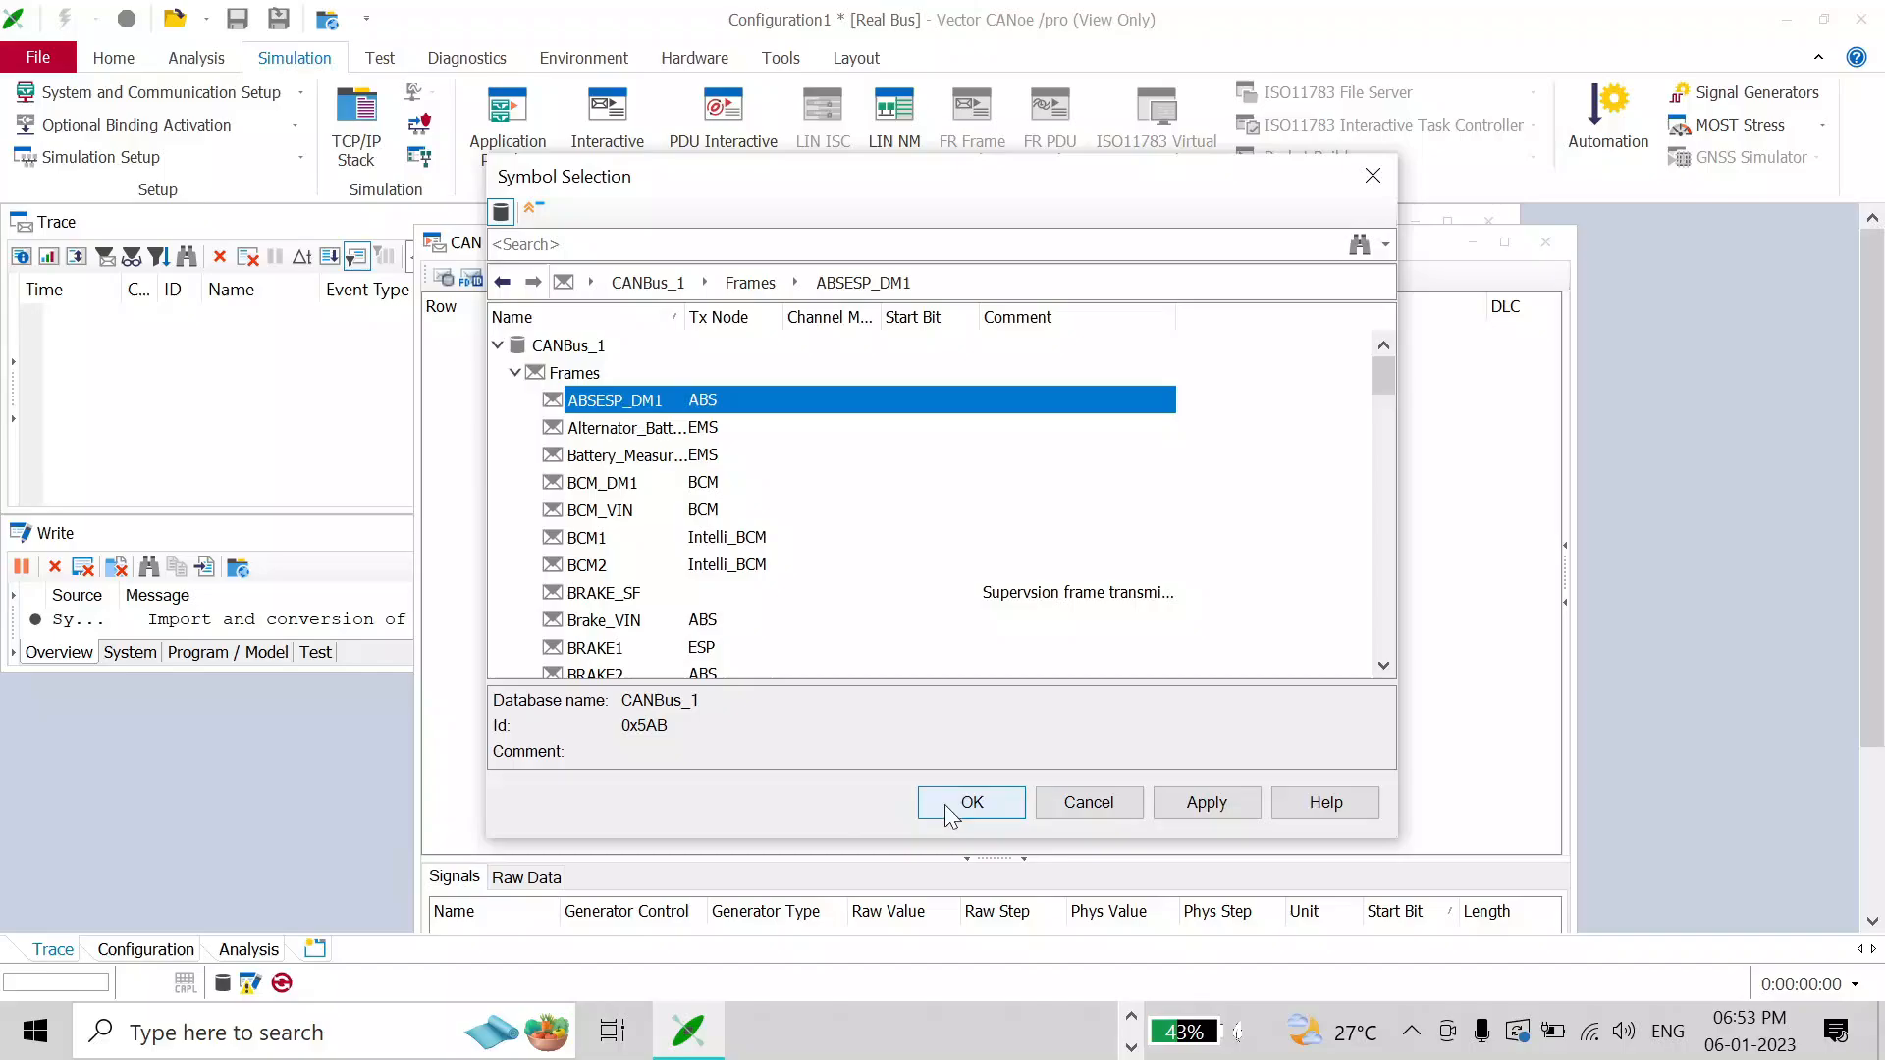
{"action": "left_click", "coordinate": [972, 801]}
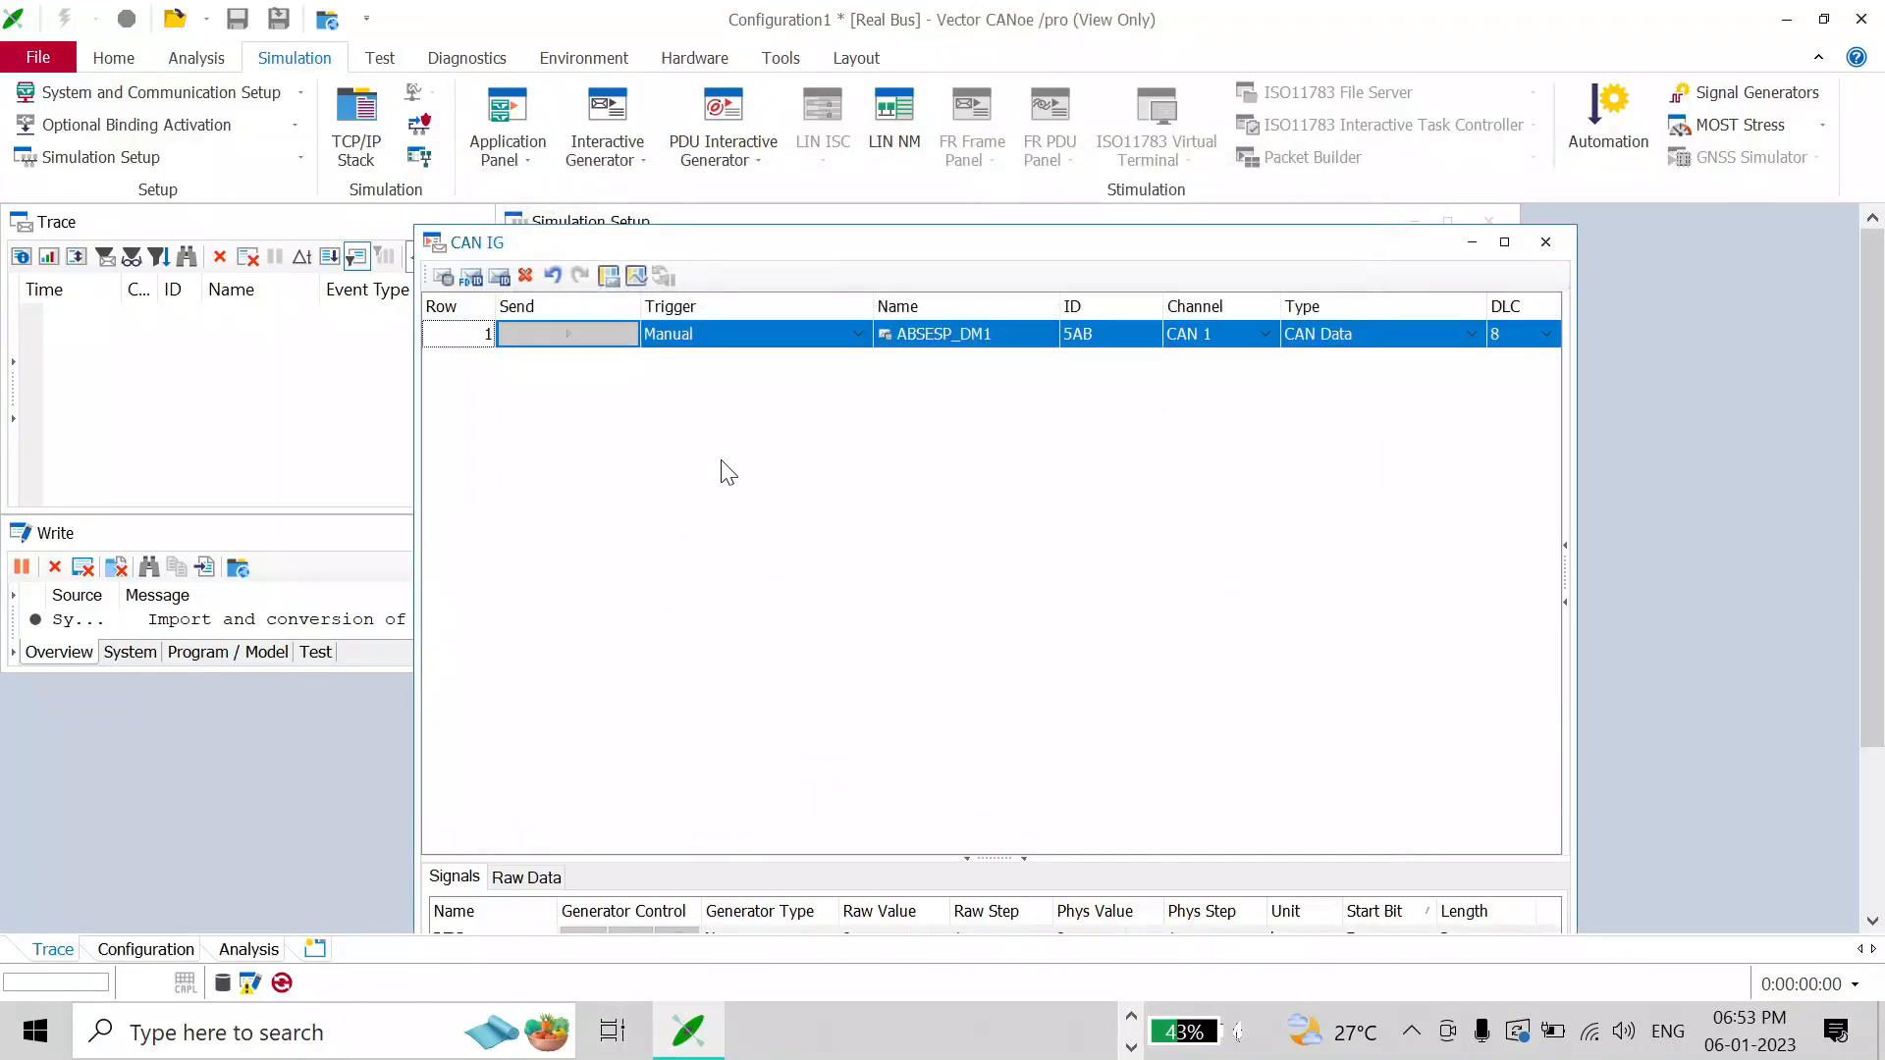
- Set ABSESP_DM1's trigger to Periodic (1000 ms) and switch its Send on
{"action": "left_click", "coordinate": [858, 334]}
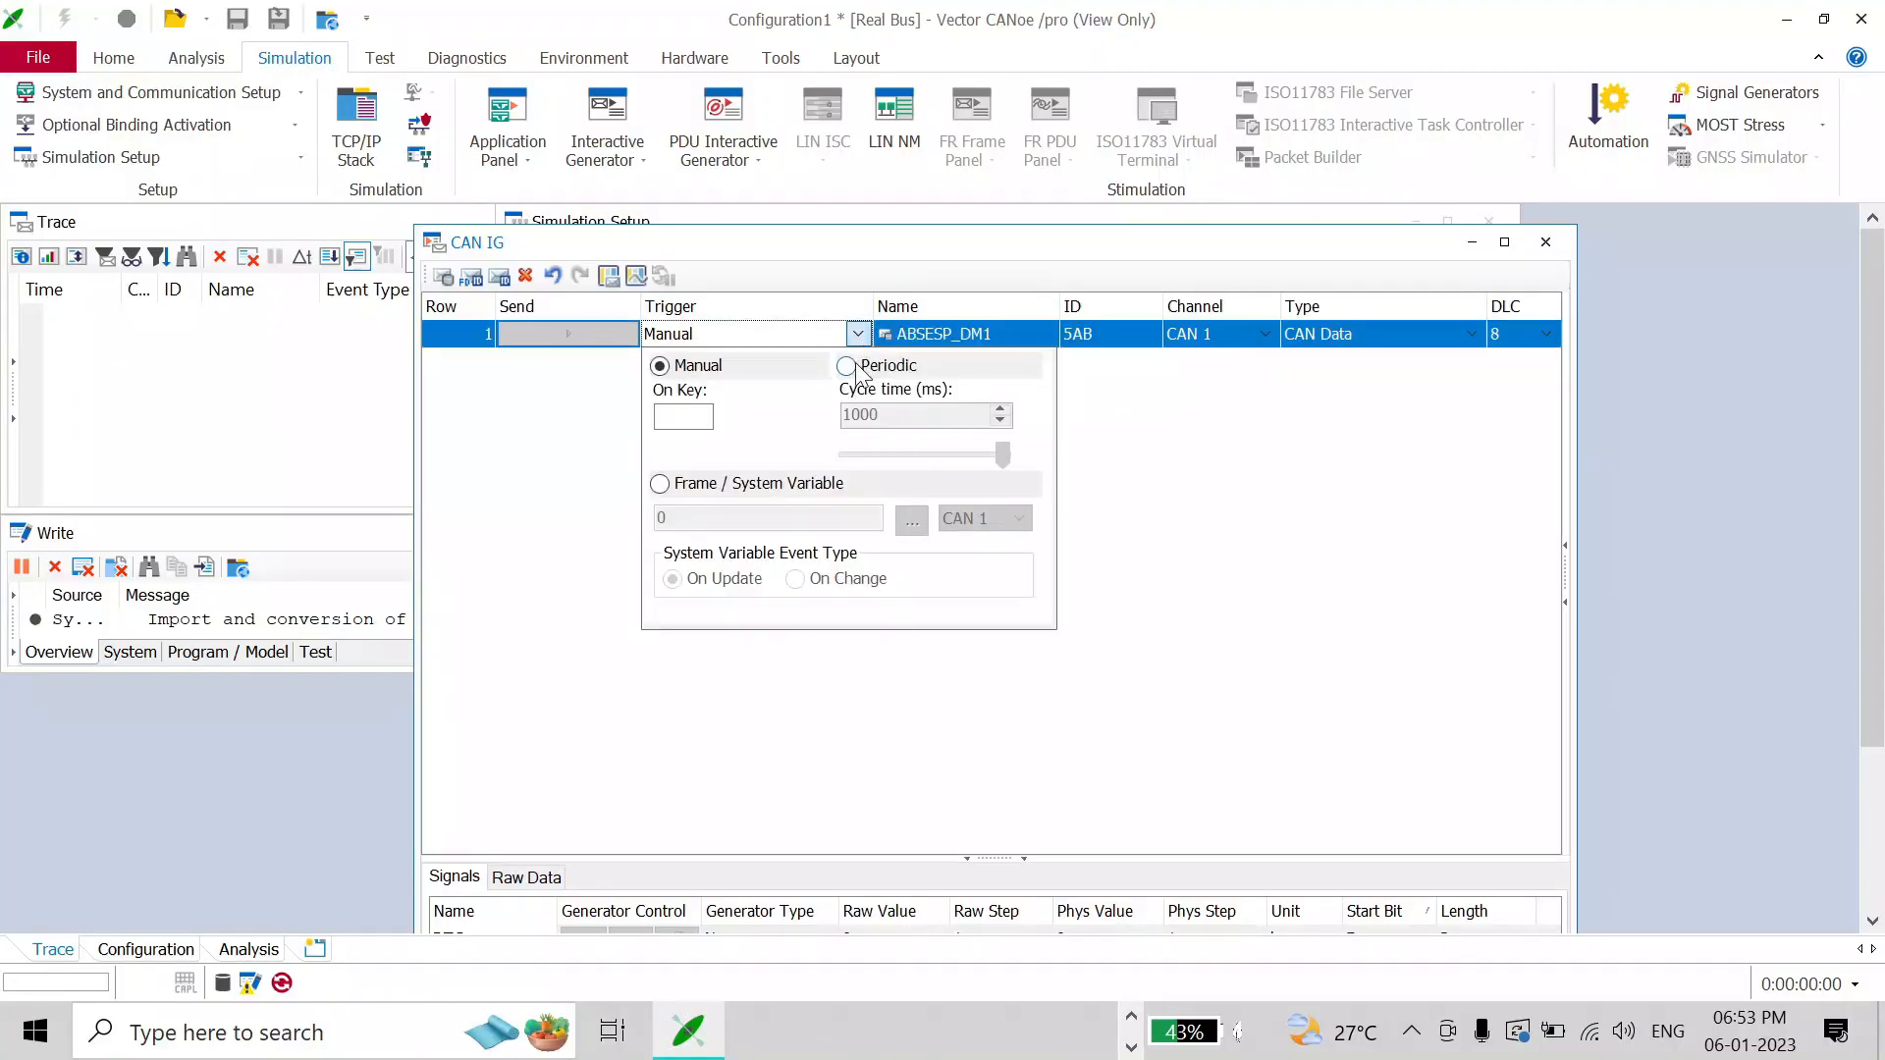
{"action": "left_click", "coordinate": [848, 366]}
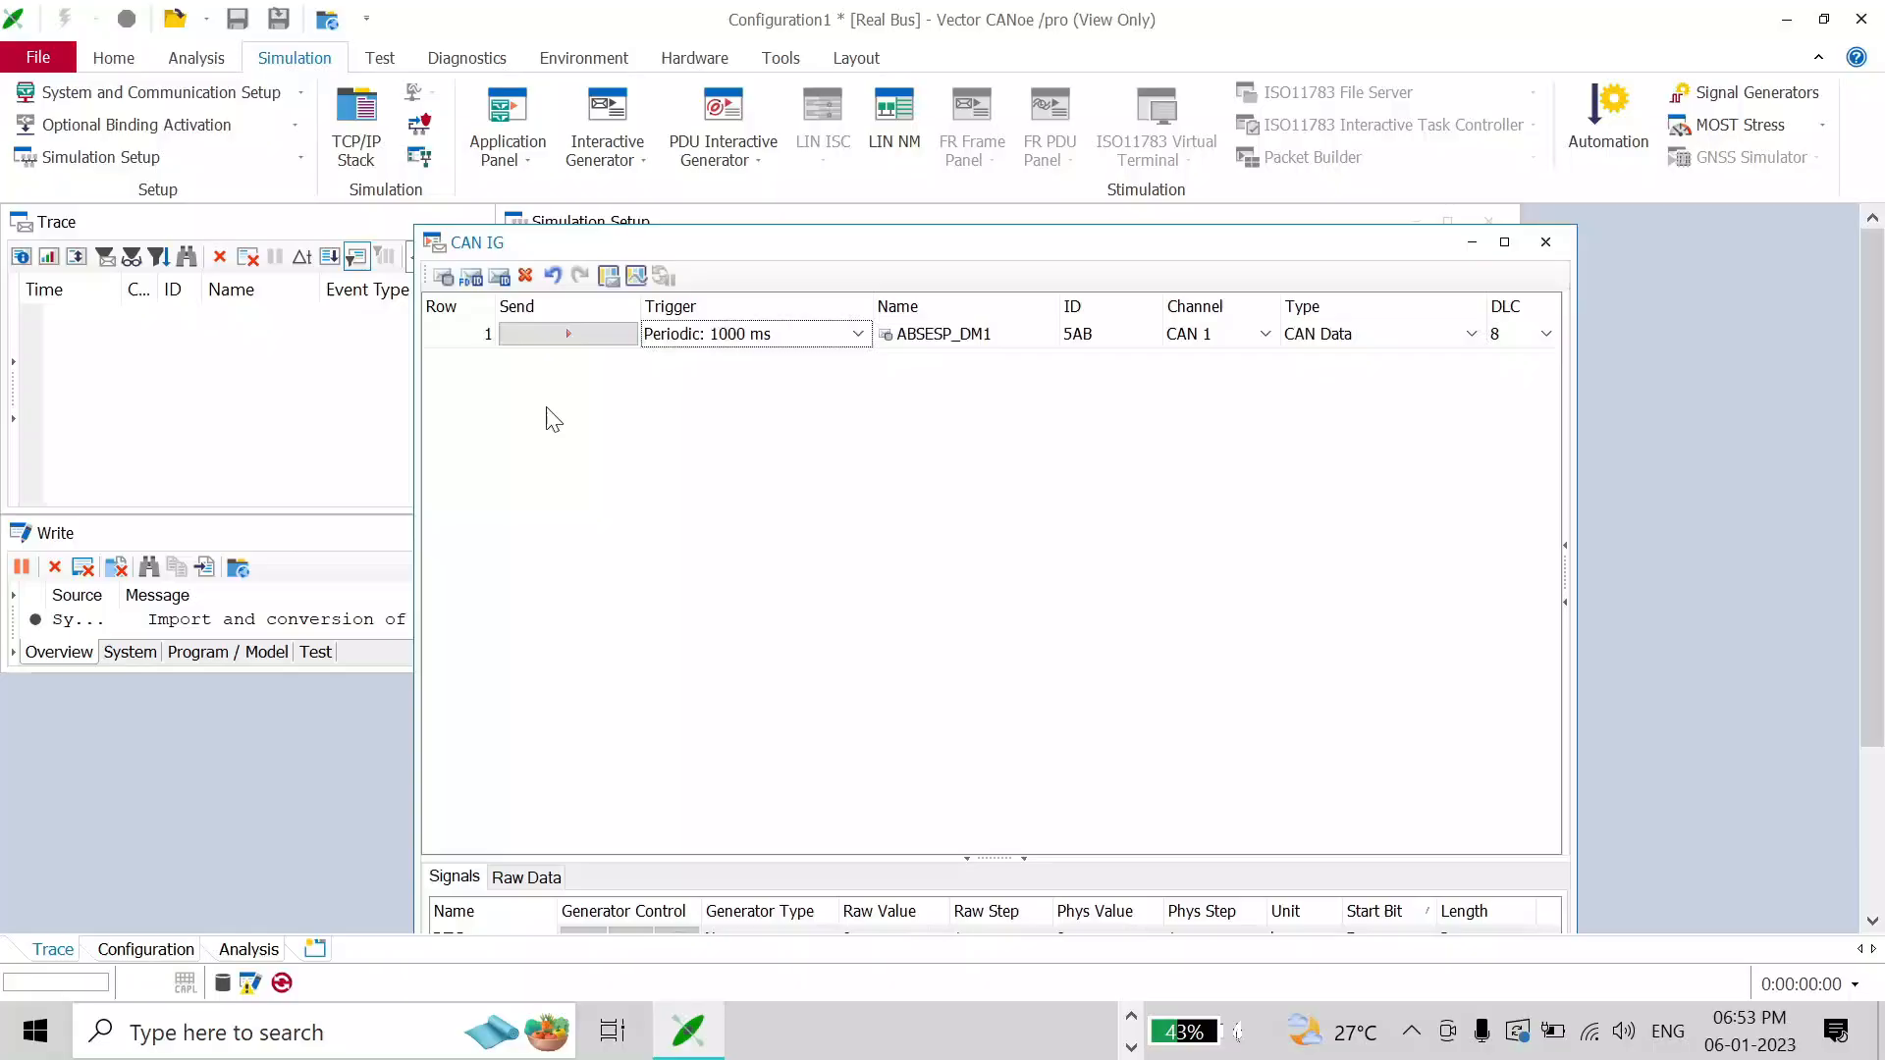
{"action": "mouse_move", "coordinate": [63, 21]}
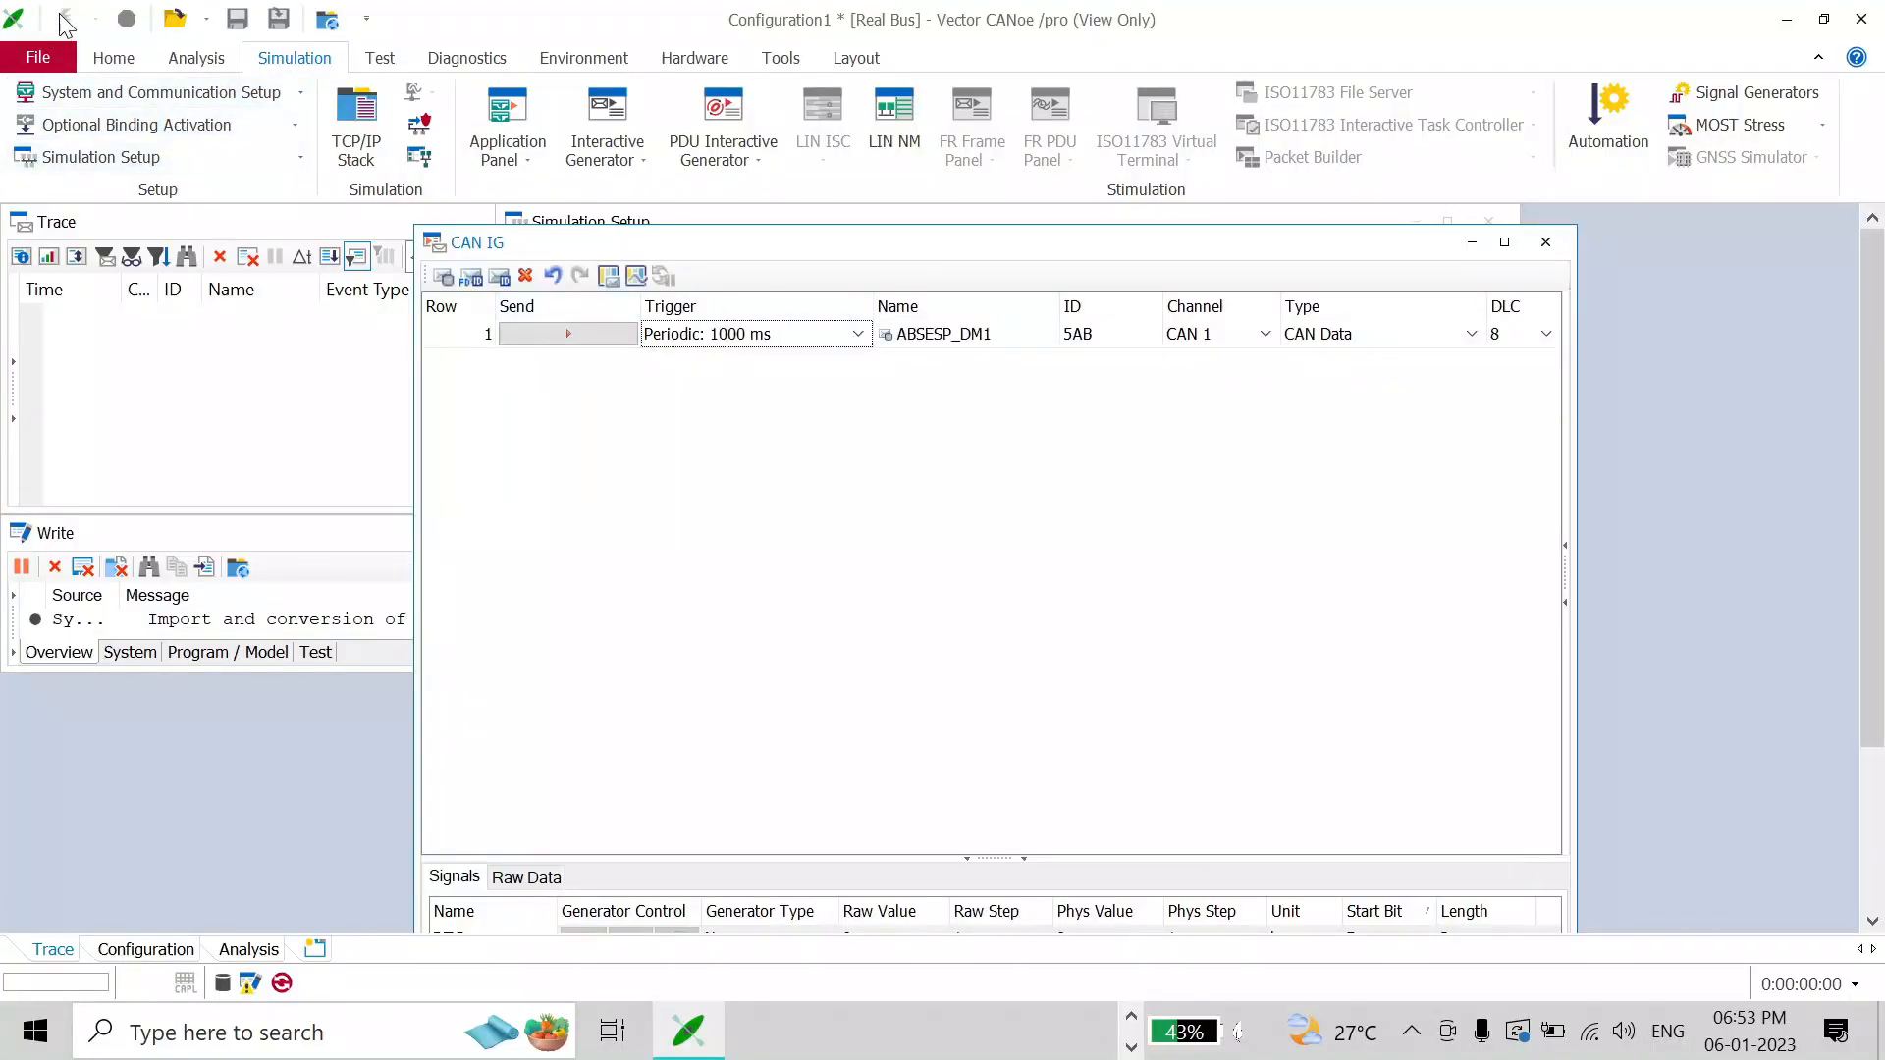
{"action": "mouse_move", "coordinate": [63, 18]}
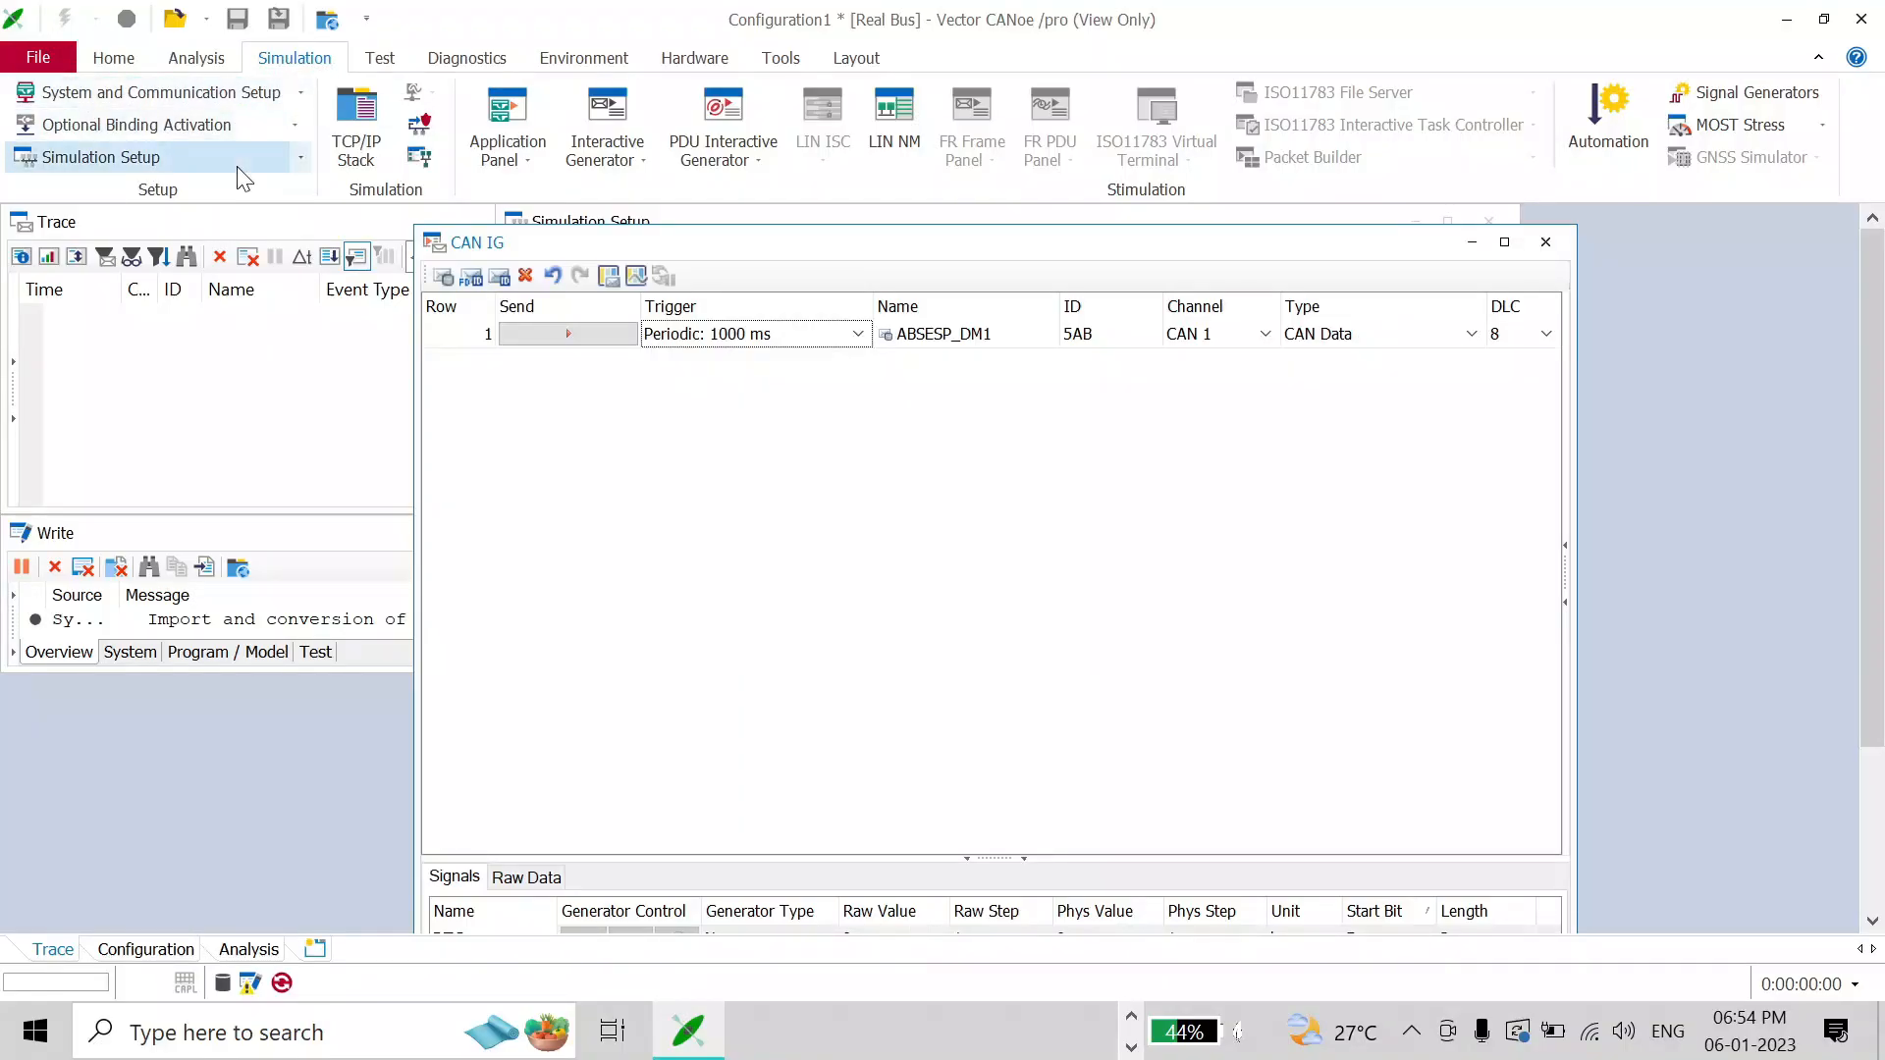
{"action": "left_click", "coordinate": [568, 334]}
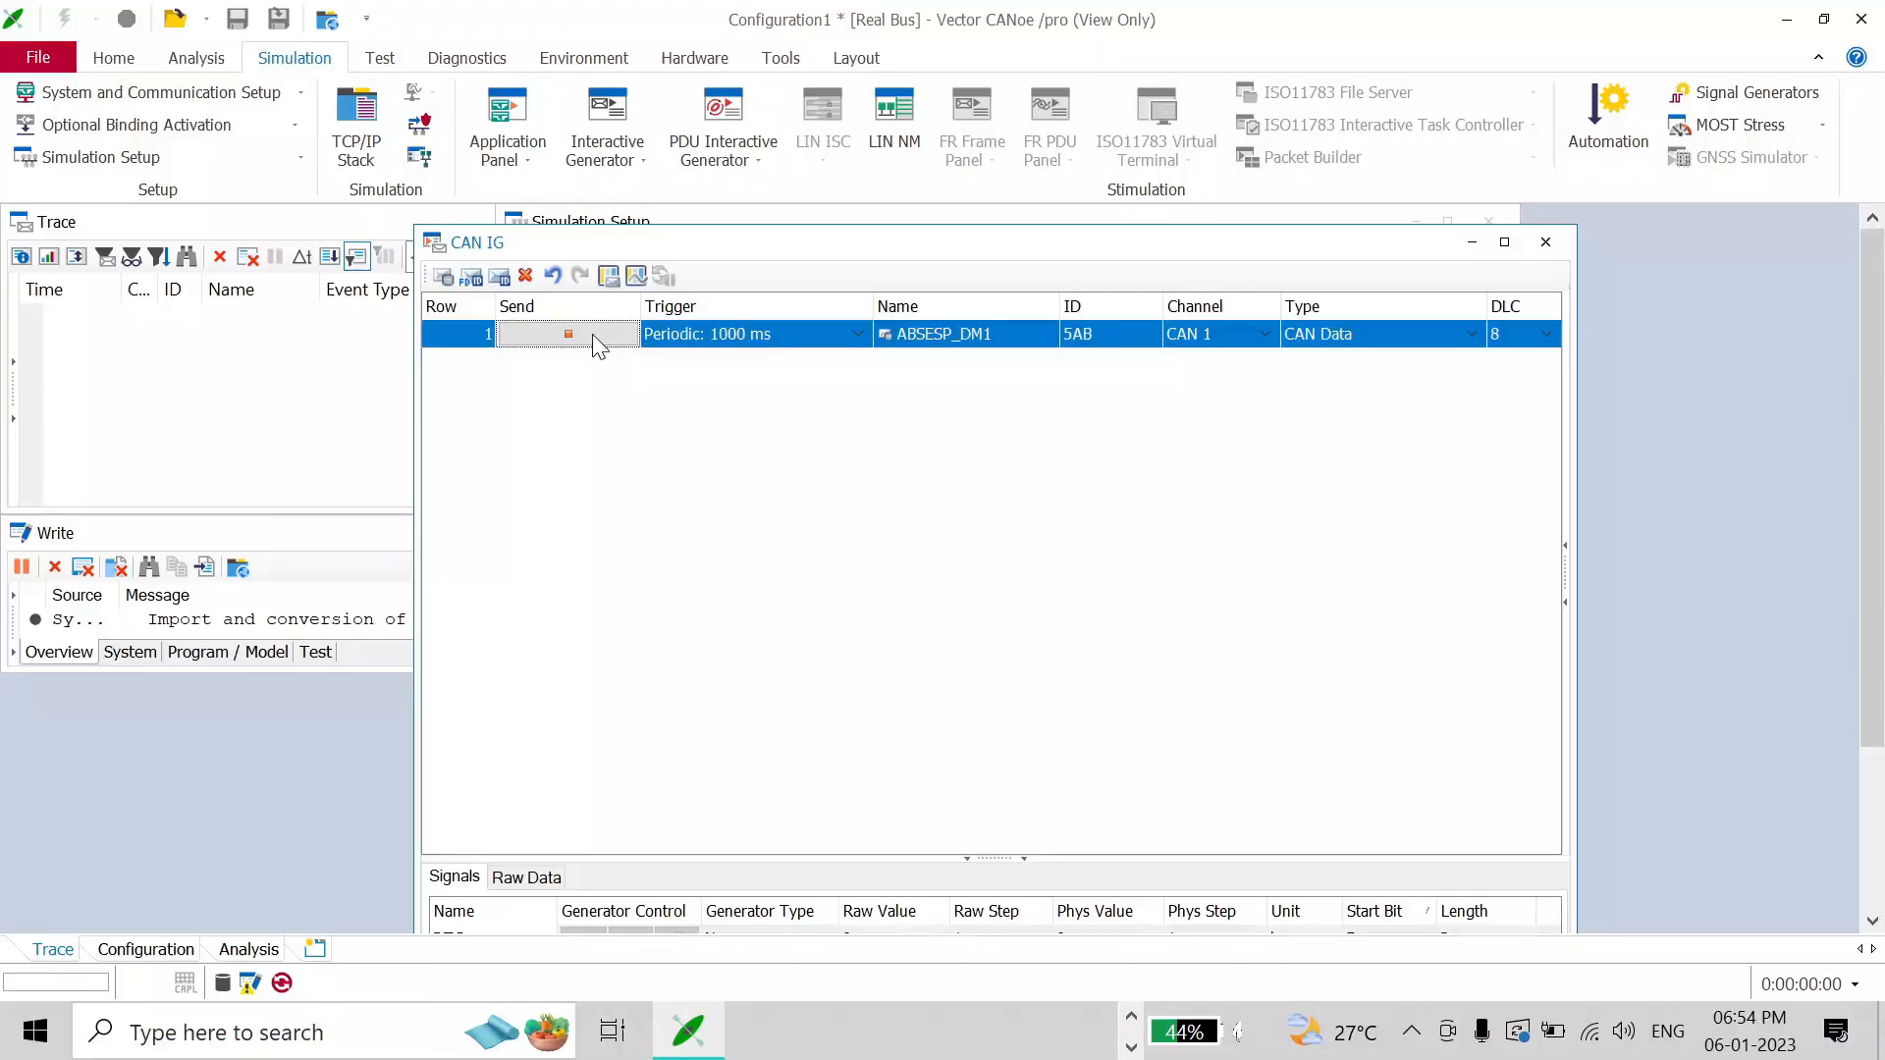
{"action": "mouse_move", "coordinate": [571, 351]}
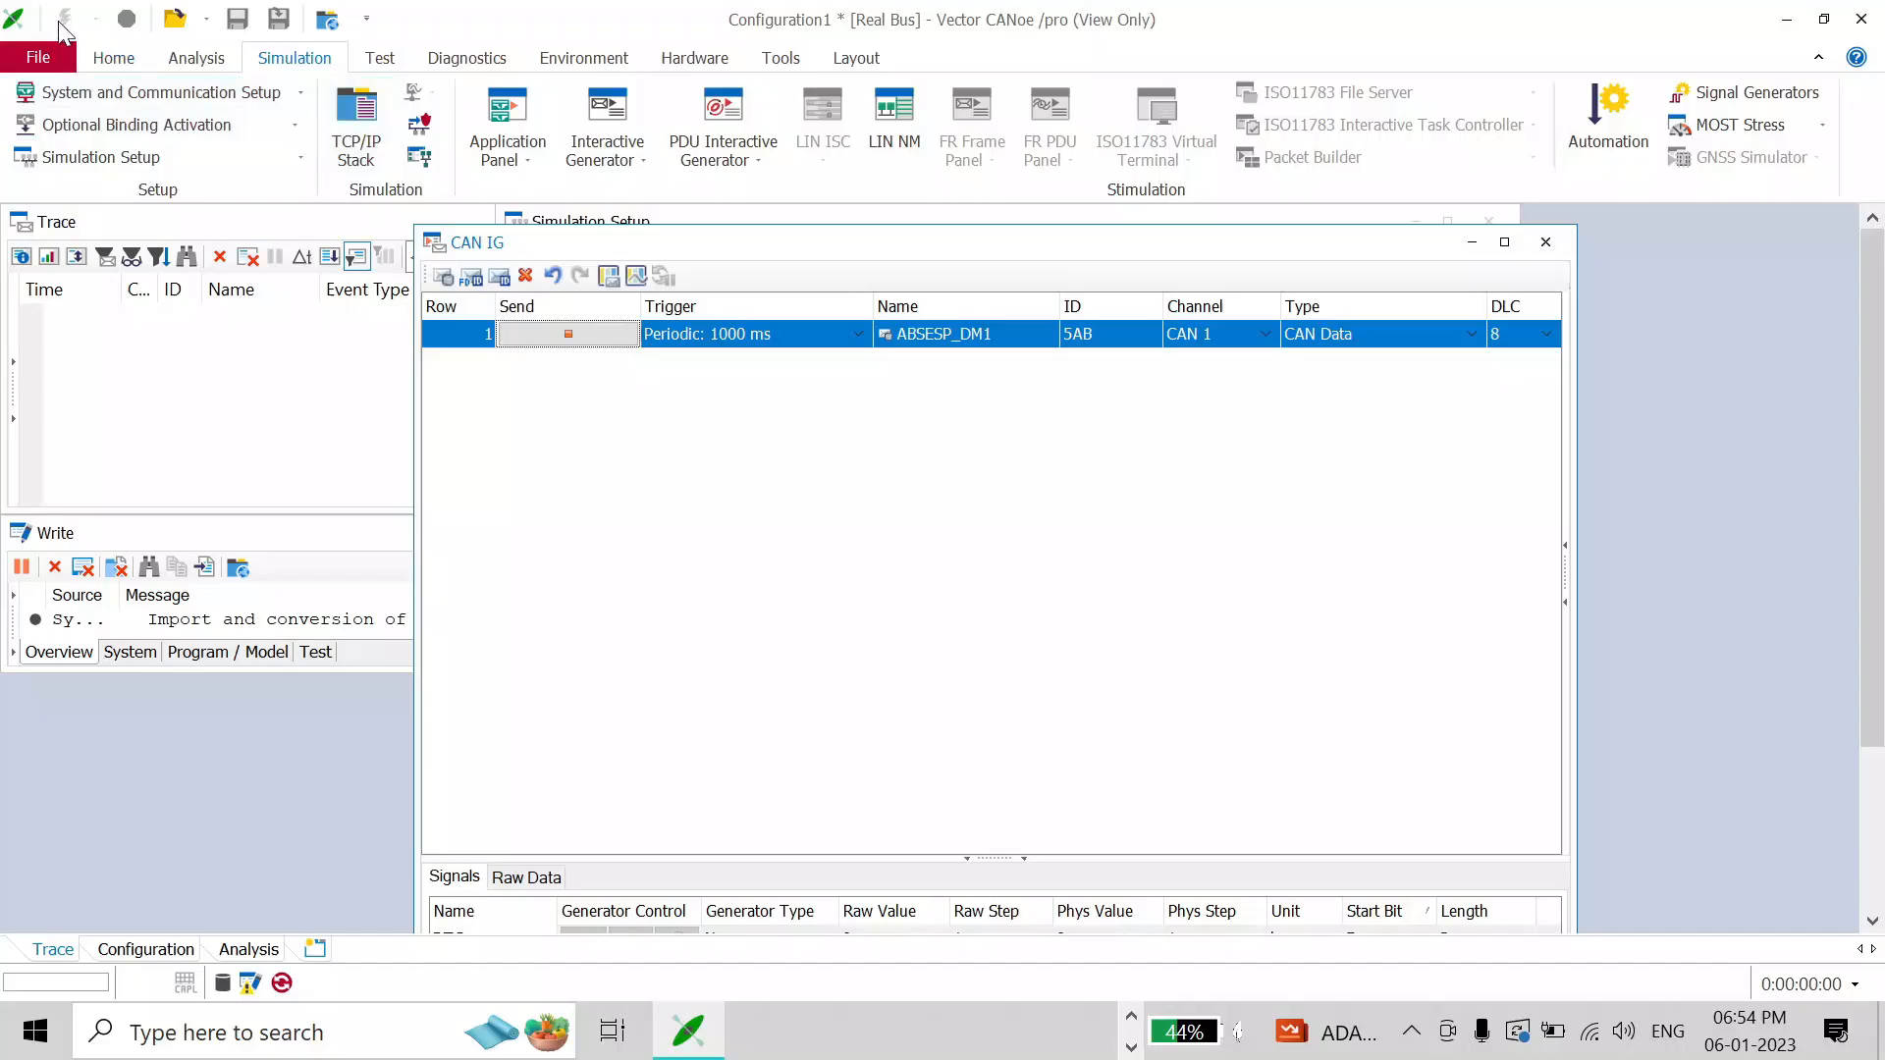
{"action": "mouse_move", "coordinate": [769, 505]}
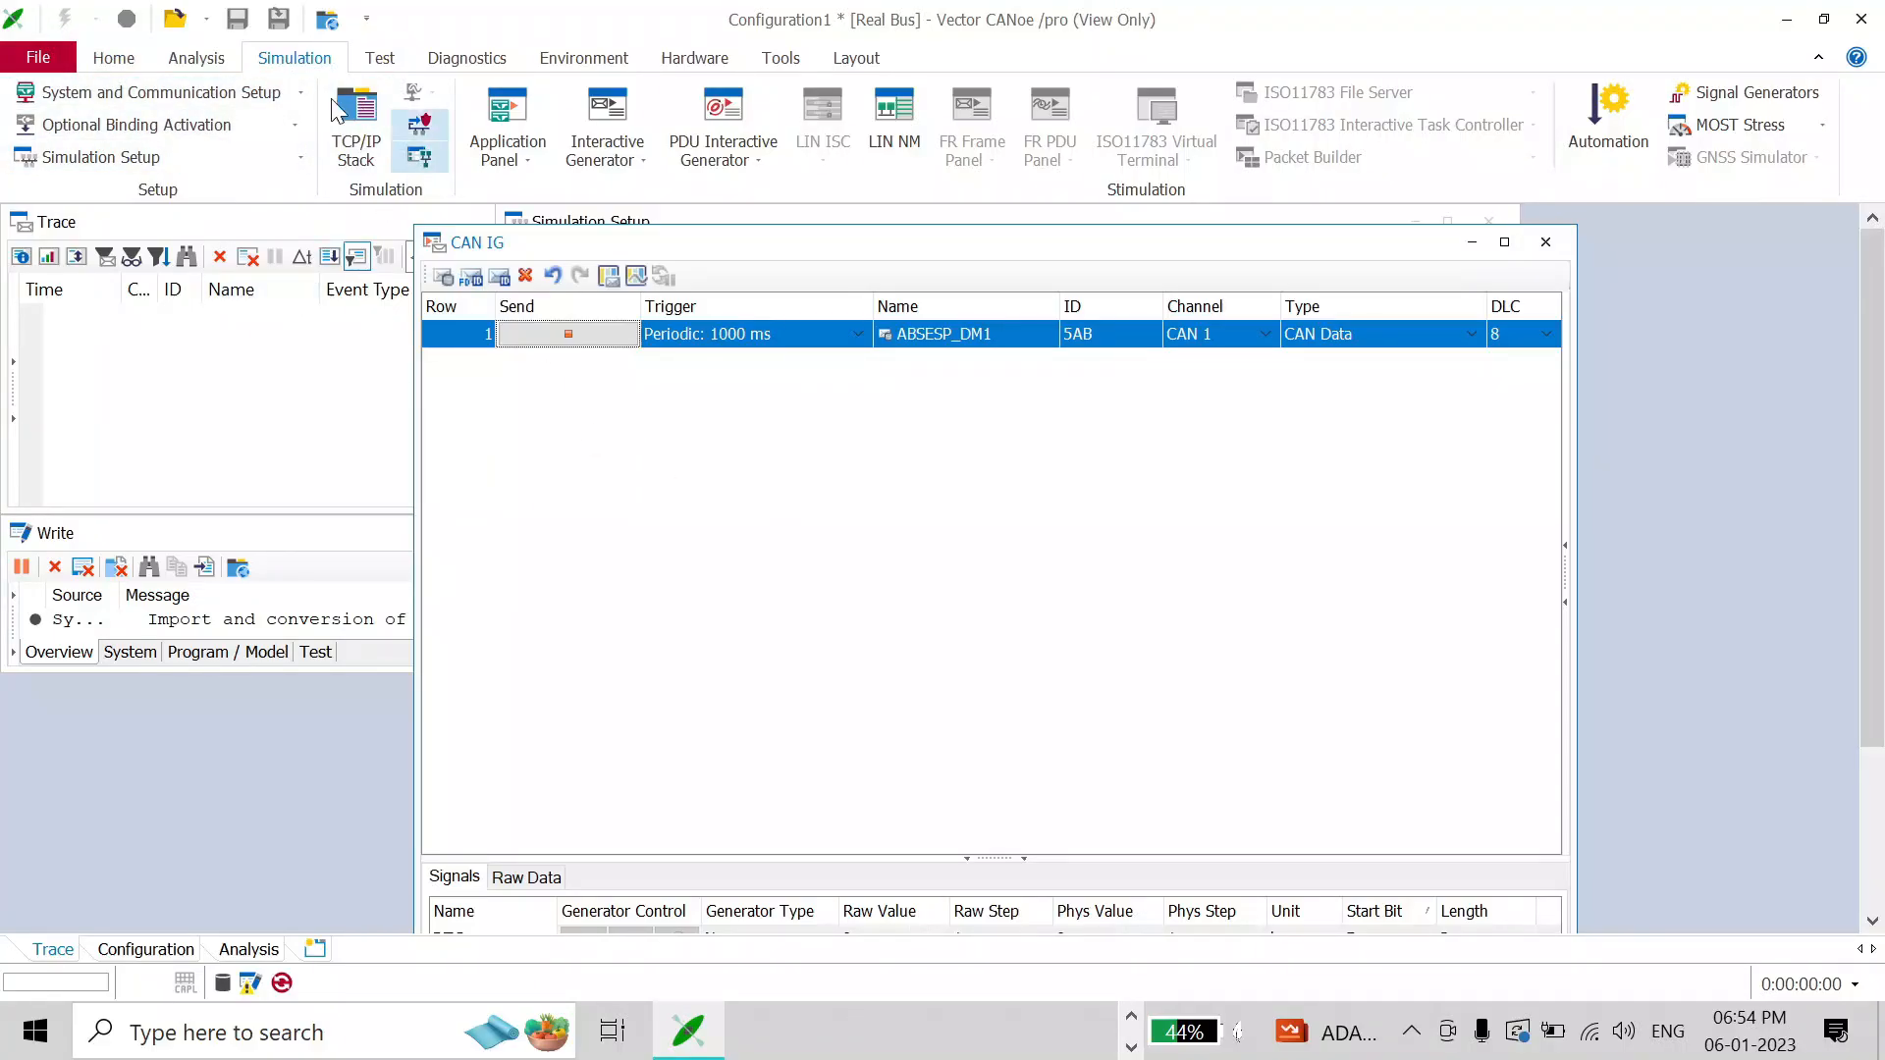
- Open a Trace window from the Analysis ribbon's Trace > View menu
{"action": "left_click", "coordinate": [194, 57]}
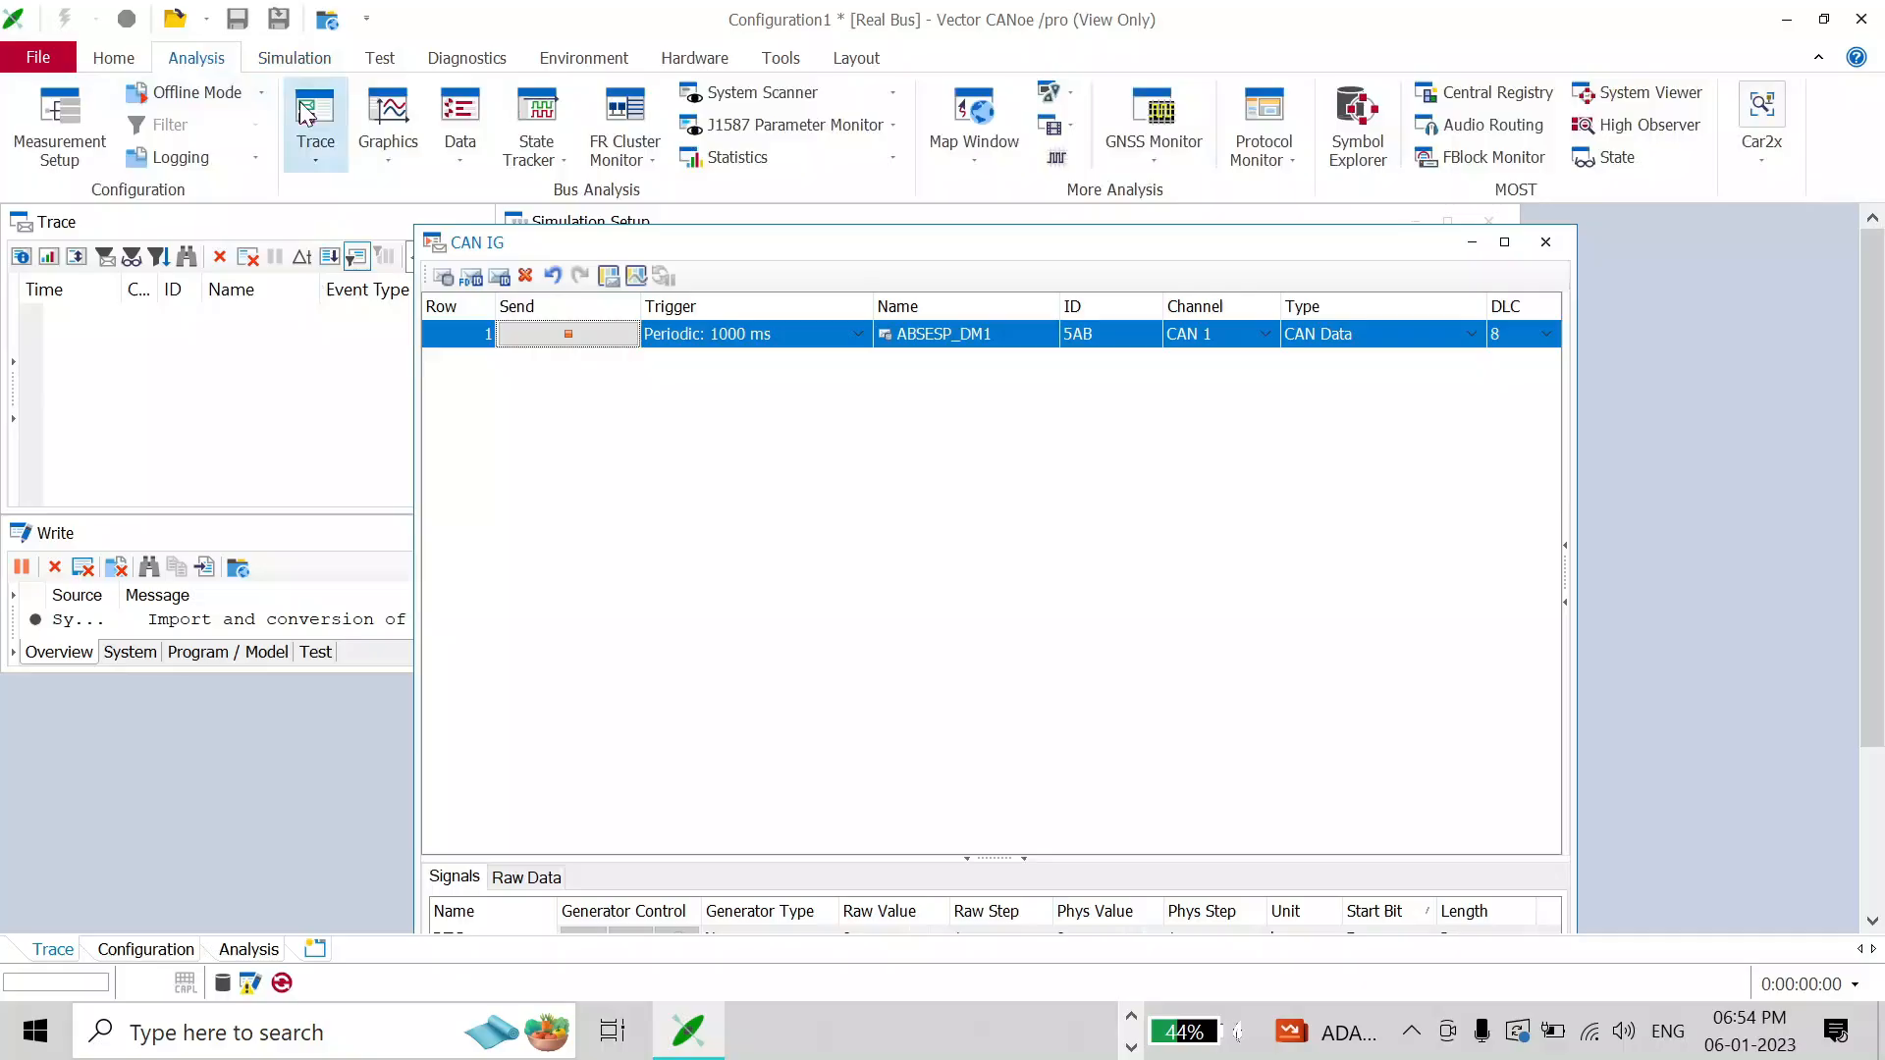
{"action": "left_click", "coordinate": [315, 120]}
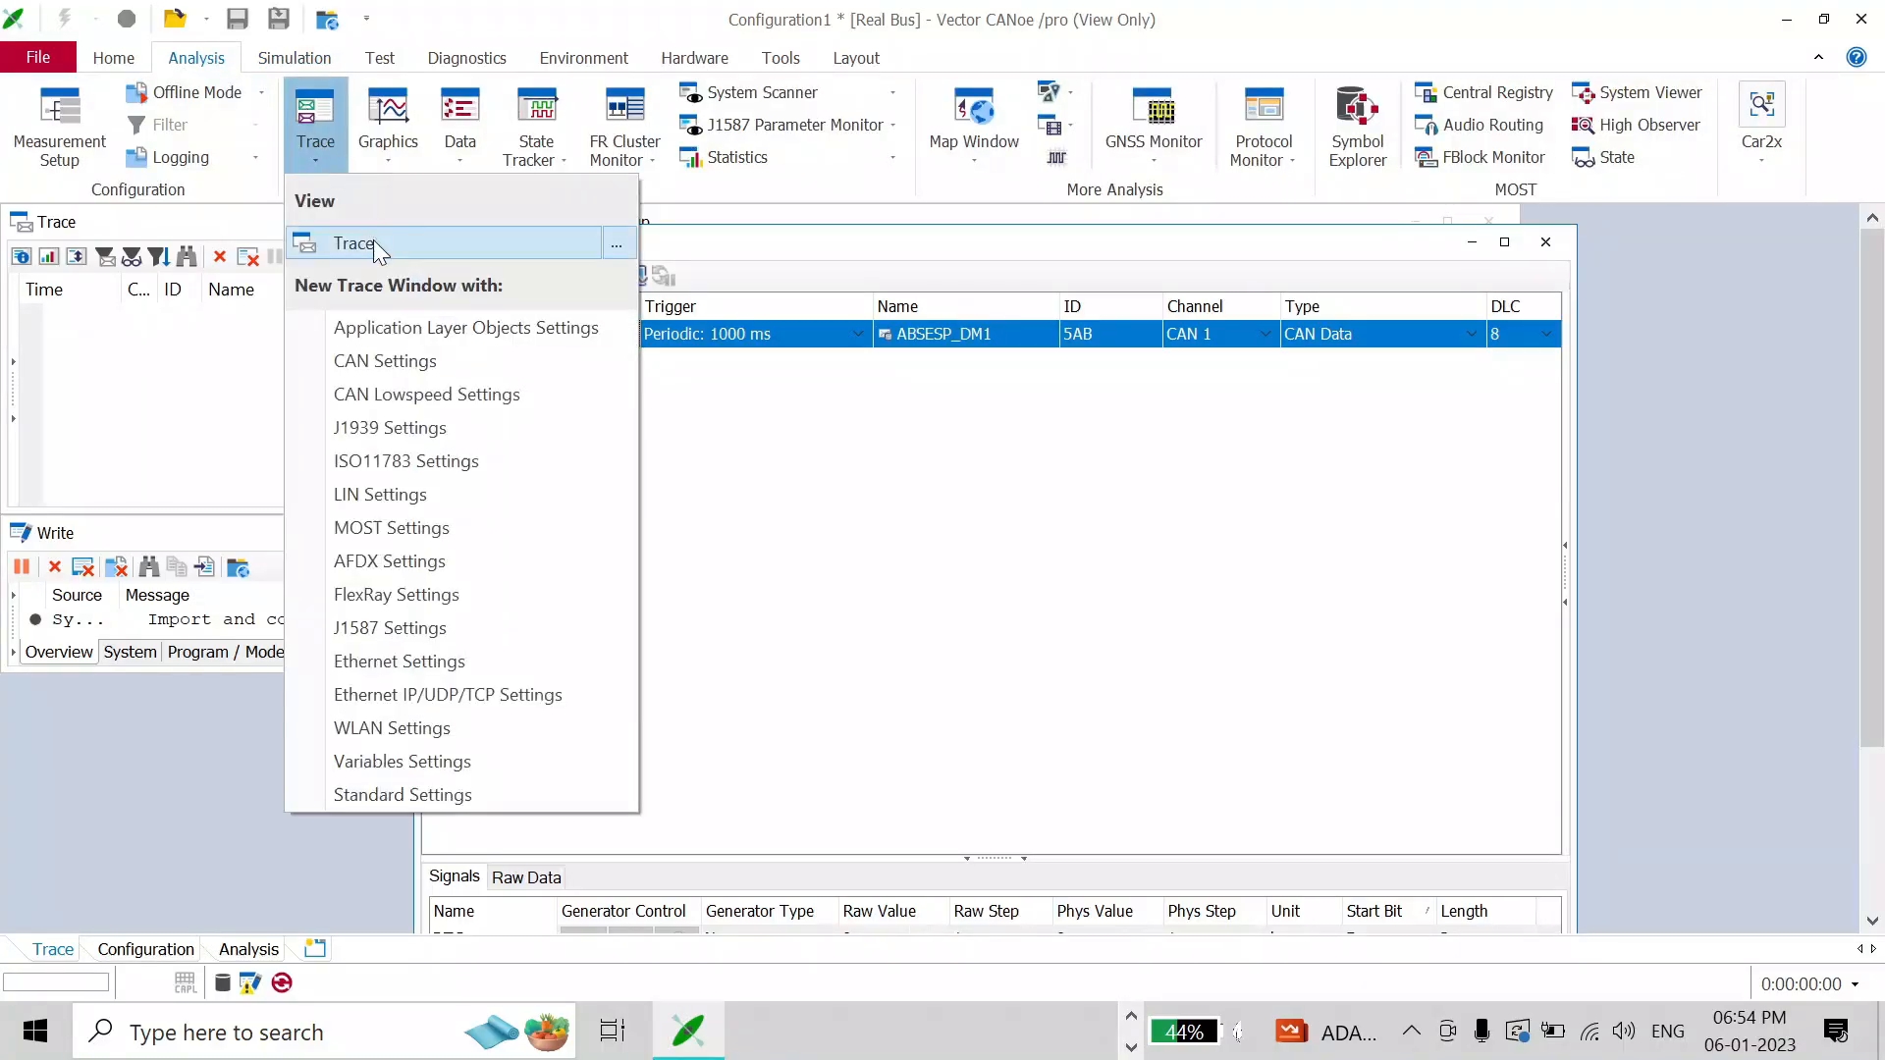
{"action": "left_click", "coordinate": [354, 244]}
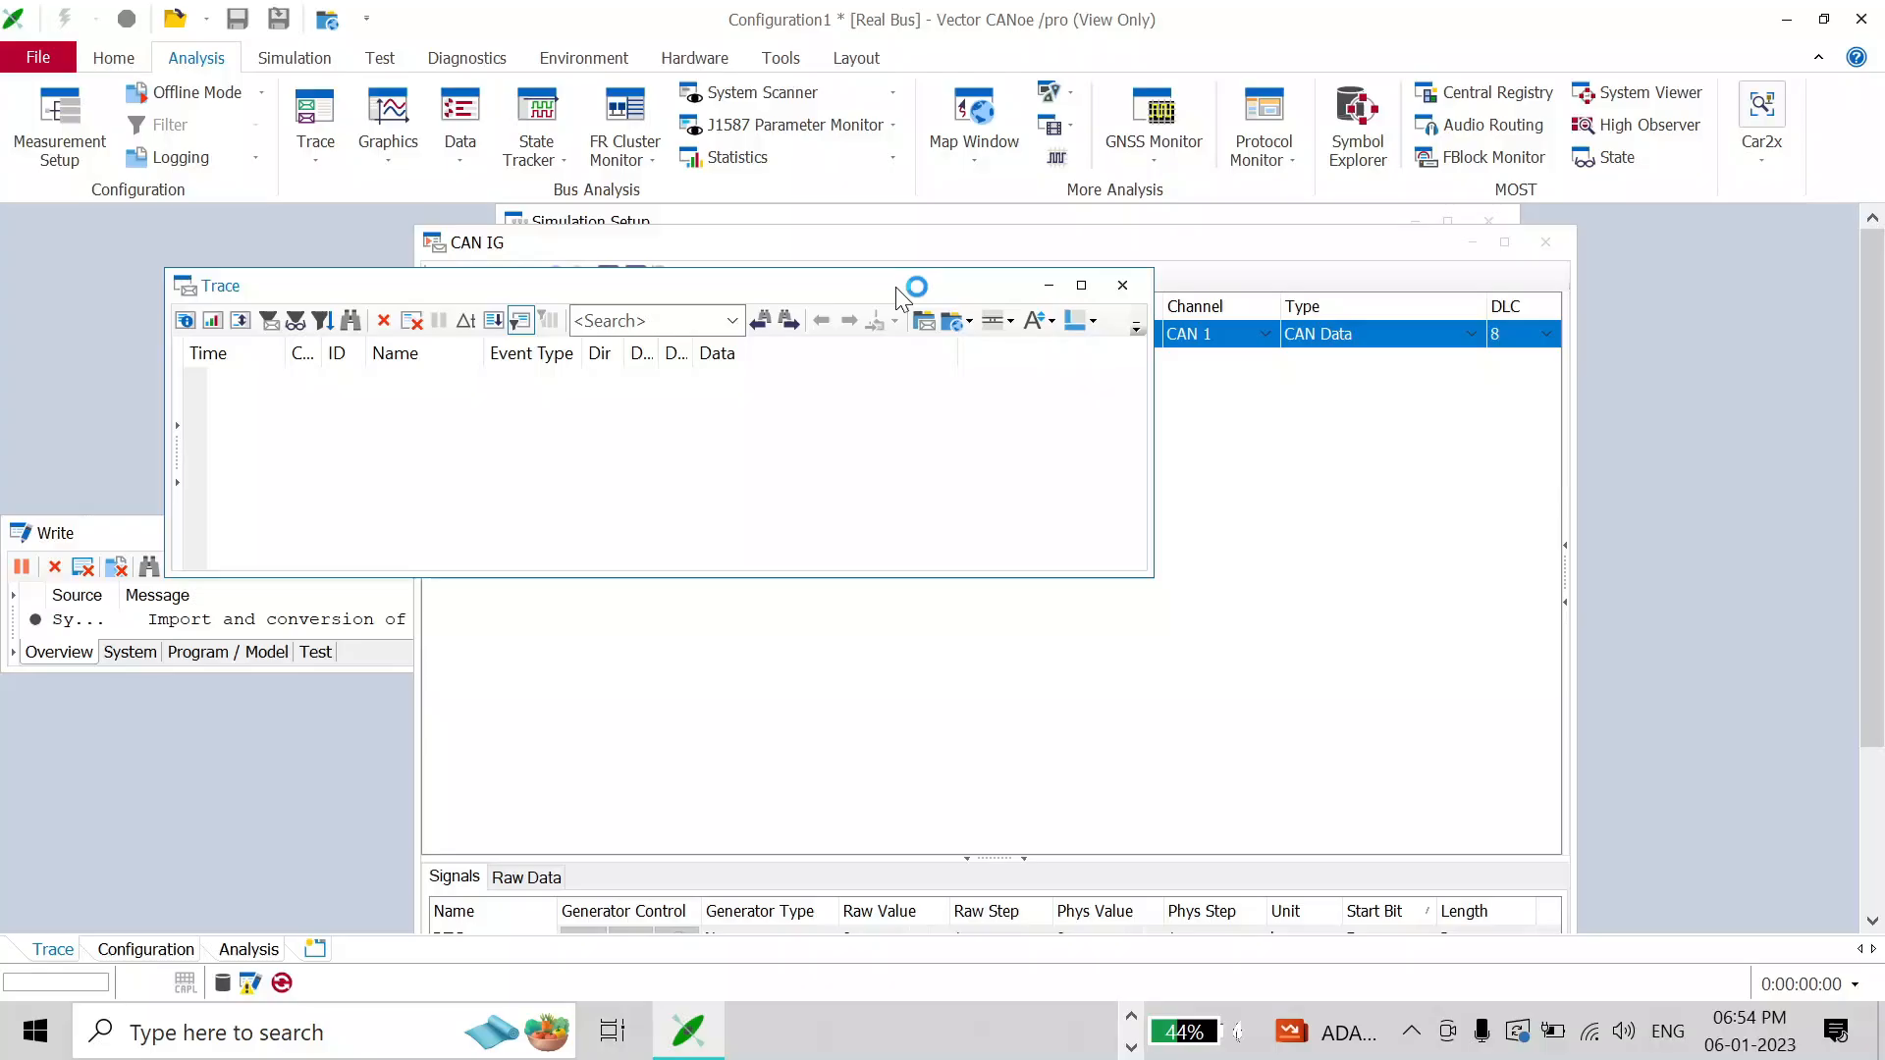
{"action": "mouse_move", "coordinate": [787, 84]}
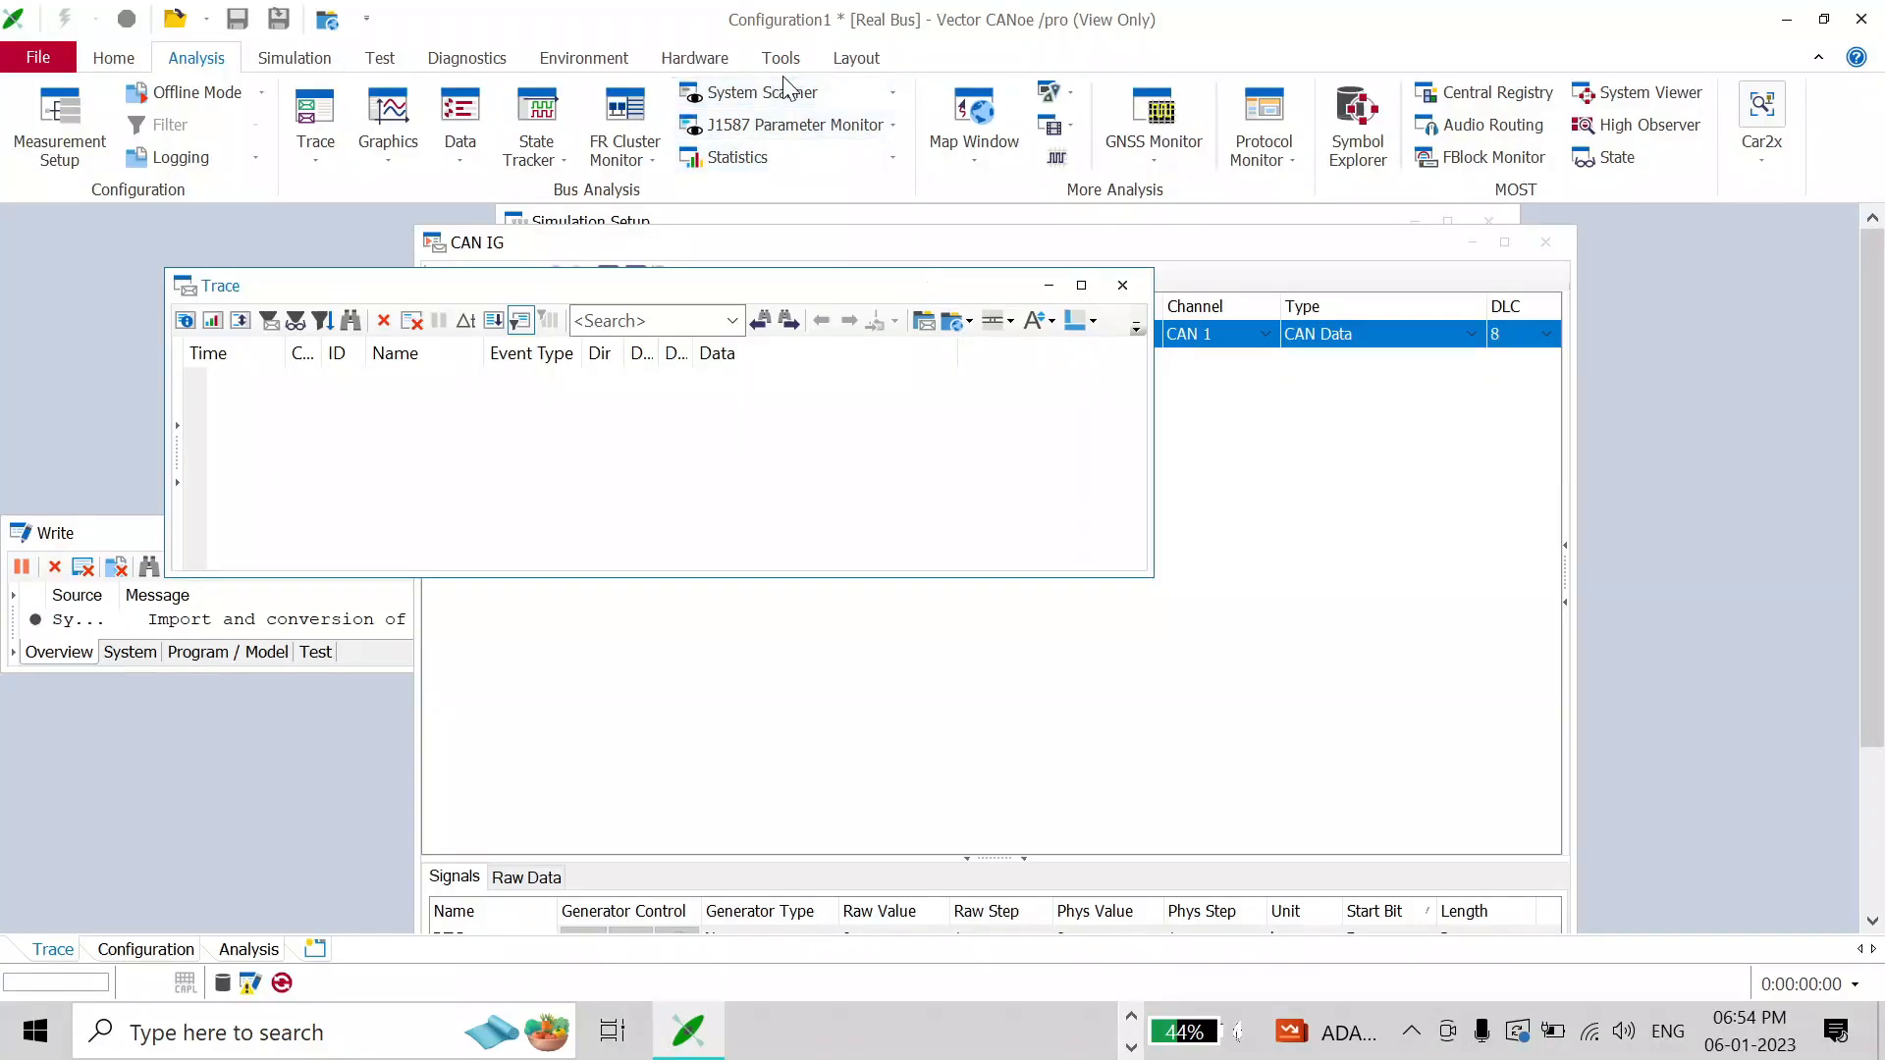